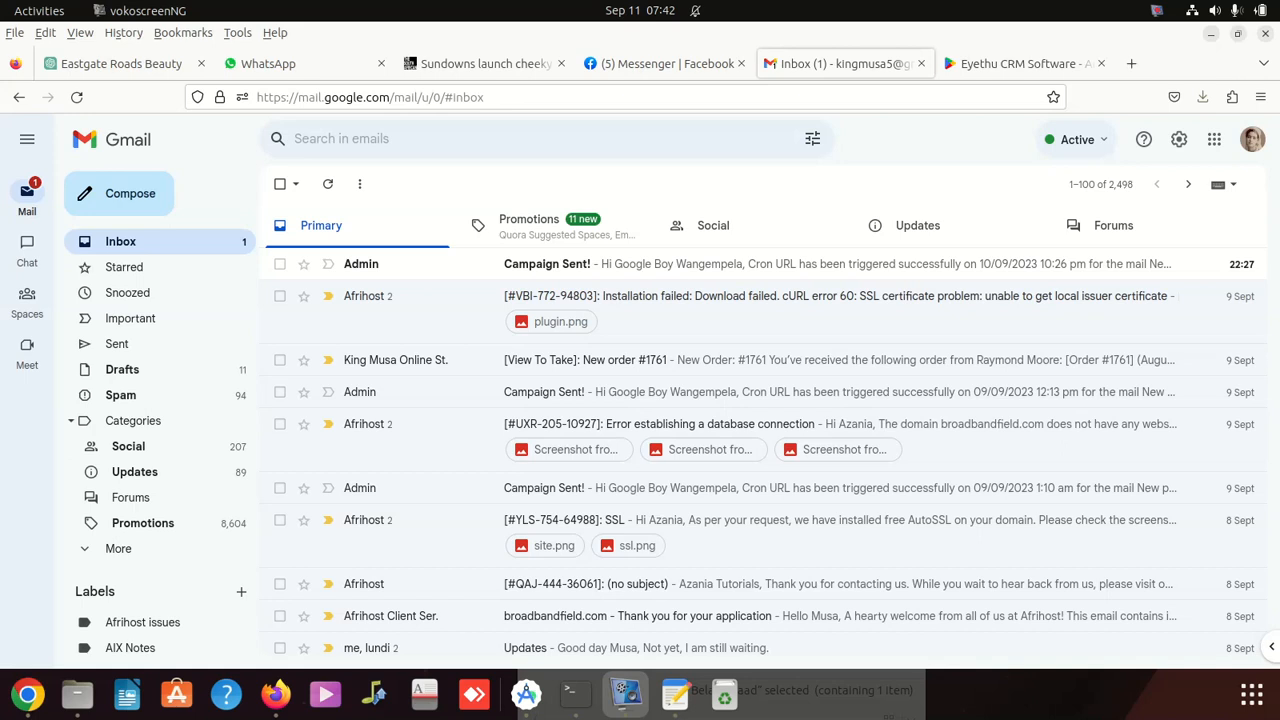
{"action": "mouse_move", "coordinate": [784, 296]}
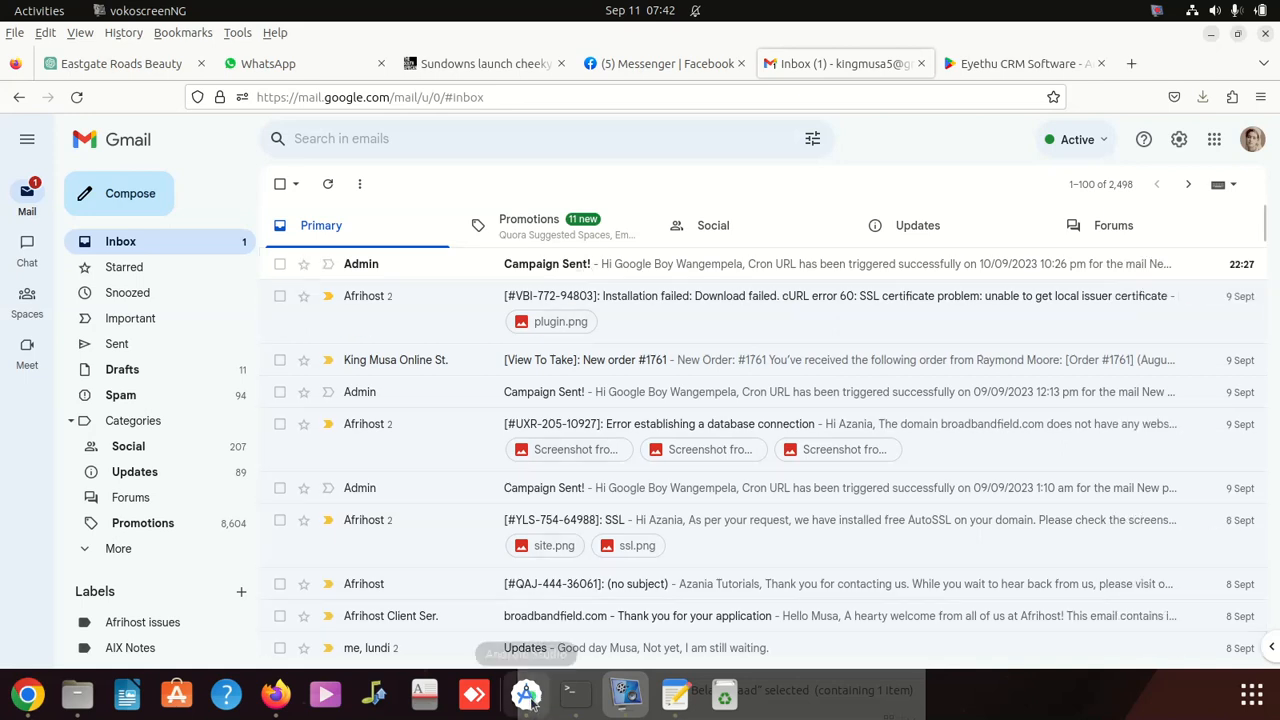
Step: Bring the Android Studio project forward, maximize it, and look through its tools and build menus
{"action": "left_click", "coordinate": [525, 693]}
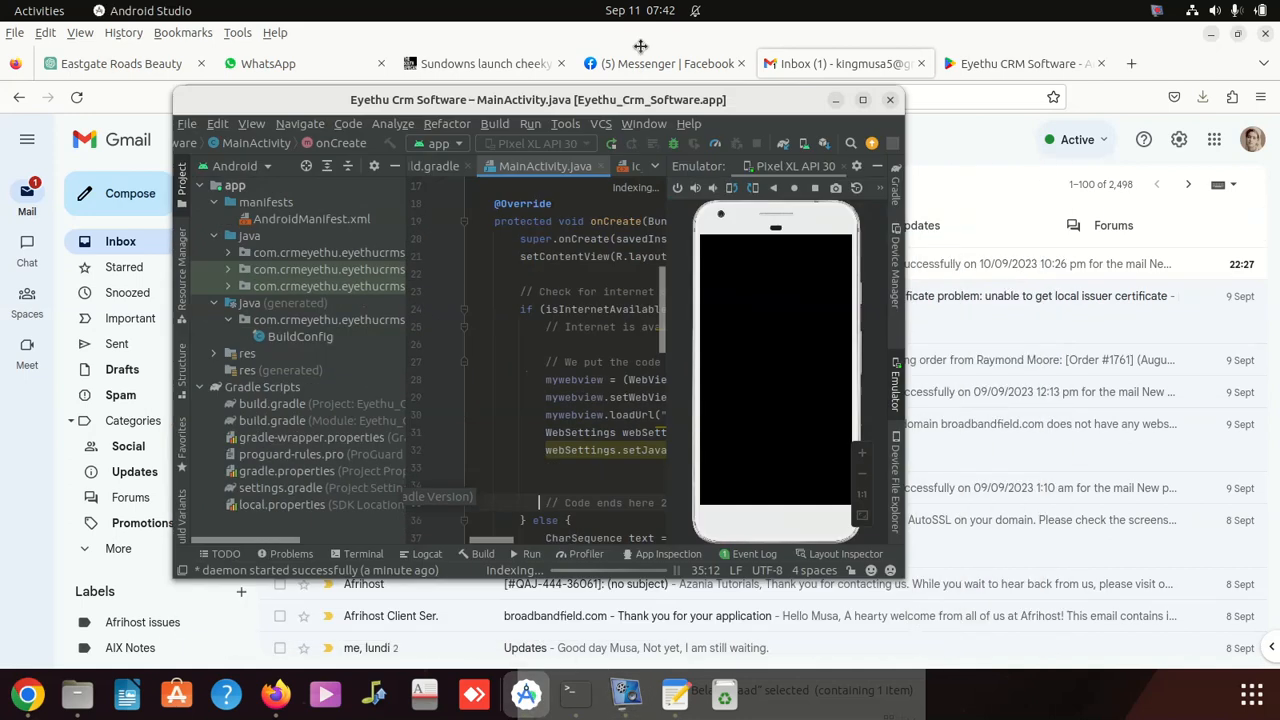
{"action": "left_click", "coordinate": [862, 99]}
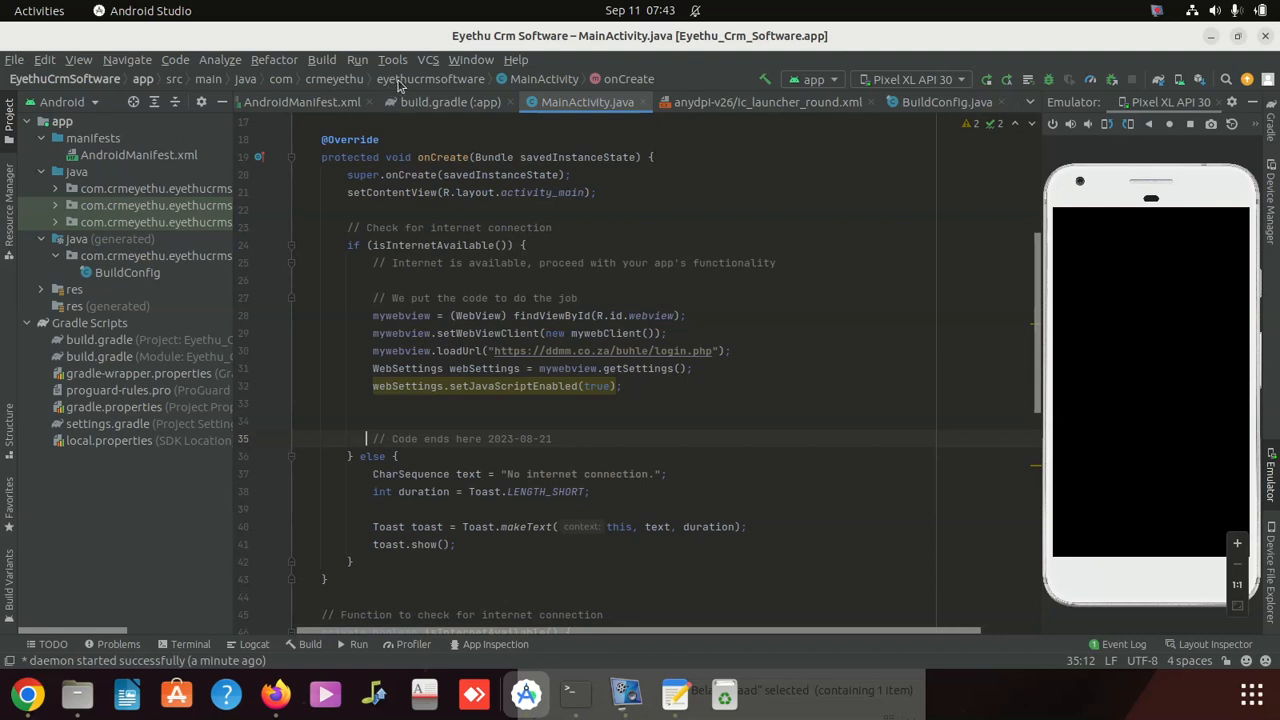
{"action": "left_click", "coordinate": [392, 59]}
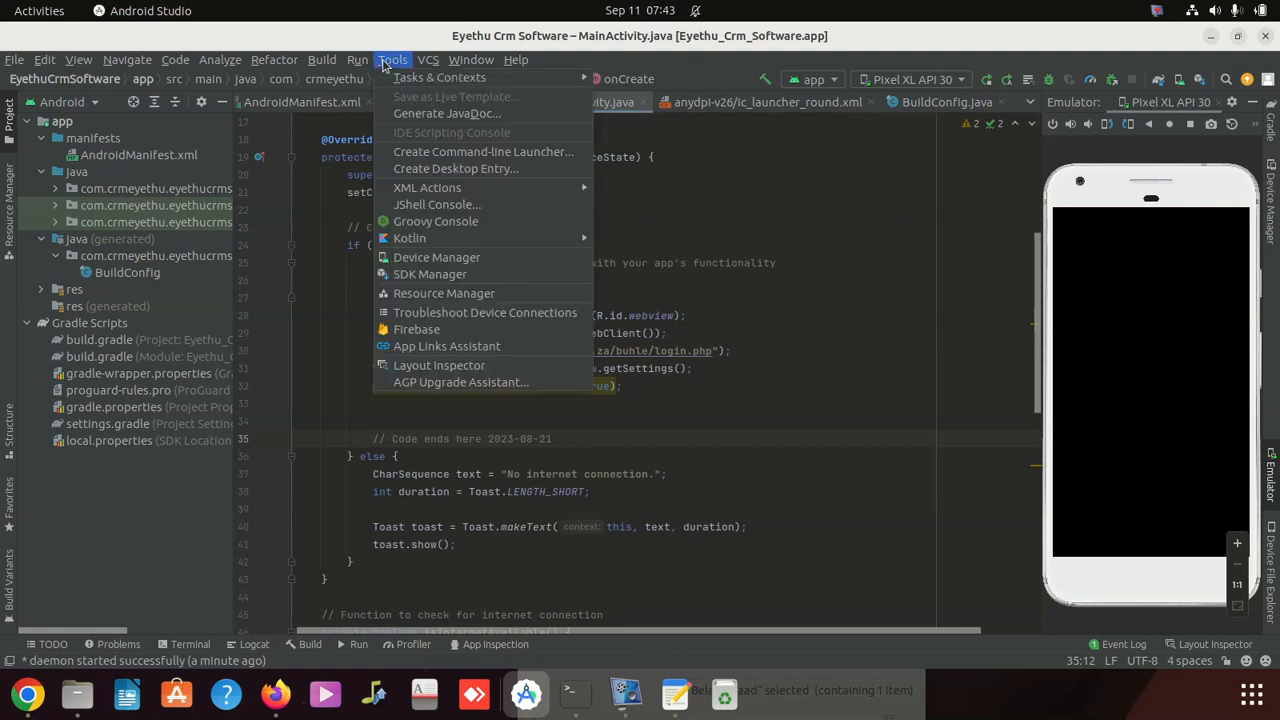
{"action": "left_click", "coordinate": [321, 59]}
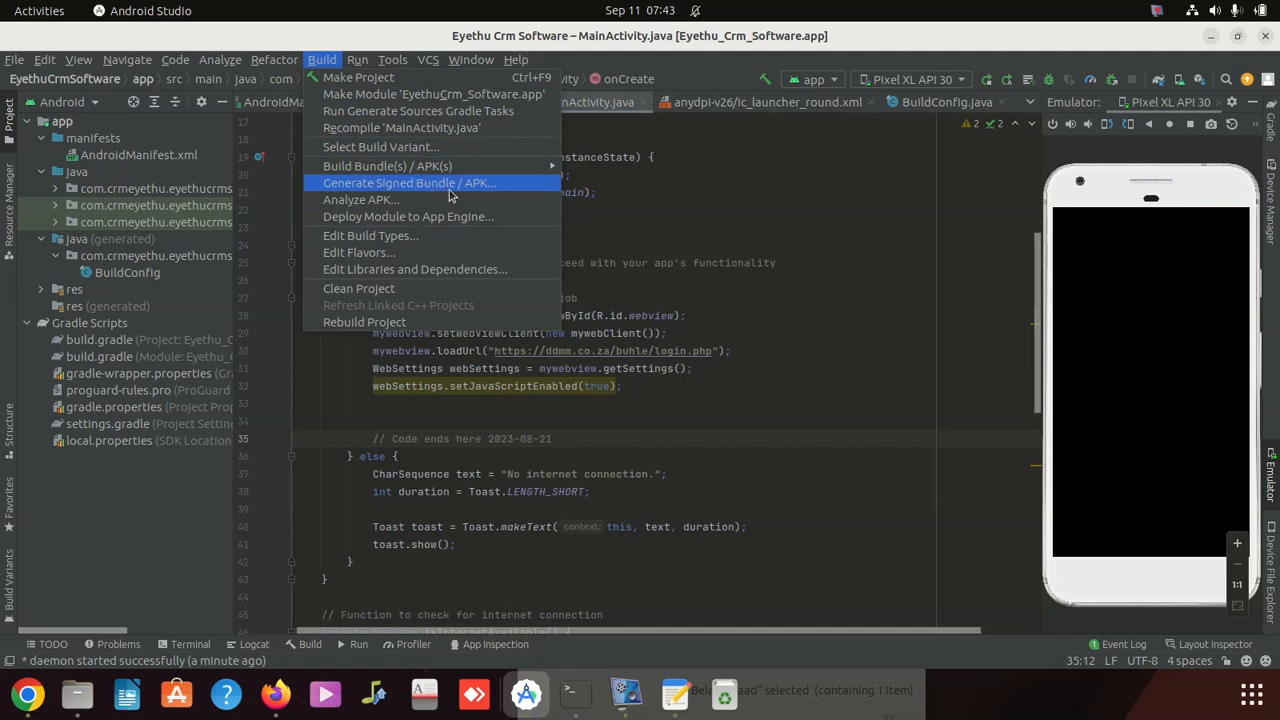
{"action": "mouse_move", "coordinate": [495, 187]}
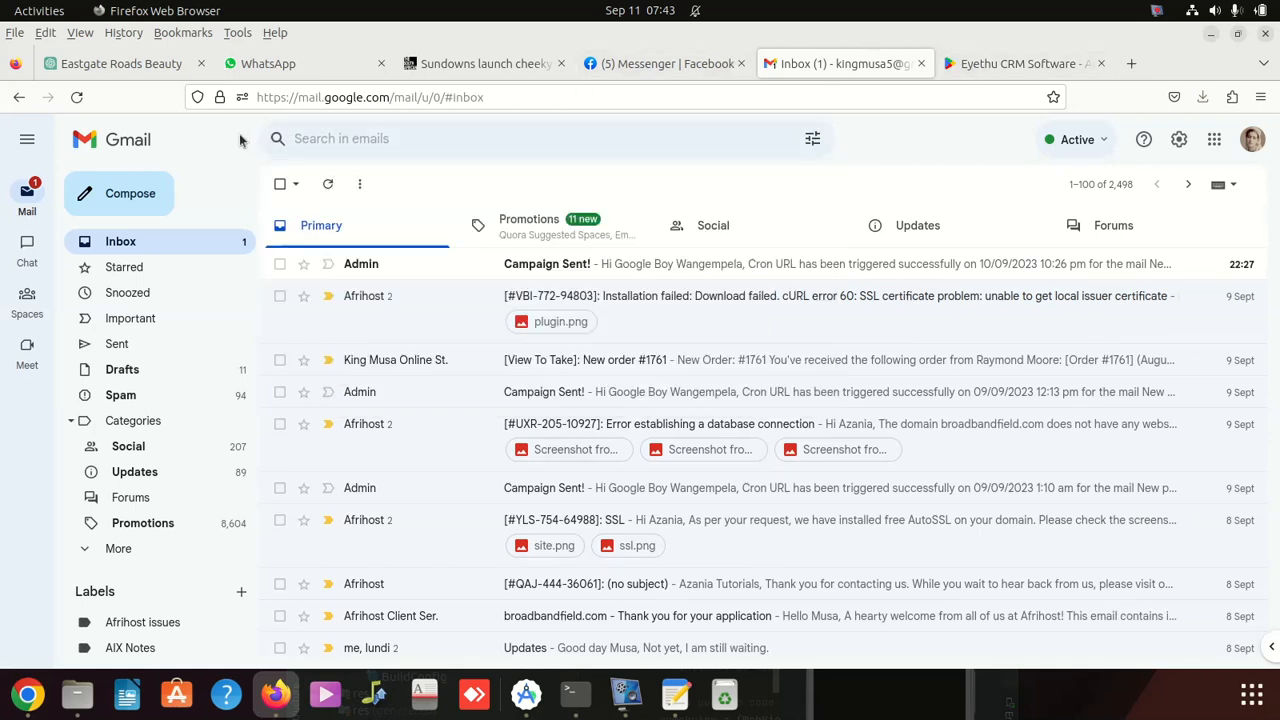
{"action": "mouse_move", "coordinate": [224, 148]}
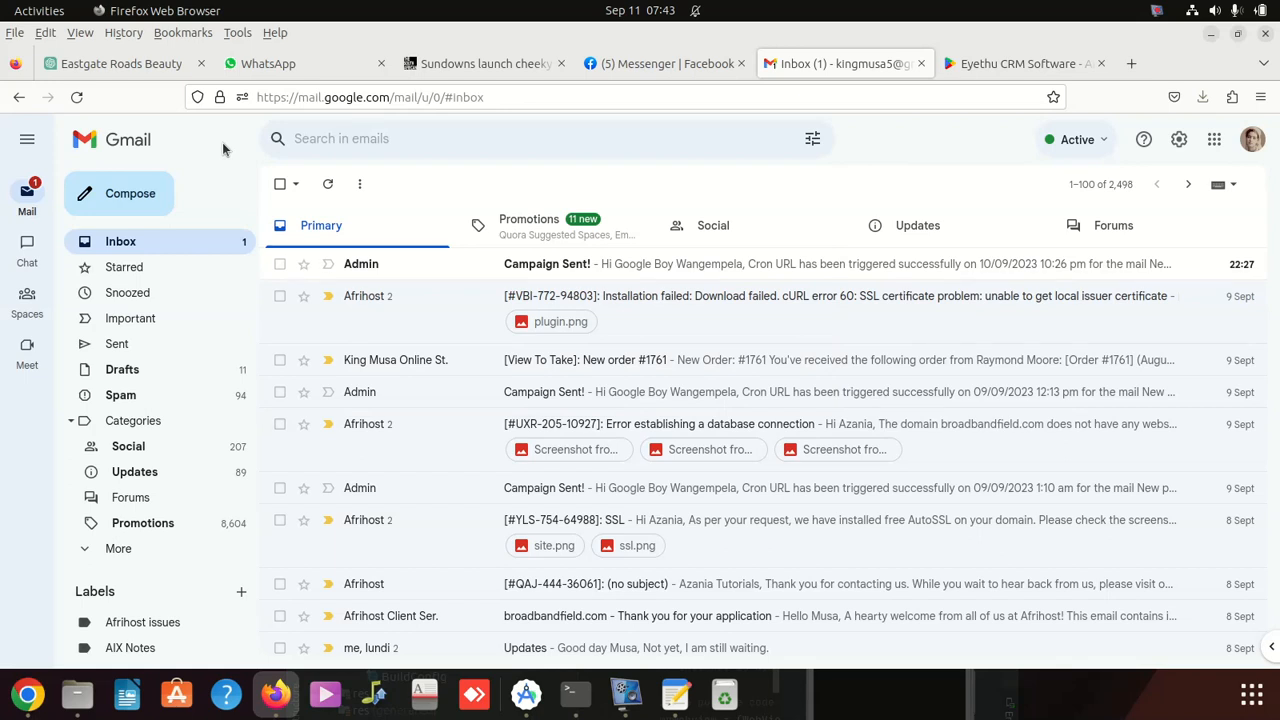
{"action": "mouse_move", "coordinate": [917, 225]}
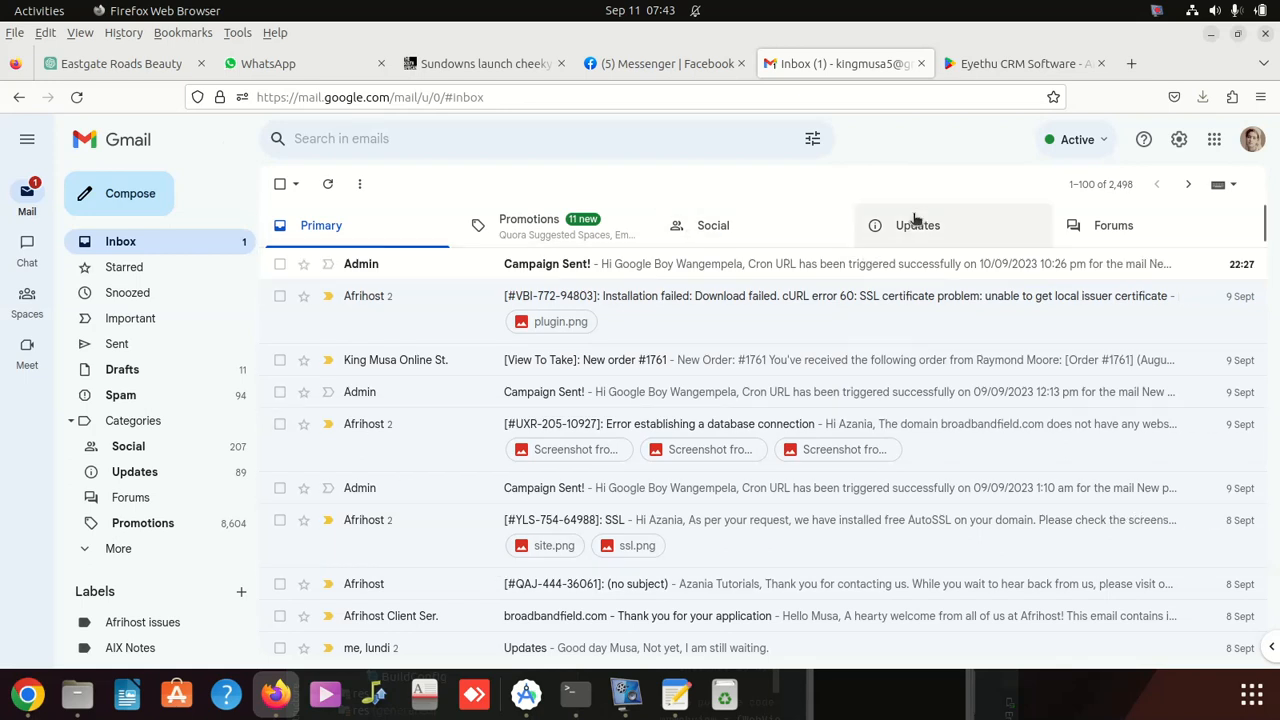
Step: Open the IARC Content Ratings email under Gmail's Updates tab and scroll to the rating details
{"action": "left_click", "coordinate": [917, 225]}
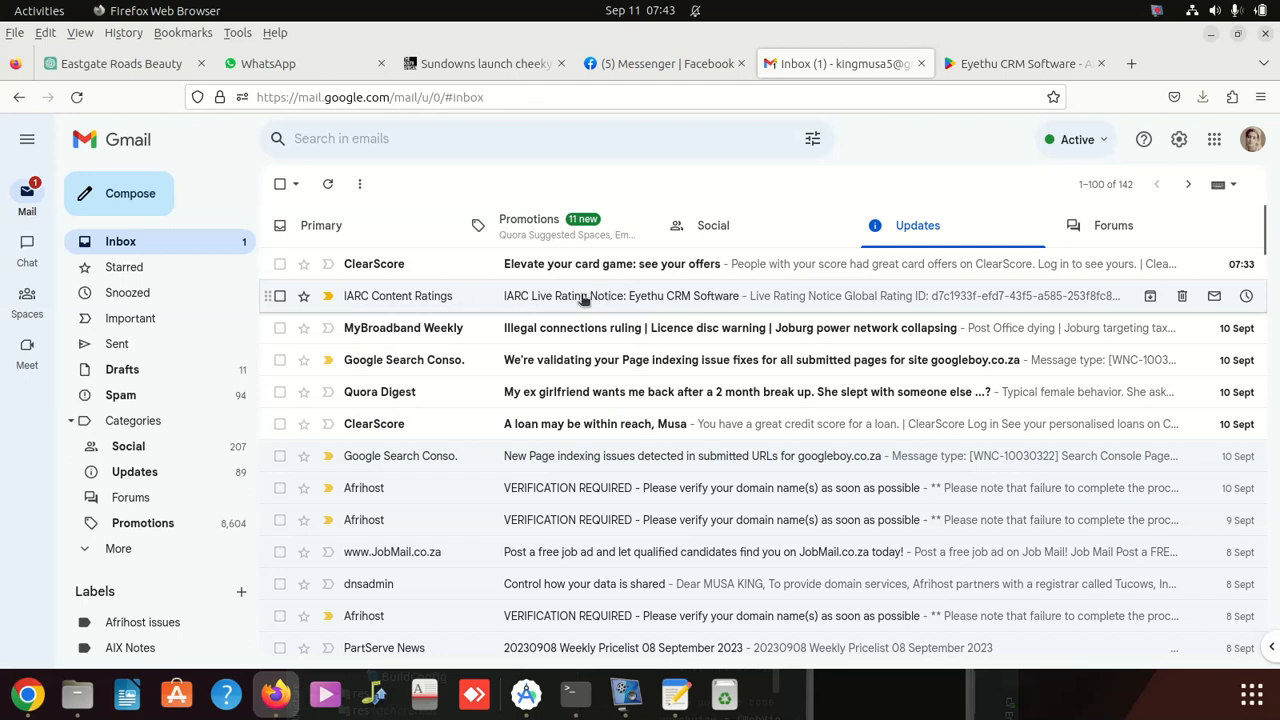
{"action": "left_click", "coordinate": [623, 295]}
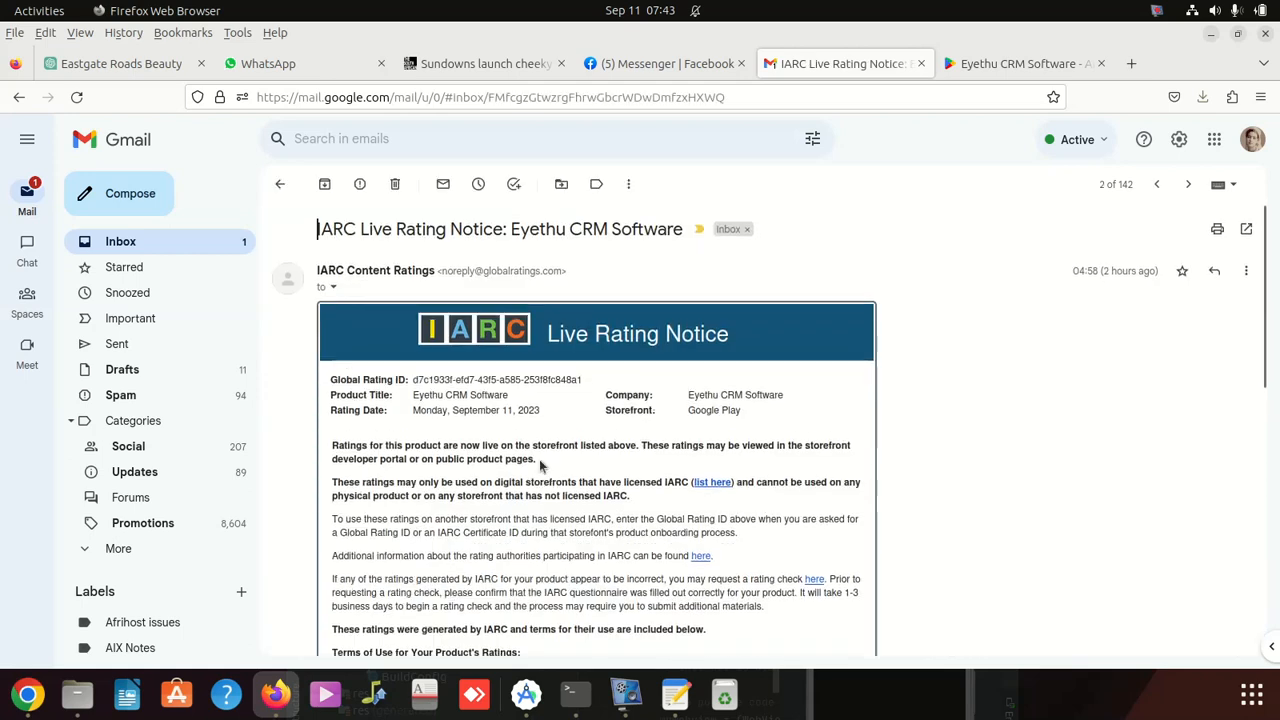
{"action": "scroll", "scroll_direction": "down", "scroll_amount": 3}
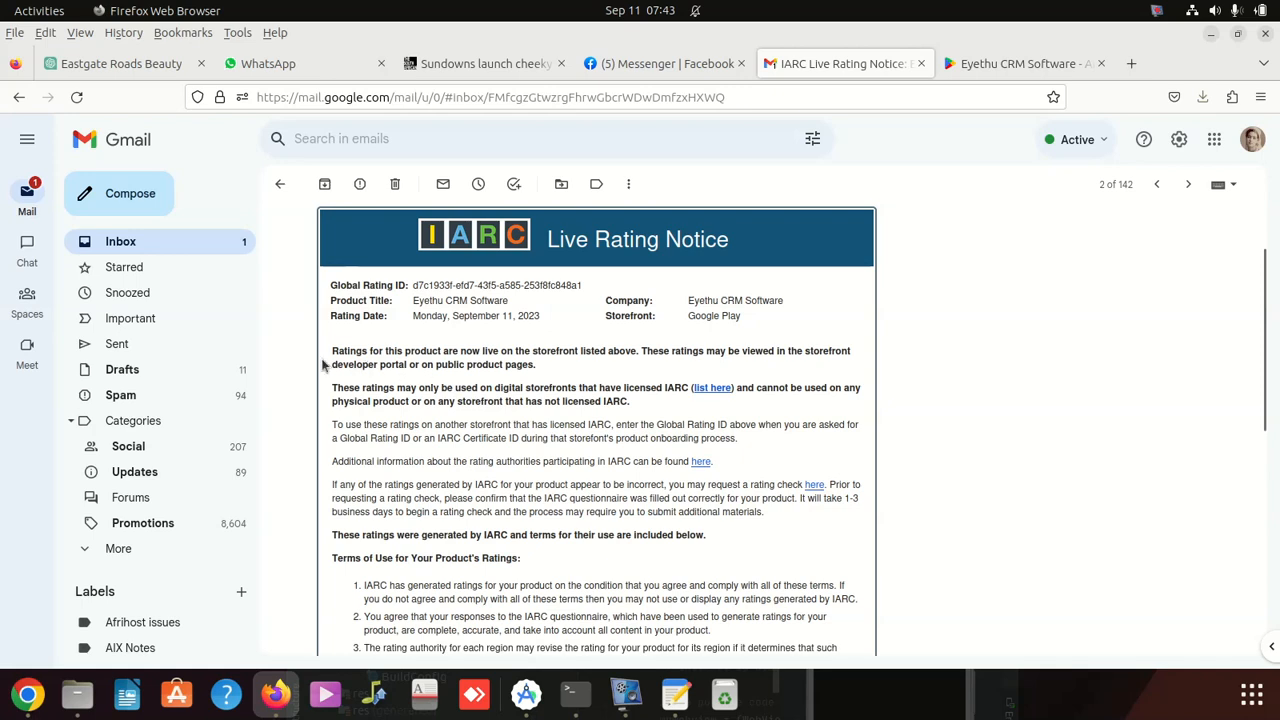
{"action": "mouse_move", "coordinate": [442, 381]}
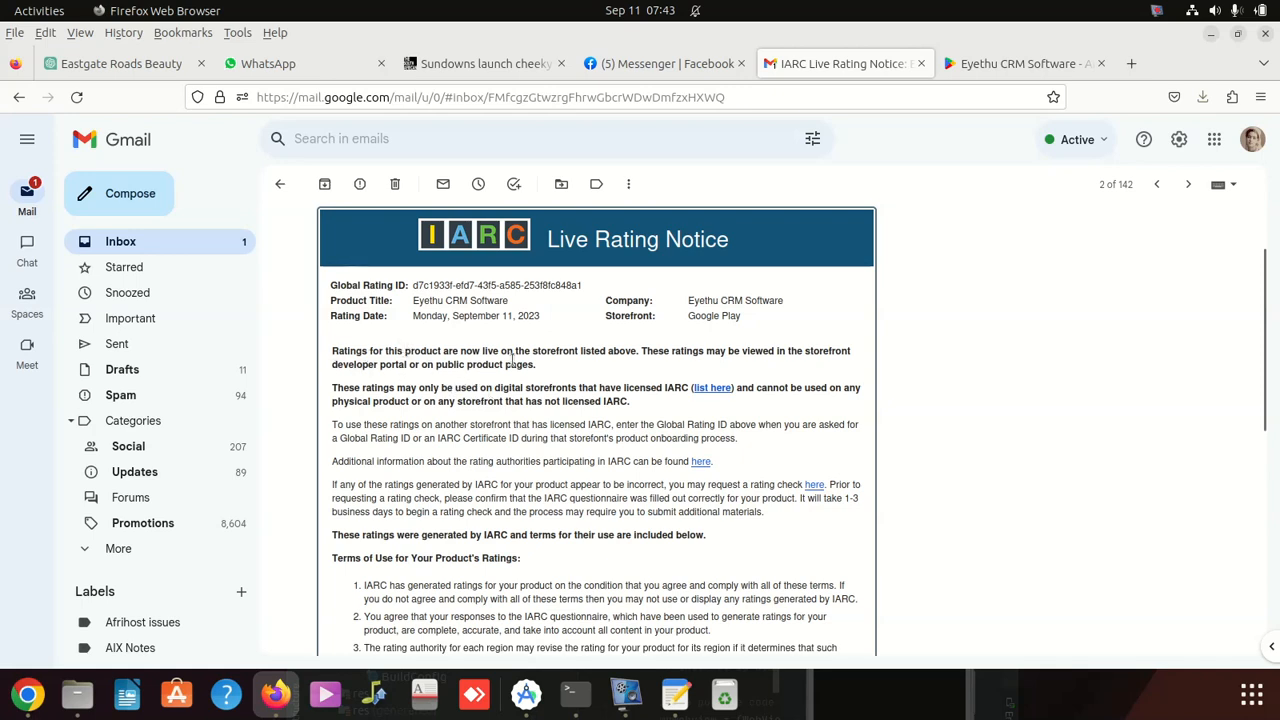
{"action": "mouse_move", "coordinate": [586, 372]}
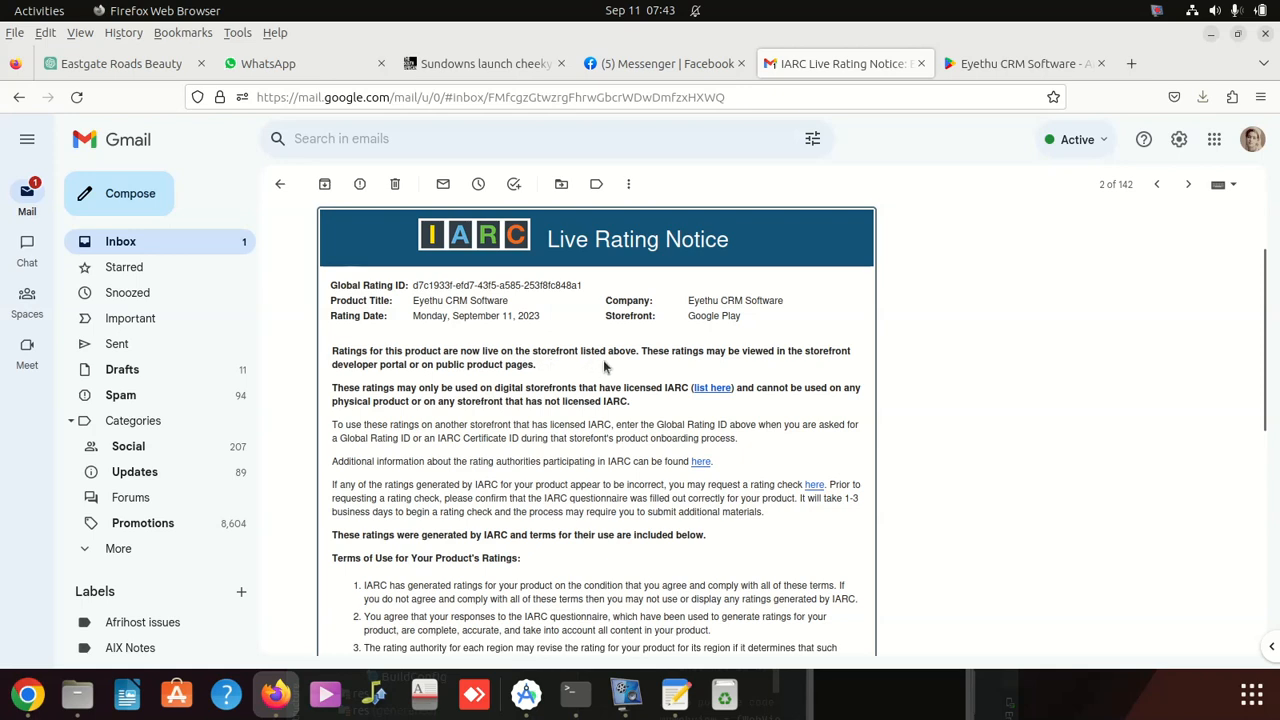
{"action": "mouse_move", "coordinate": [638, 332]}
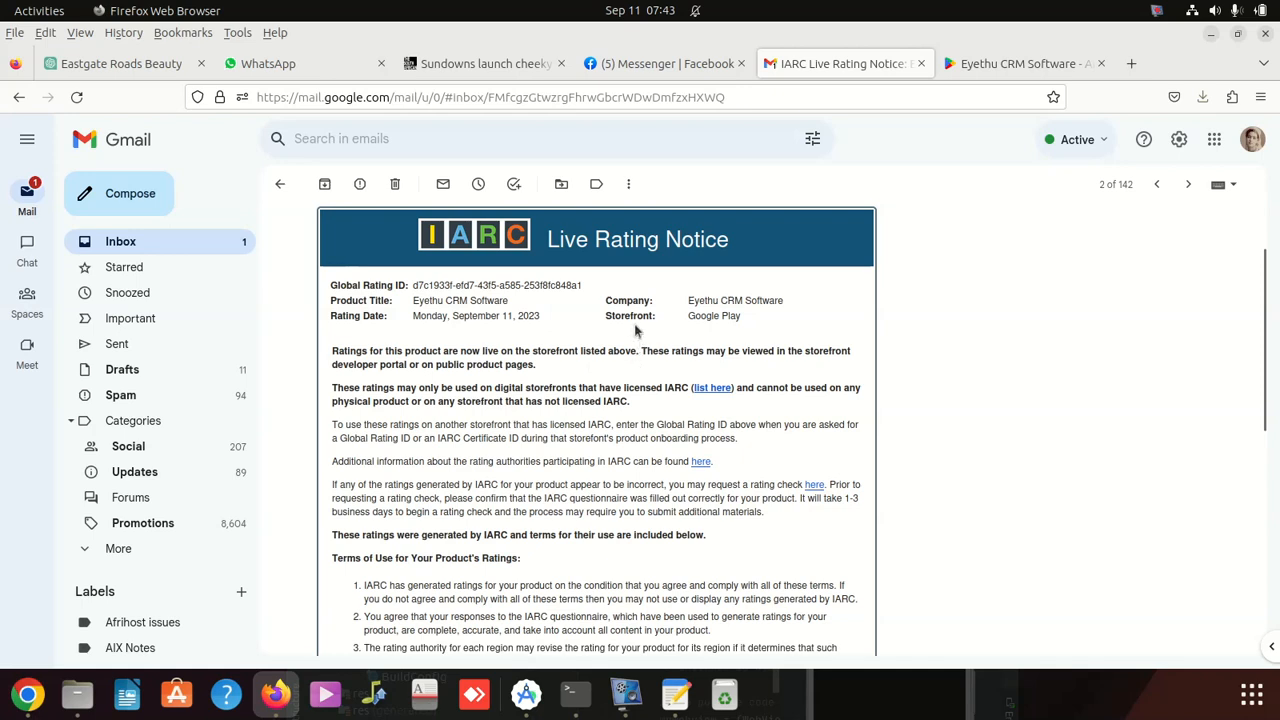
{"action": "double_click", "coordinate": [455, 315]}
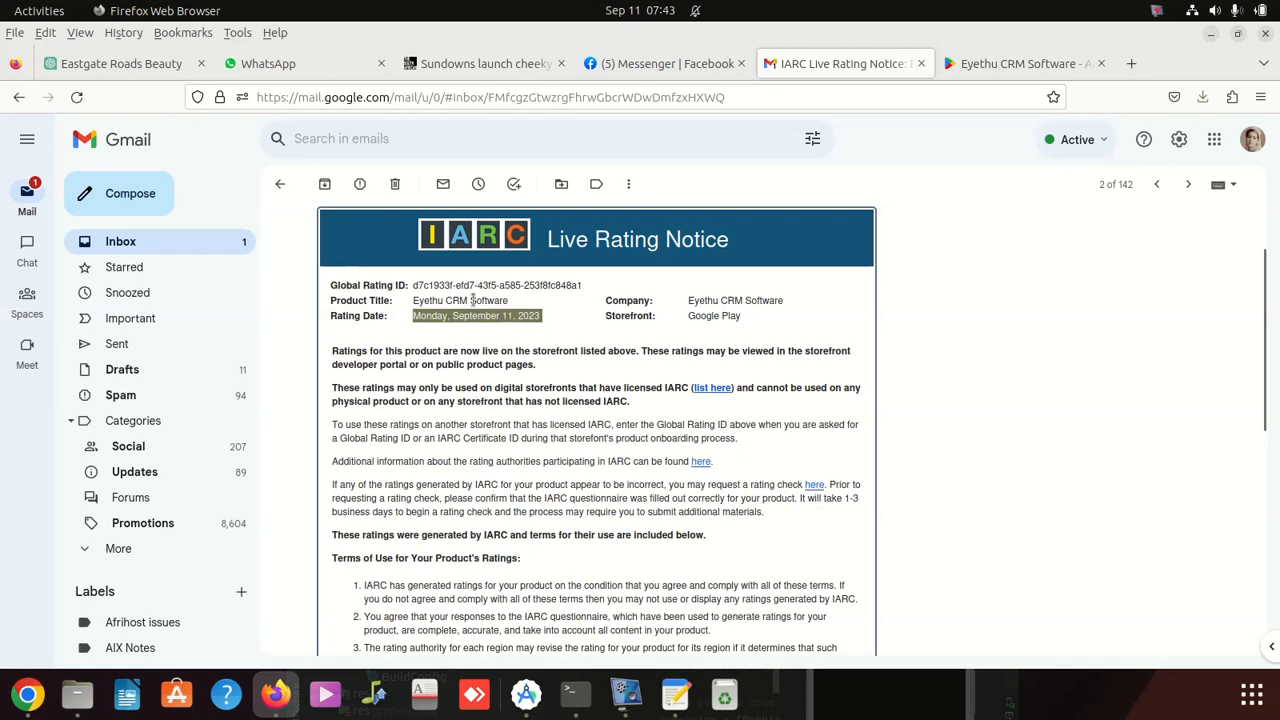
{"action": "double_click", "coordinate": [452, 300]}
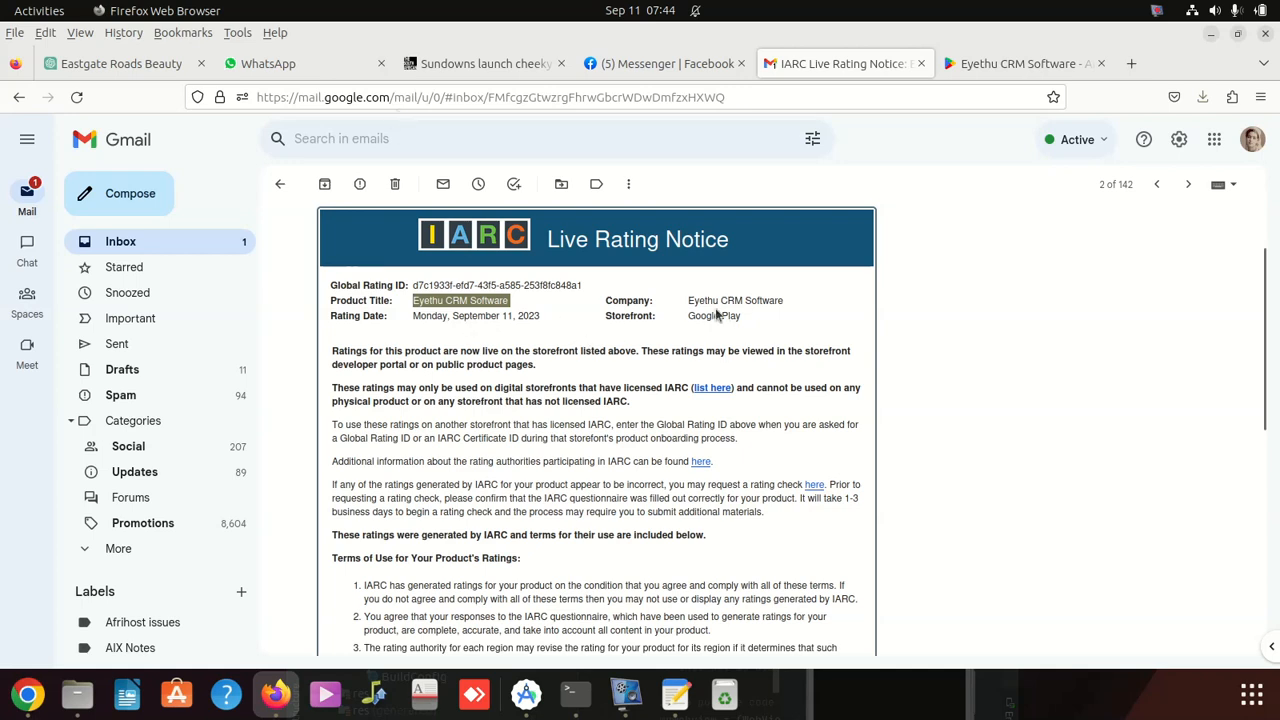
{"action": "double_click", "coordinate": [714, 315]}
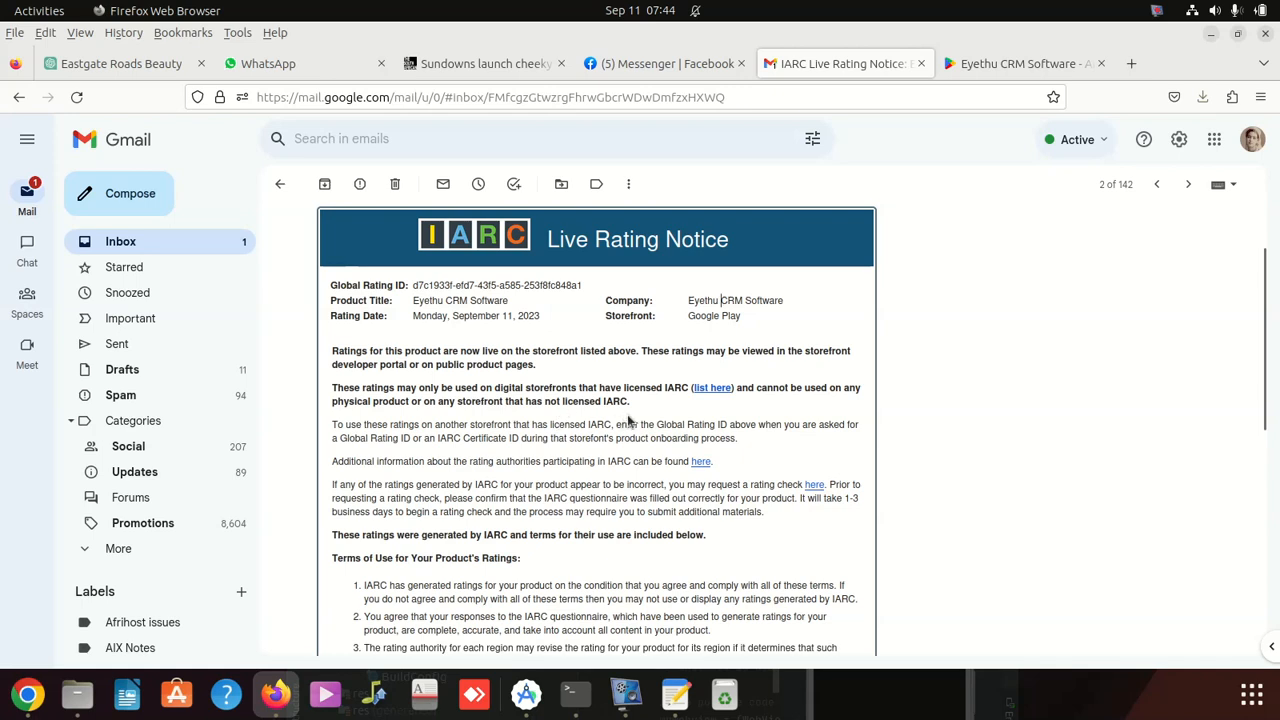
{"action": "mouse_move", "coordinate": [668, 408]}
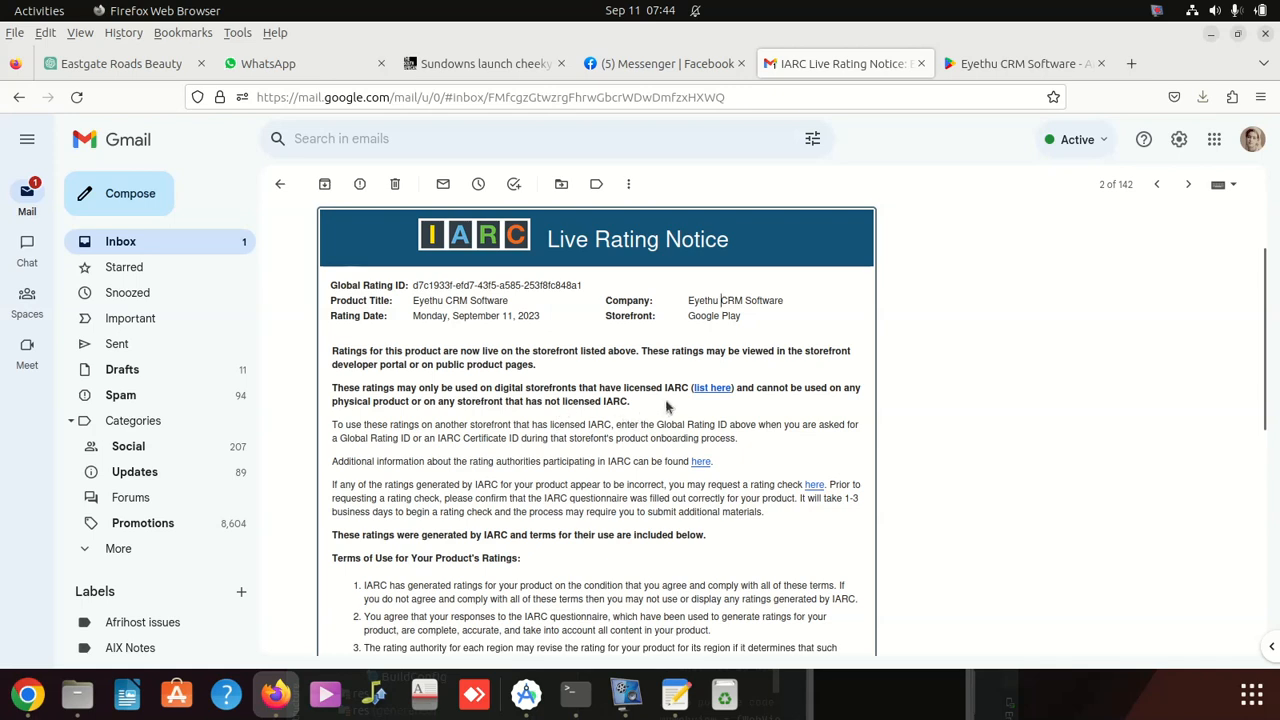
{"action": "mouse_move", "coordinate": [687, 409]}
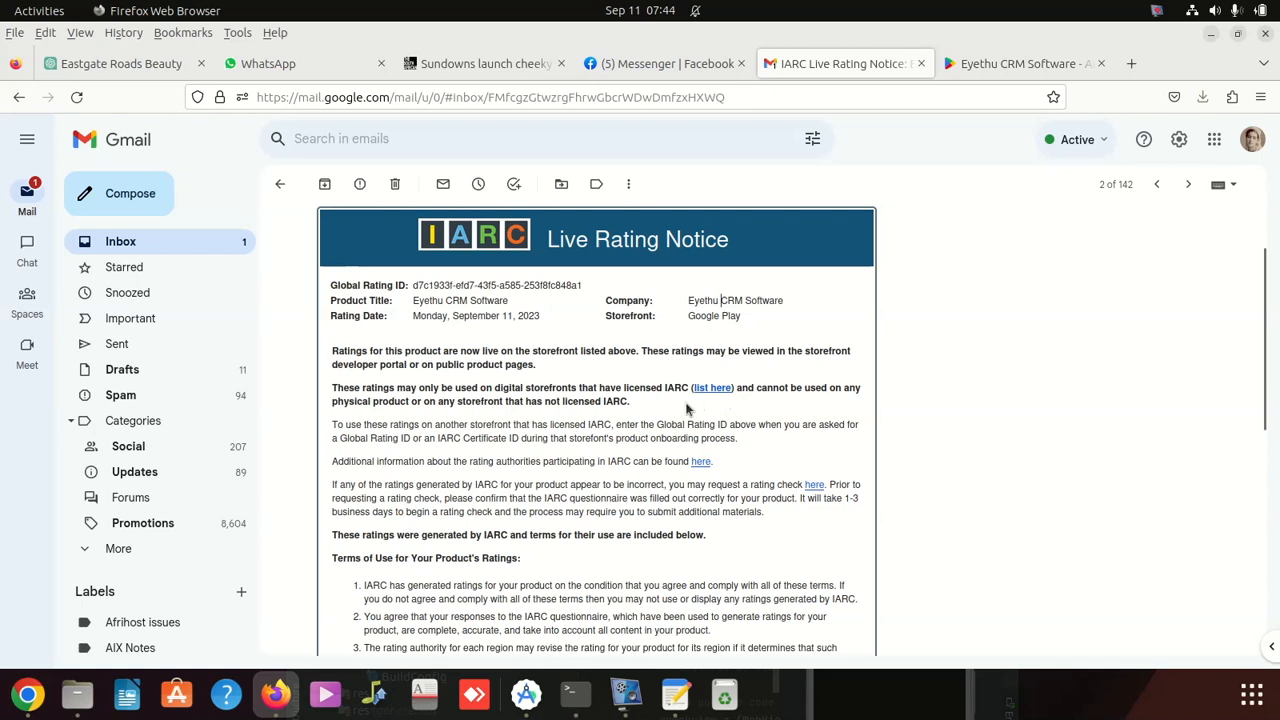
{"action": "mouse_move", "coordinate": [733, 408]}
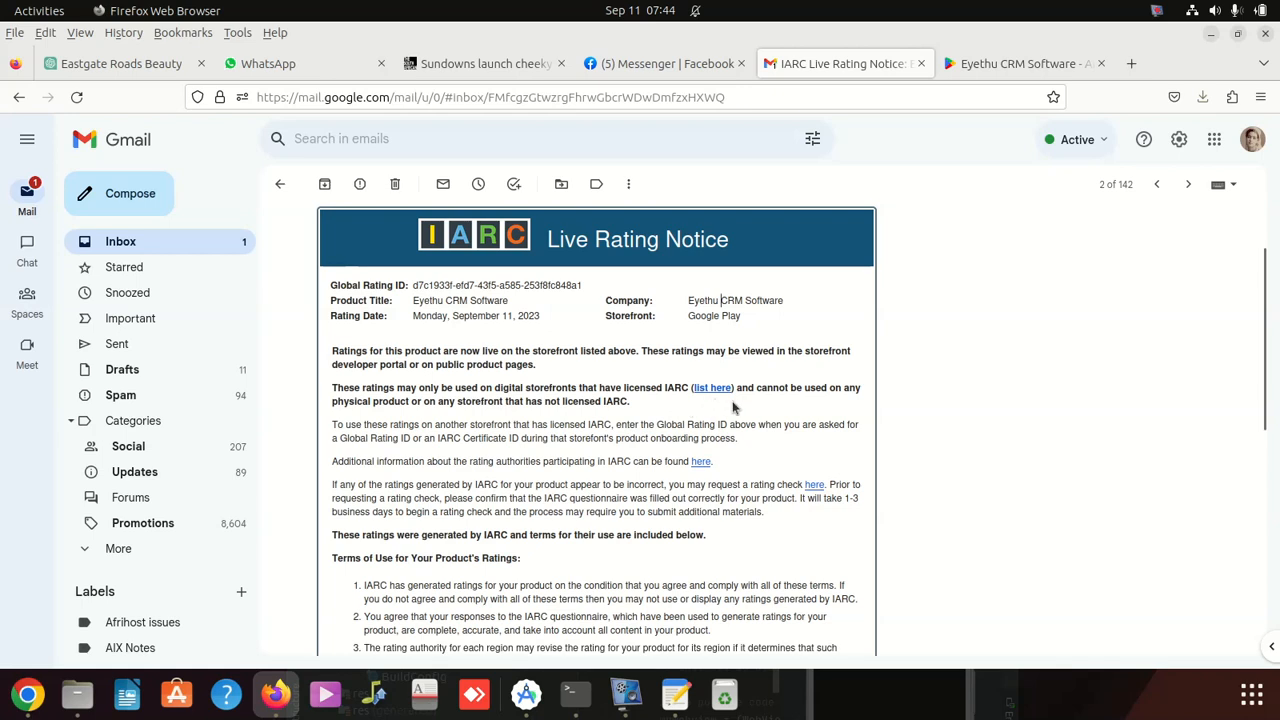
{"action": "mouse_move", "coordinate": [712, 388]}
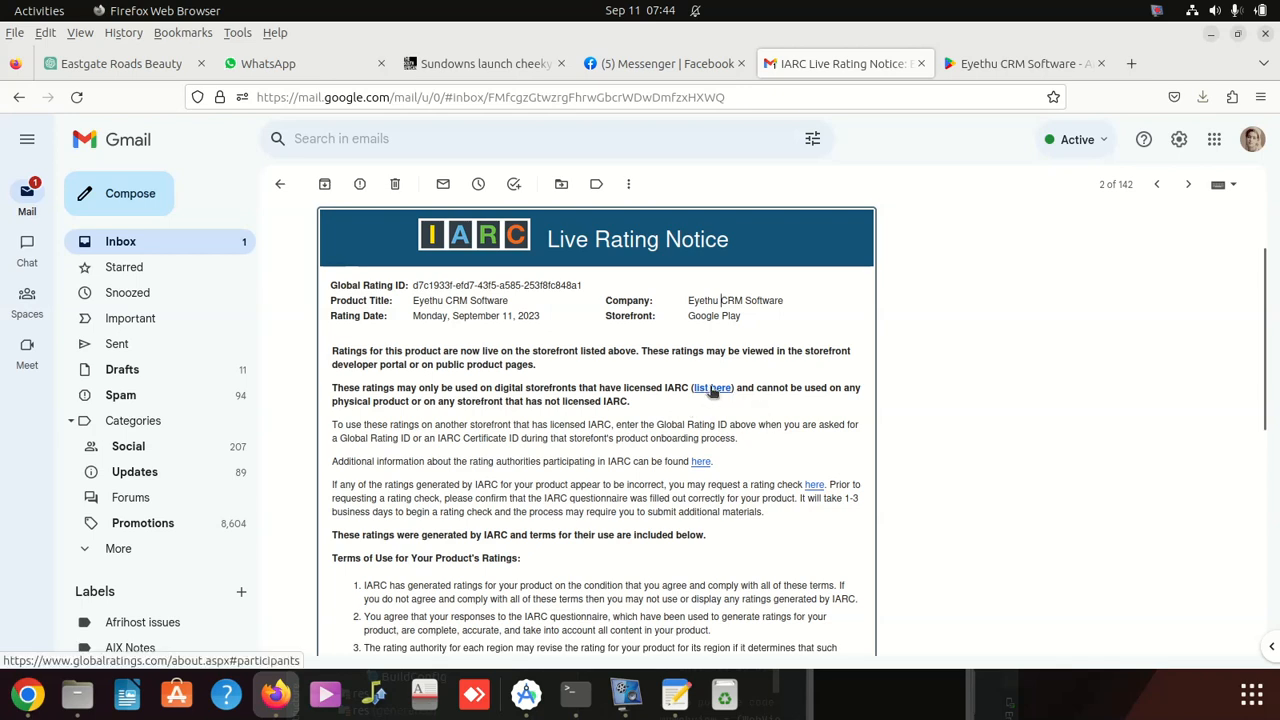
Step: Browse the participating rating authorities and storefronts tables, then scroll back to the top
{"action": "left_click", "coordinate": [712, 388]}
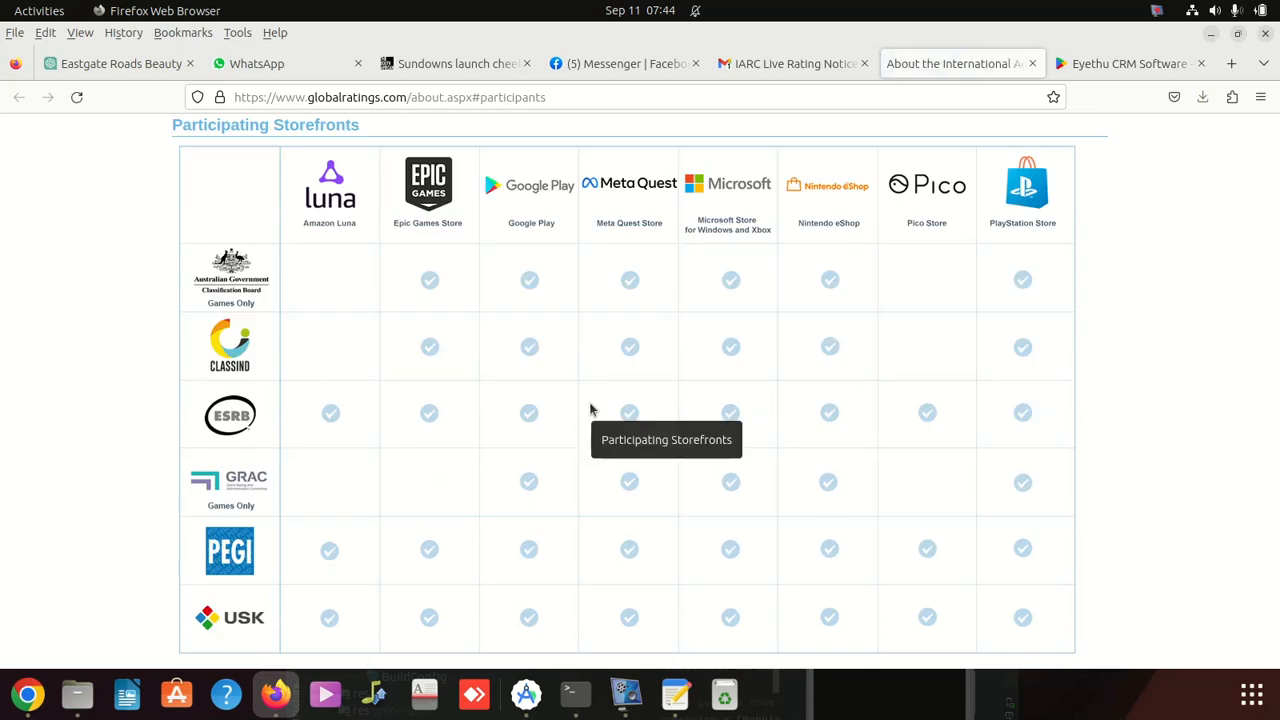
{"action": "mouse_move", "coordinate": [785, 342]}
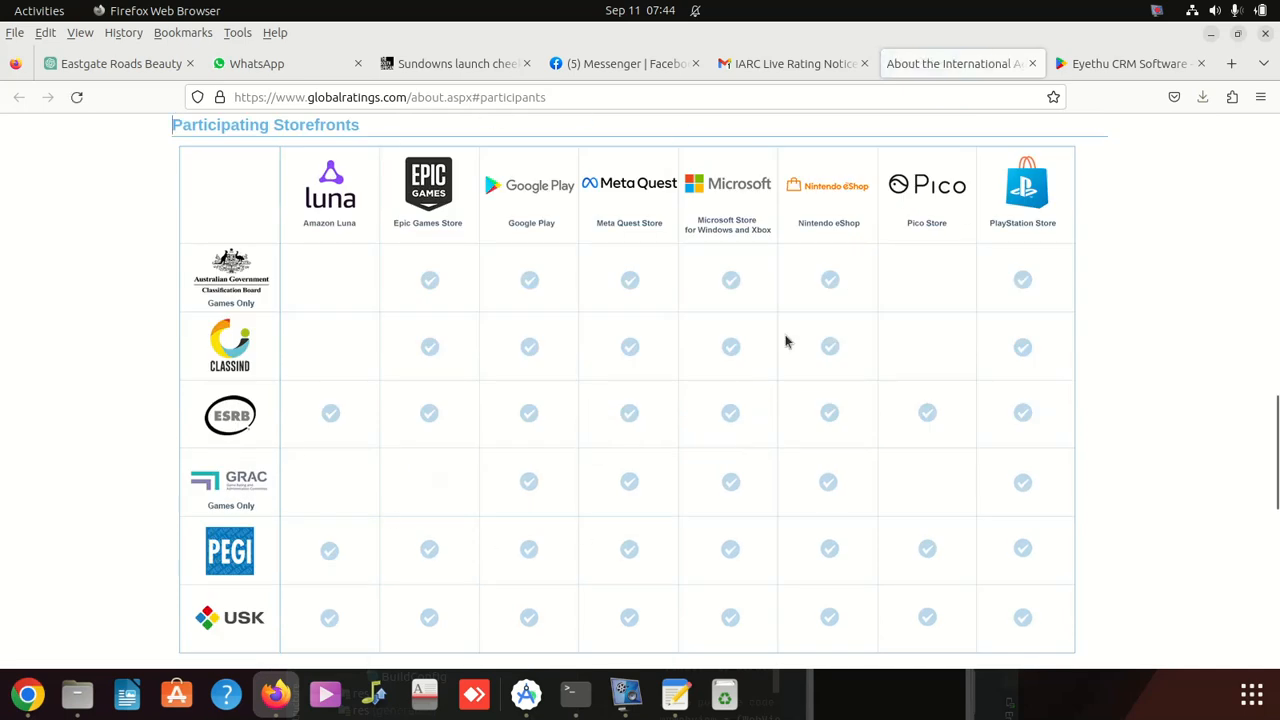
{"action": "mouse_move", "coordinate": [565, 185]}
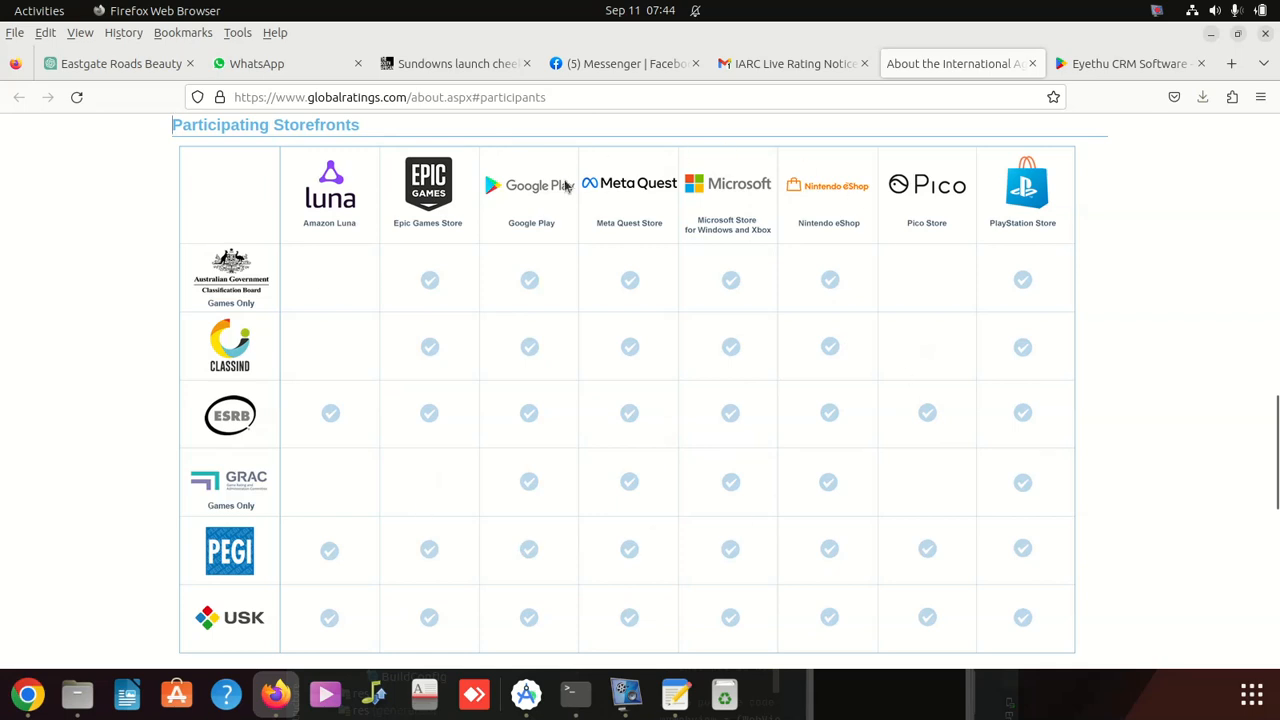
{"action": "mouse_move", "coordinate": [617, 298]}
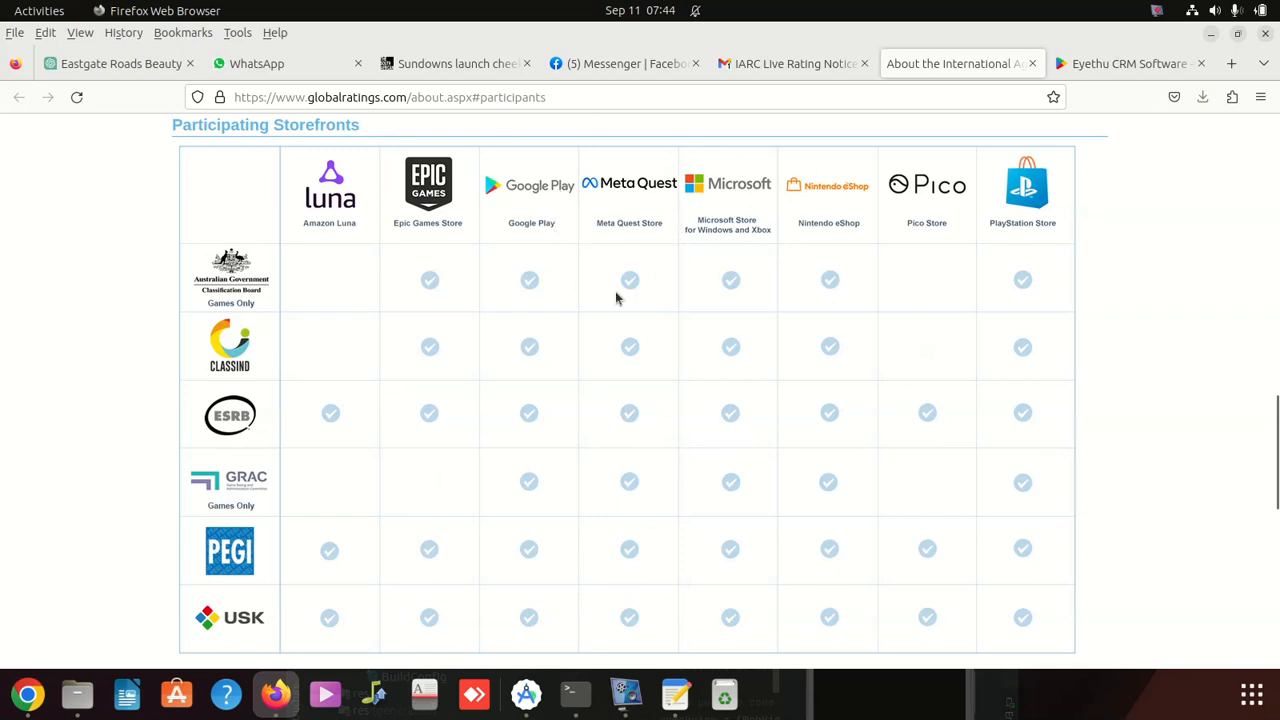
{"action": "mouse_move", "coordinate": [922, 235]}
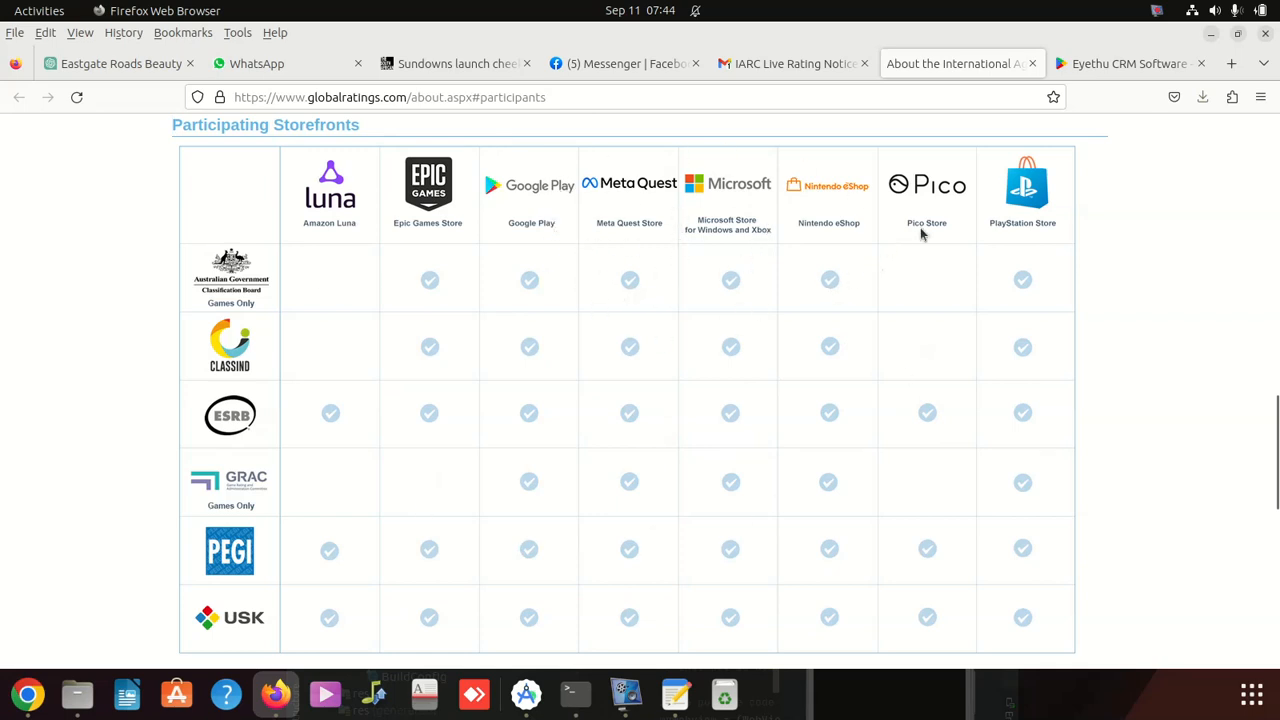
{"action": "mouse_move", "coordinate": [456, 511]}
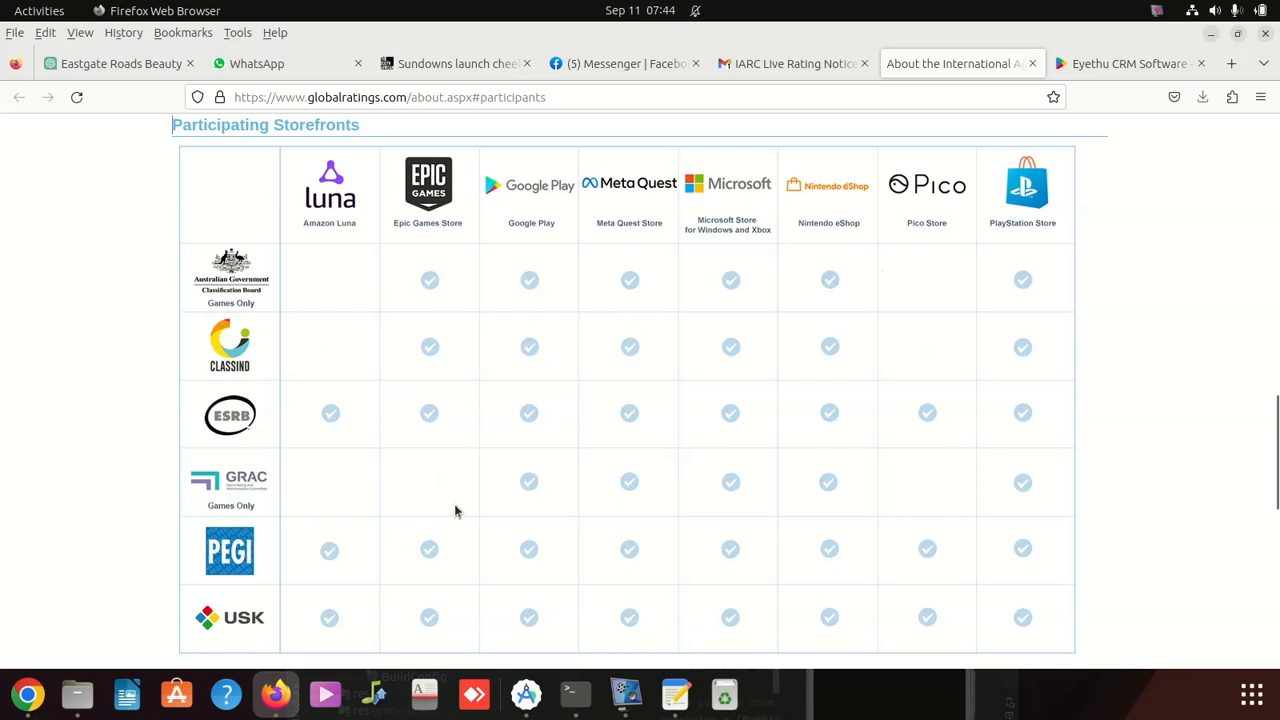
{"action": "scroll", "scroll_direction": "up", "scroll_amount": 3}
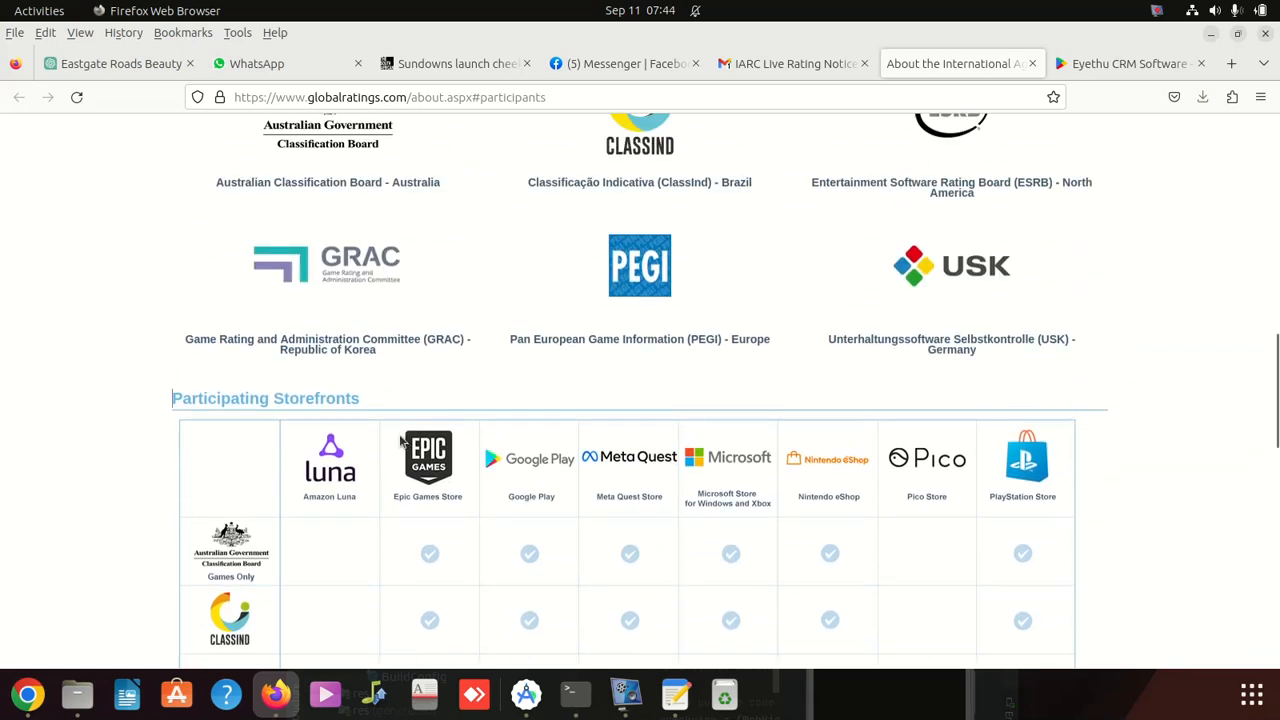
{"action": "scroll", "scroll_direction": "up", "scroll_amount": 3}
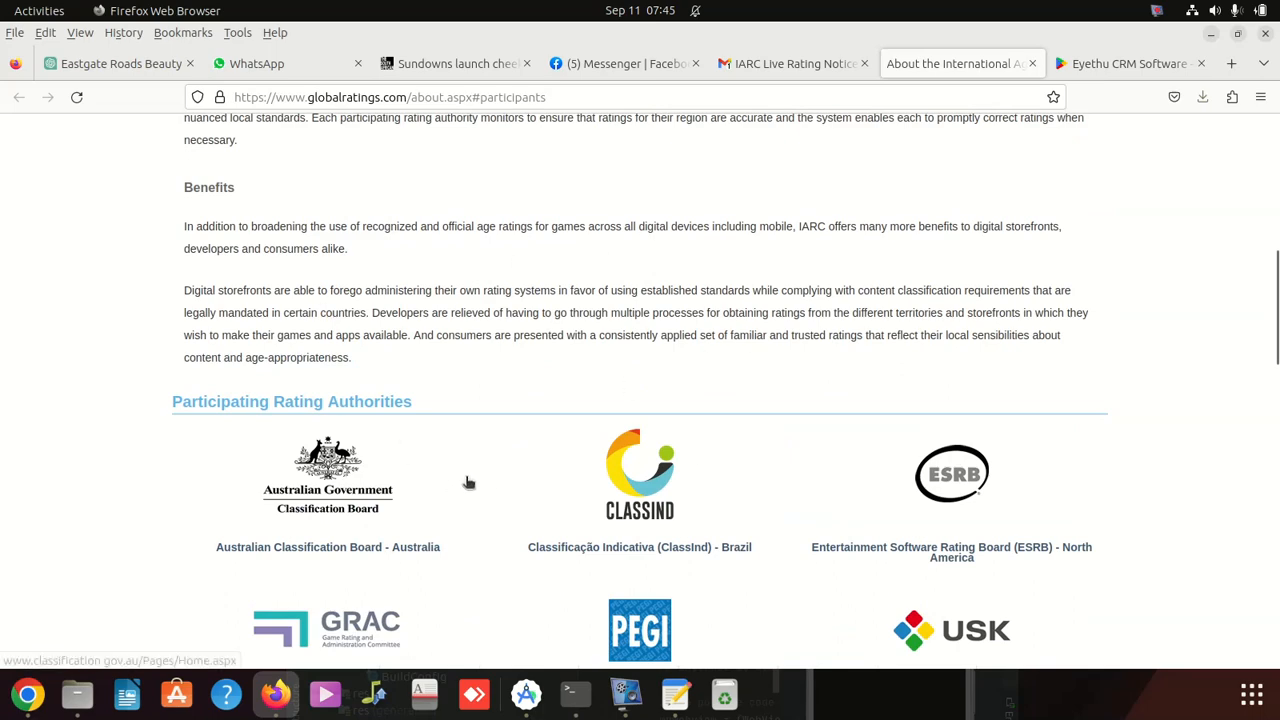
{"action": "scroll", "scroll_direction": "up", "scroll_amount": 3}
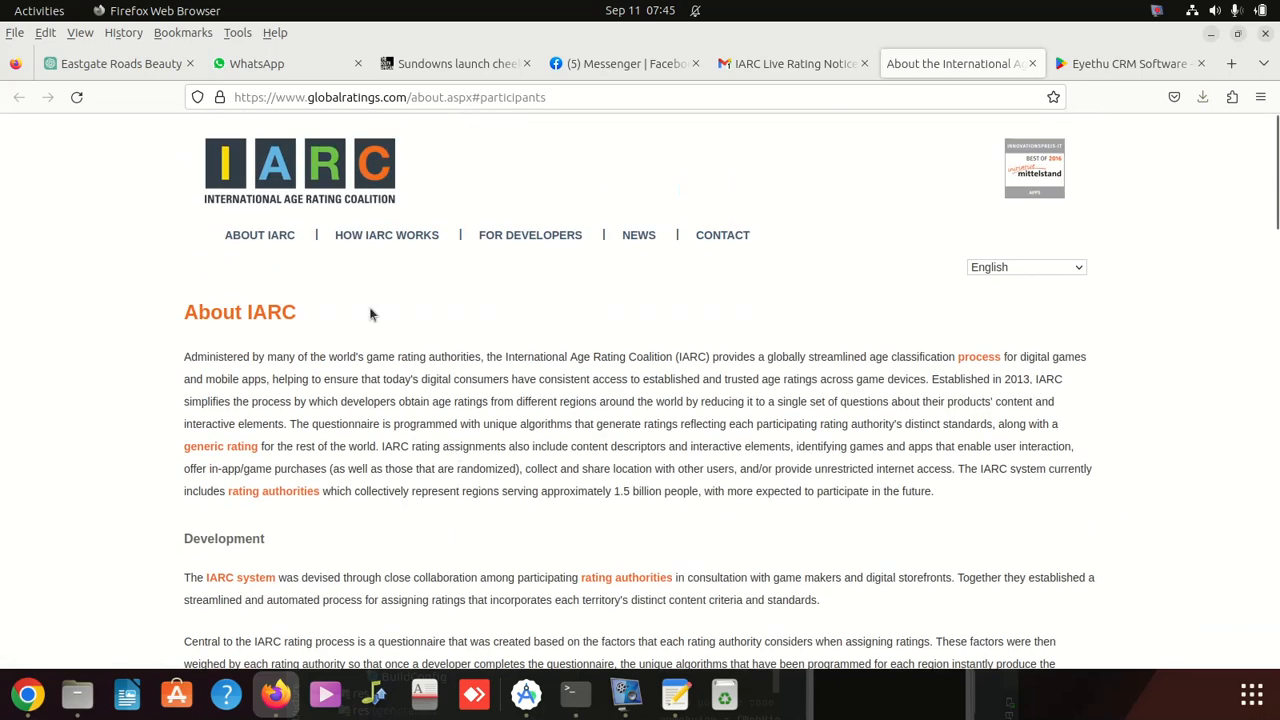
{"action": "scroll", "scroll_direction": "down", "scroll_amount": 3}
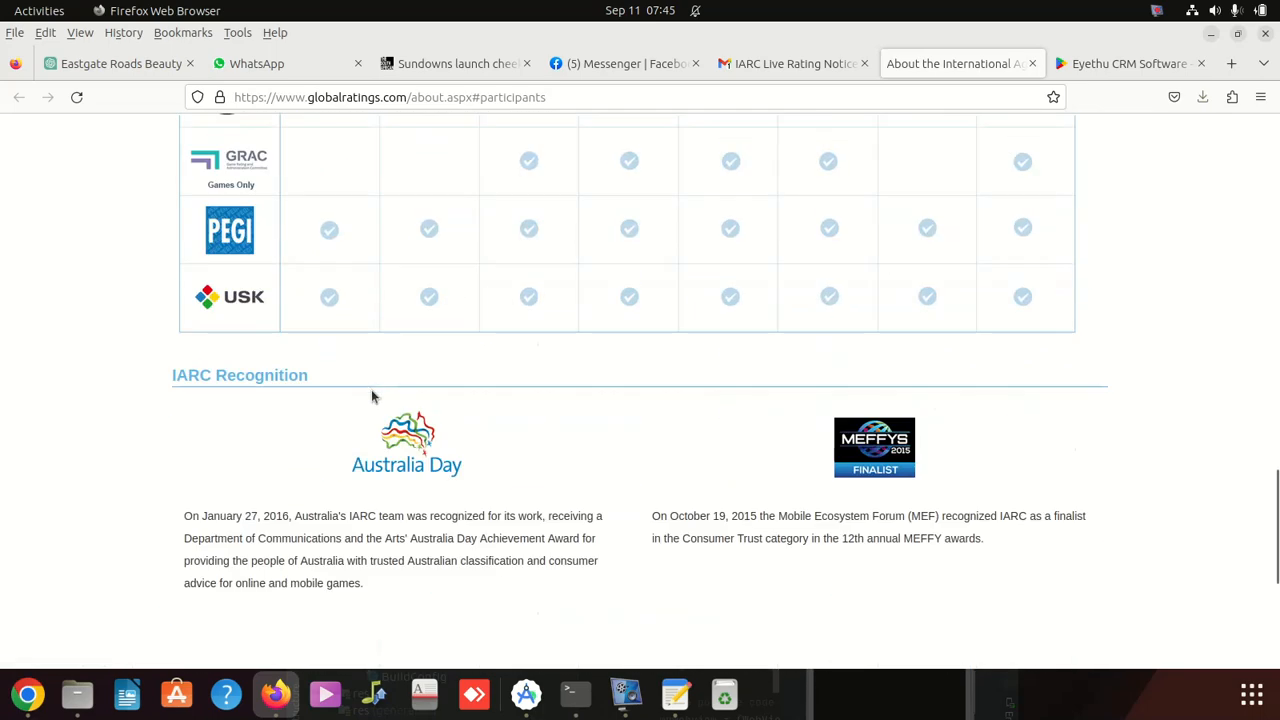
{"action": "scroll", "scroll_direction": "up", "scroll_amount": 3}
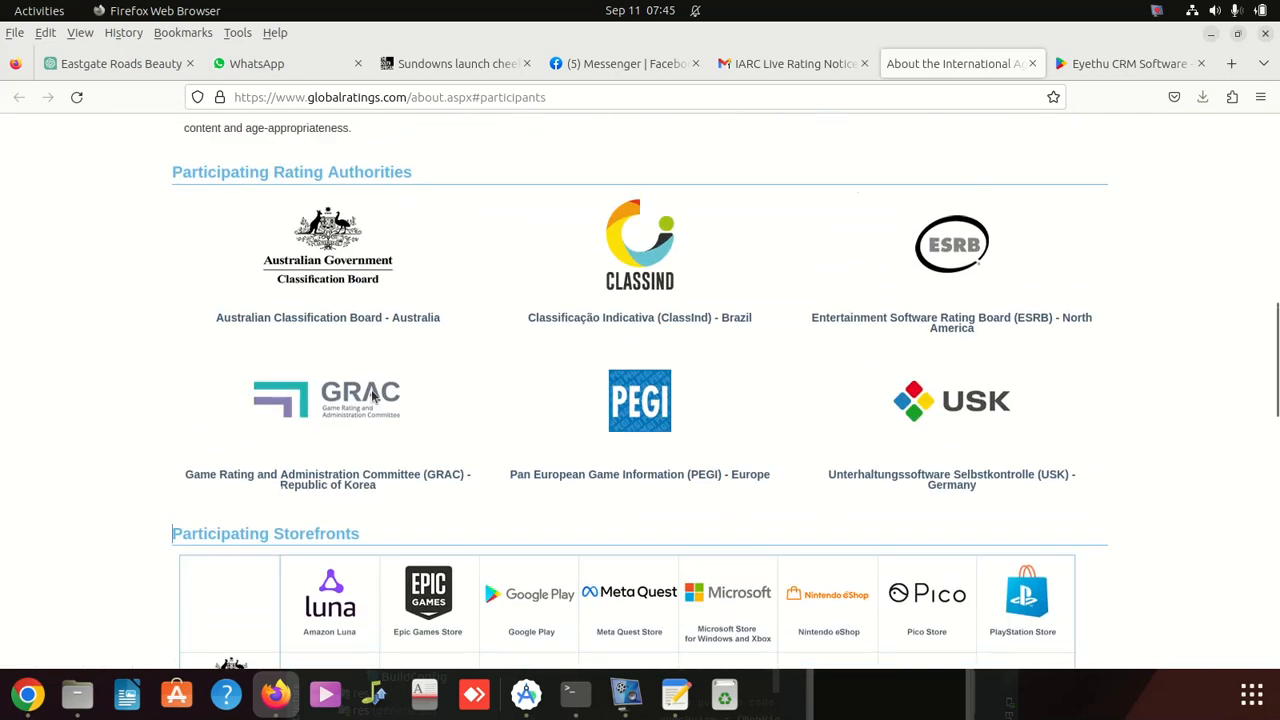
{"action": "scroll", "scroll_direction": "up", "scroll_amount": 3}
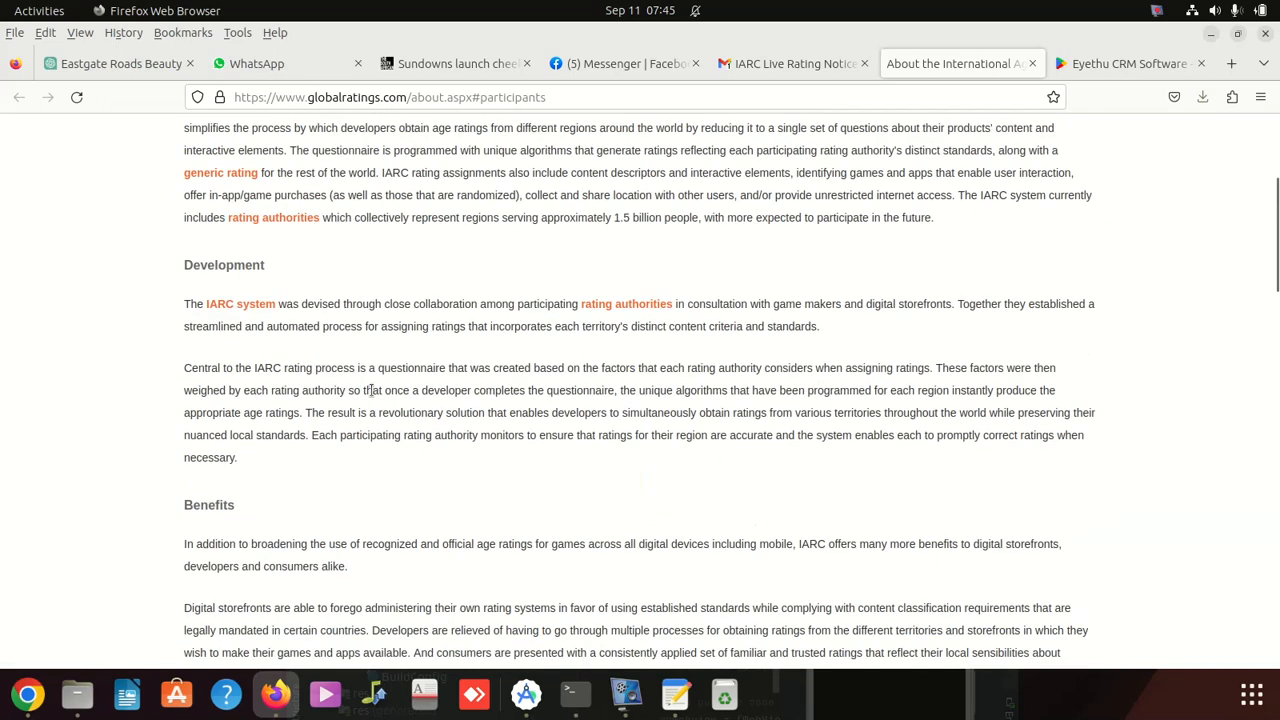
{"action": "scroll", "scroll_direction": "up", "scroll_amount": 3}
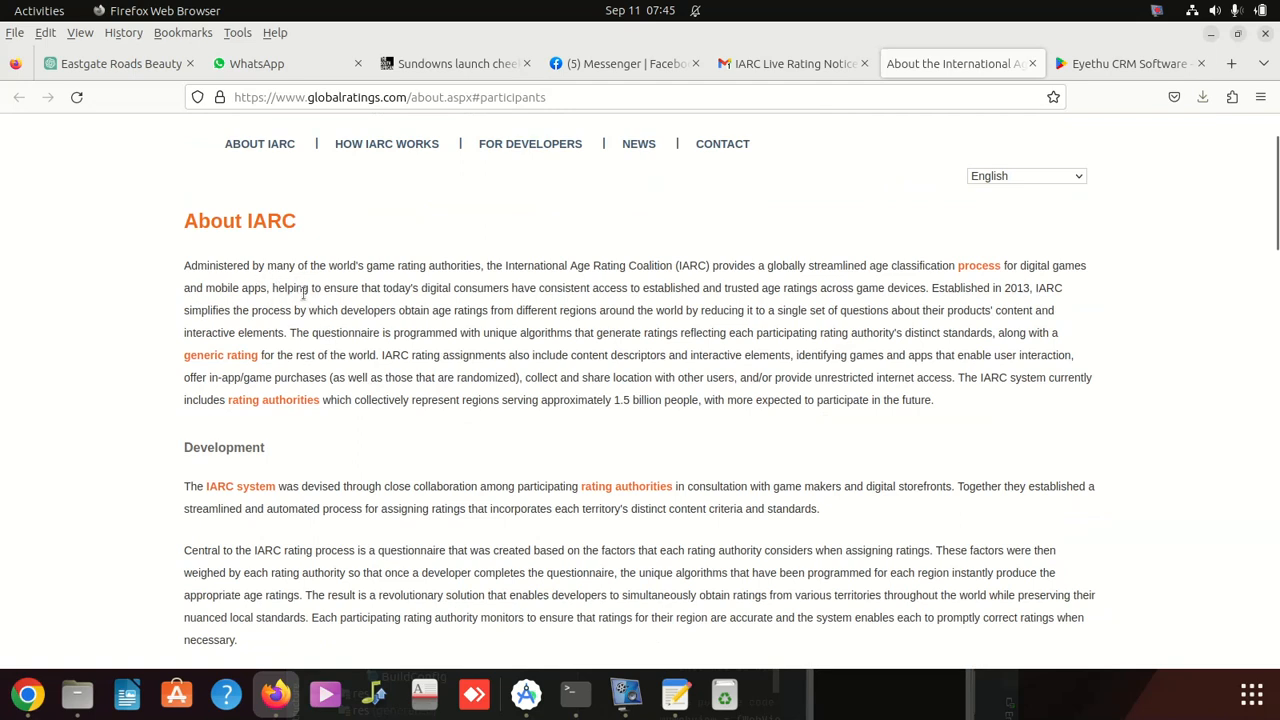
{"action": "mouse_move", "coordinate": [495, 300]}
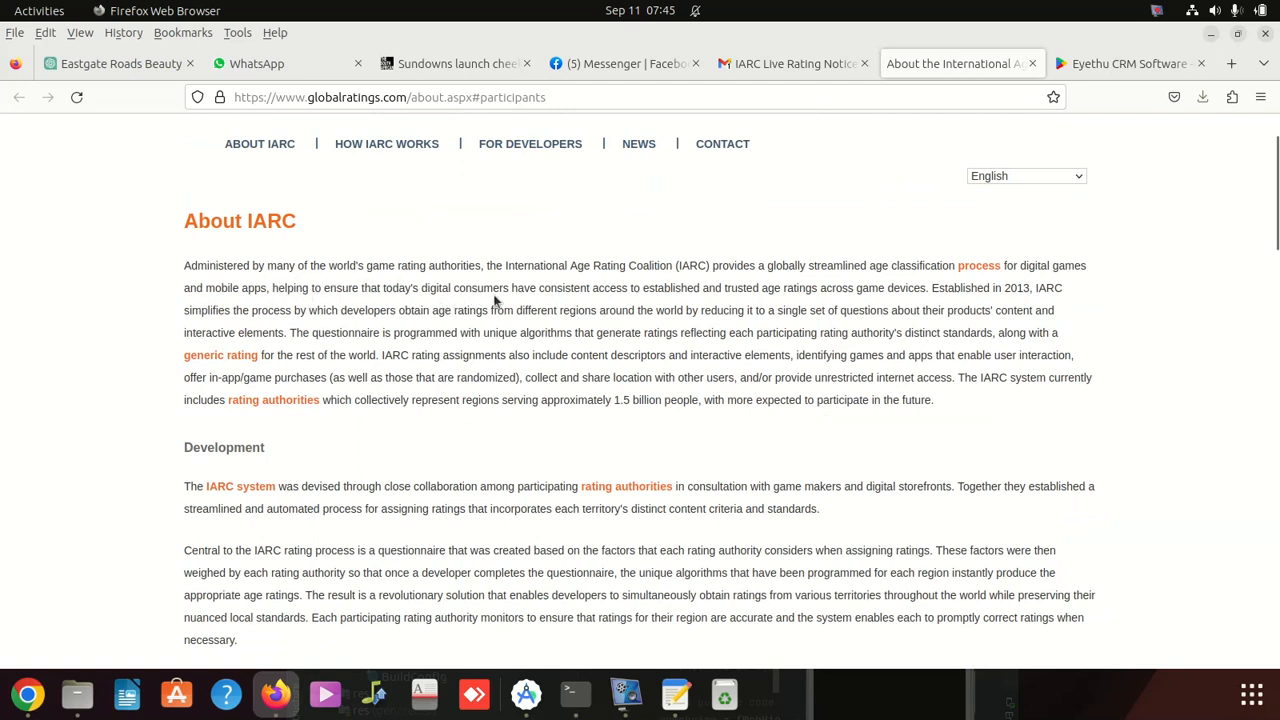
{"action": "mouse_move", "coordinate": [537, 290]}
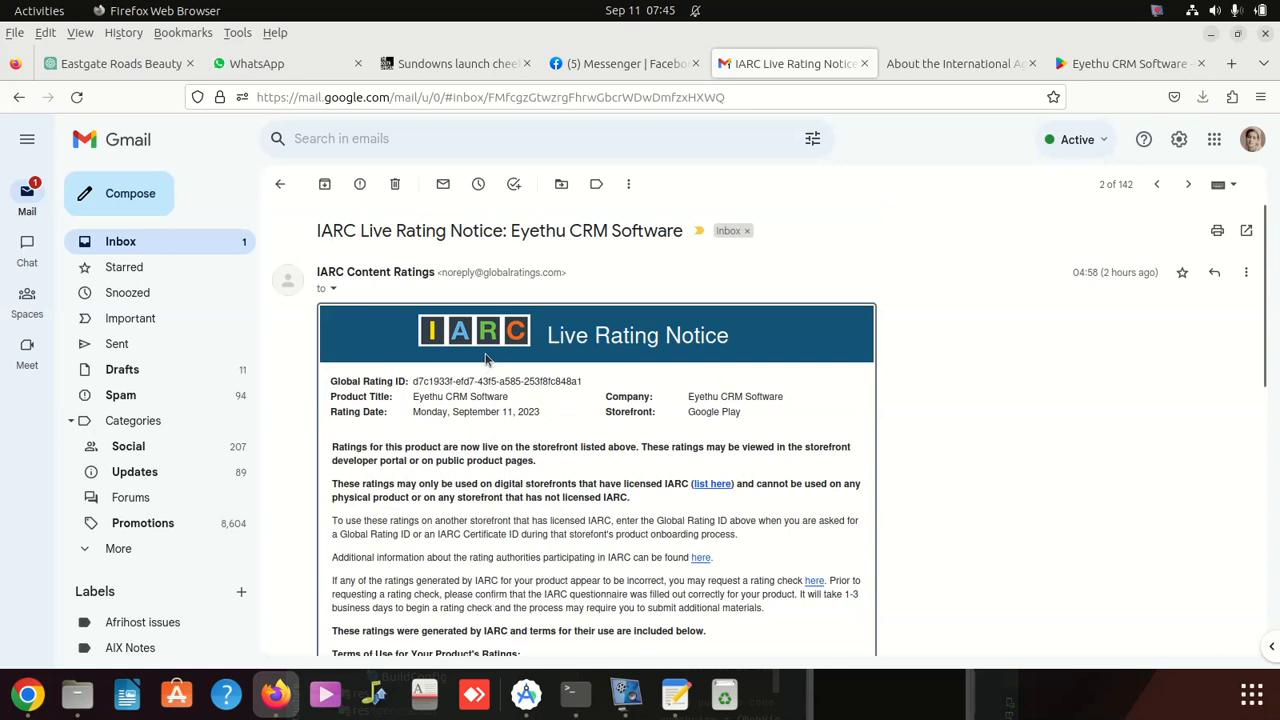
{"action": "mouse_move", "coordinate": [492, 362]}
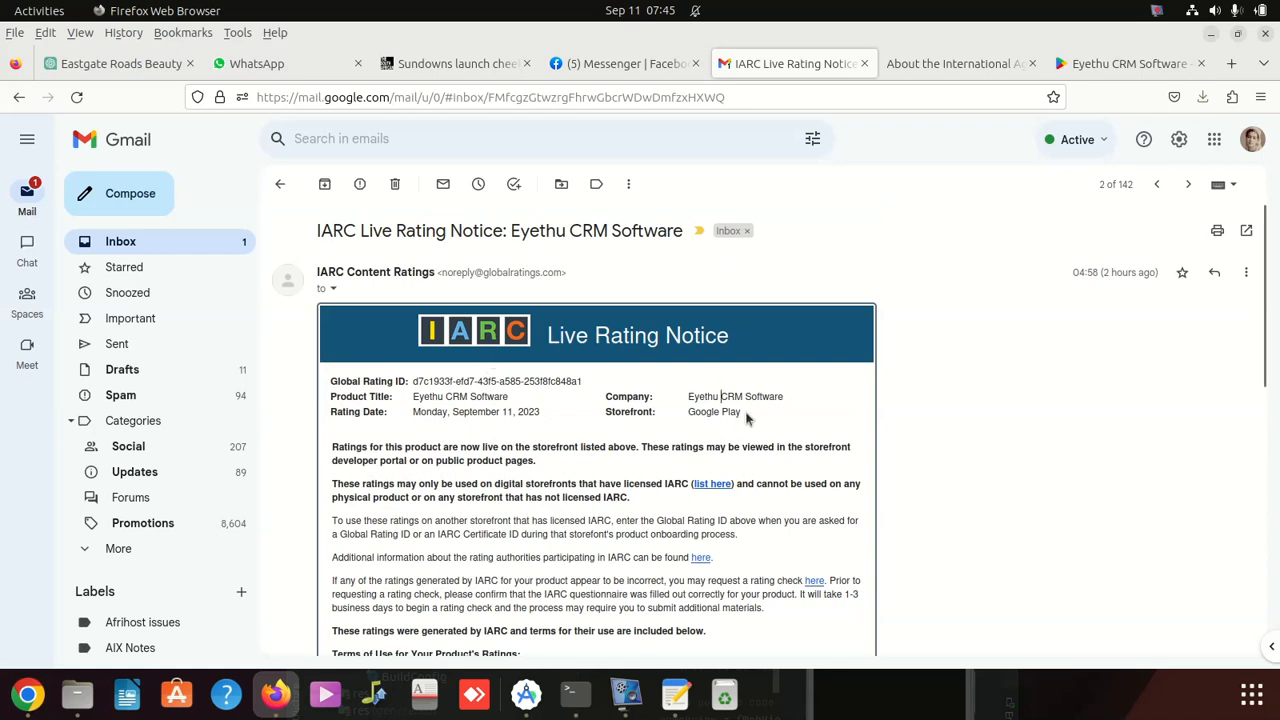
Step: Highlight 'Google Play' in the notice, scroll through the terms, and select the subject line
{"action": "double_click", "coordinate": [713, 411]}
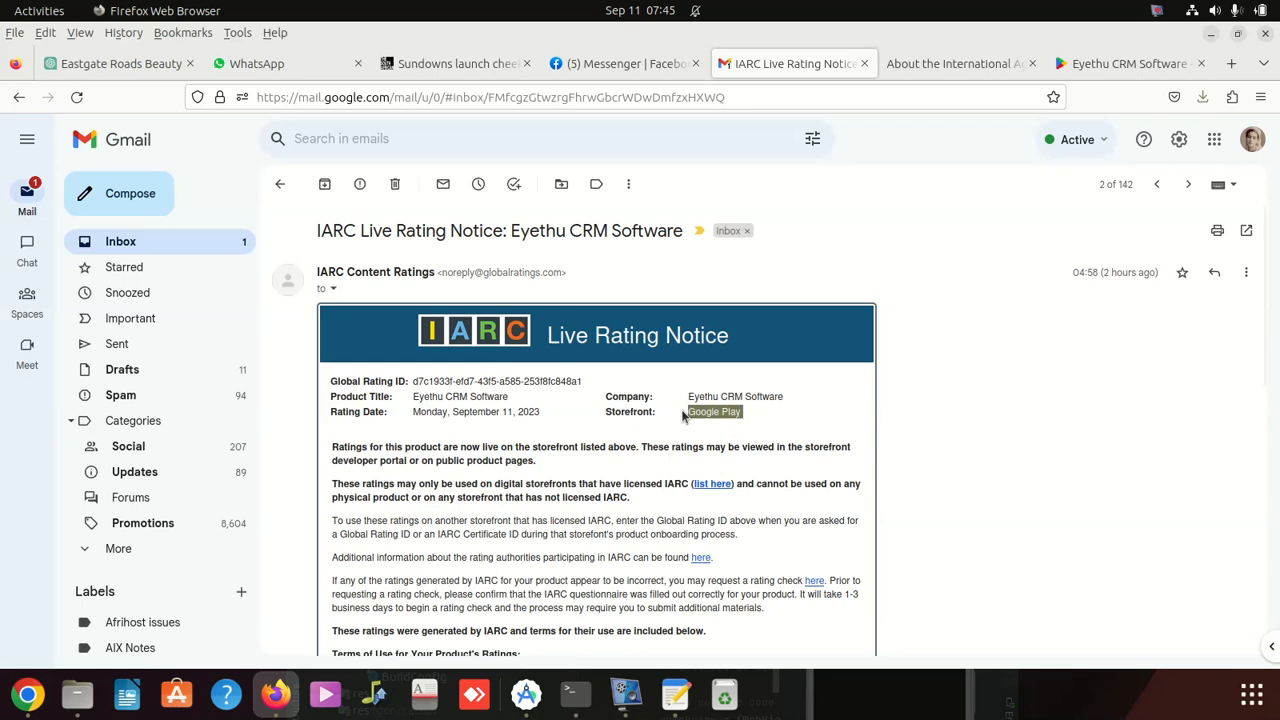
{"action": "mouse_move", "coordinate": [483, 271]}
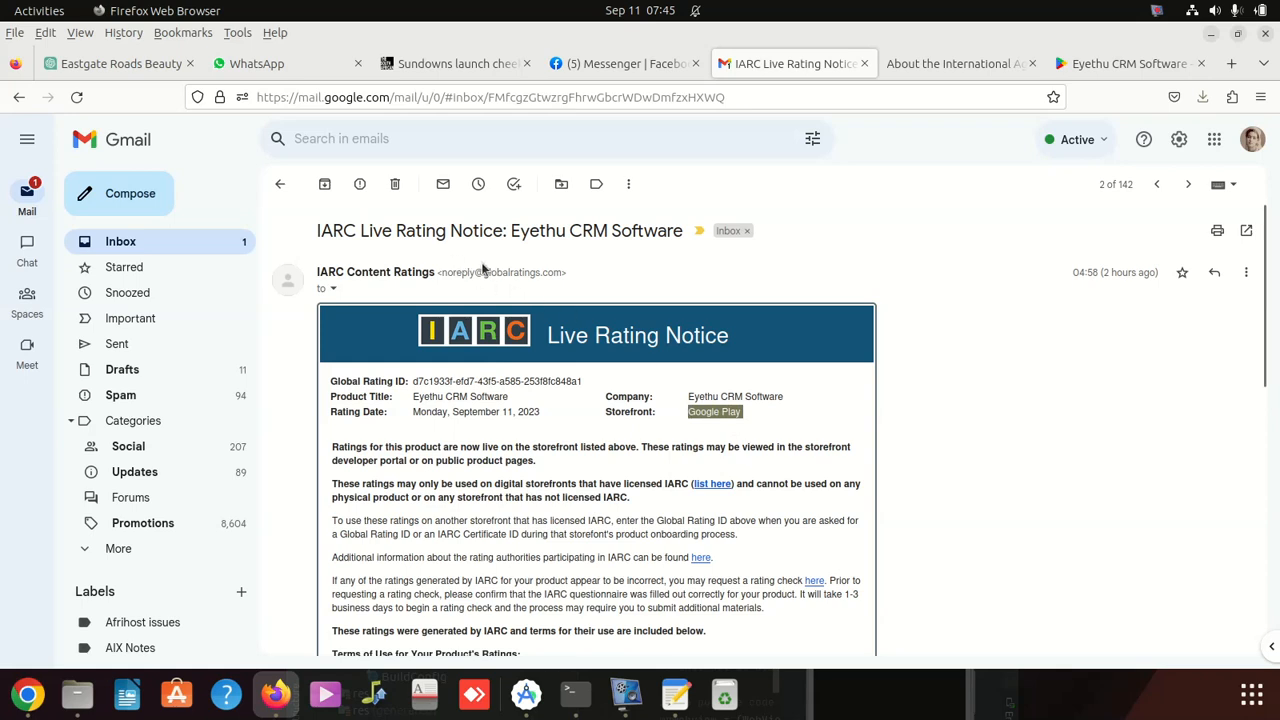
{"action": "mouse_move", "coordinate": [505, 277]}
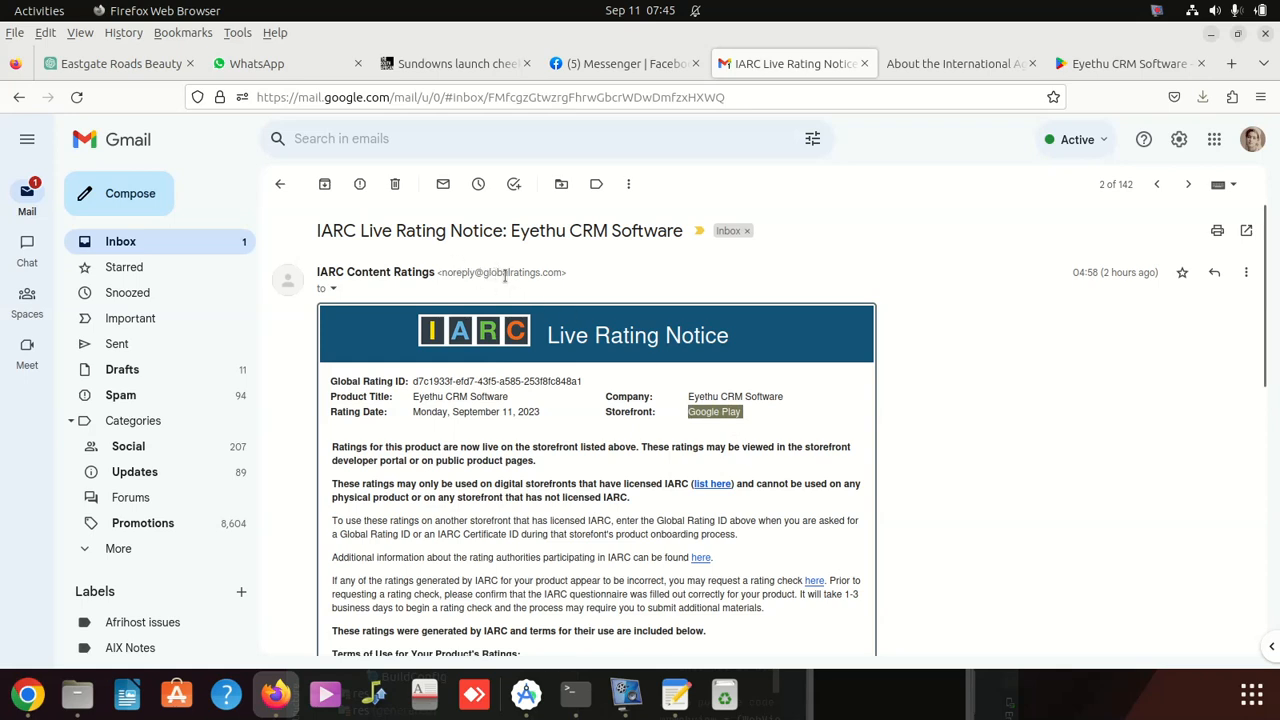
{"action": "mouse_move", "coordinate": [570, 273]}
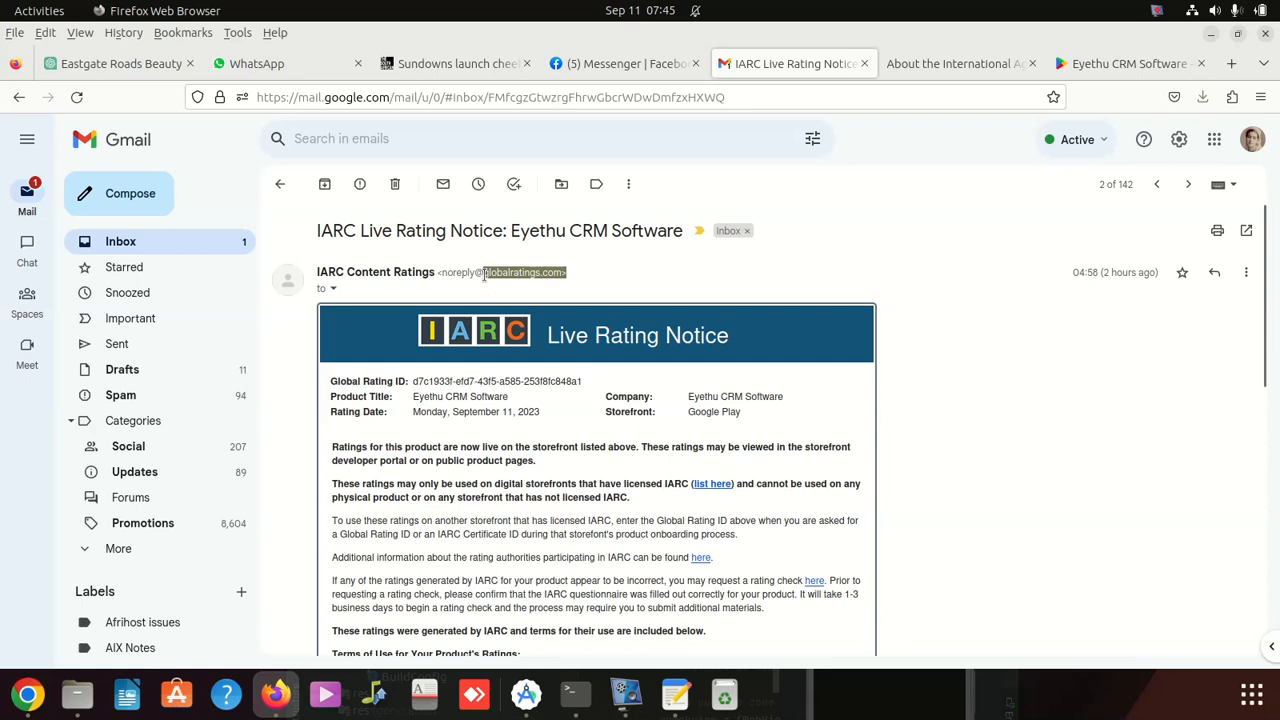
{"action": "scroll", "scroll_direction": "down", "scroll_amount": 3}
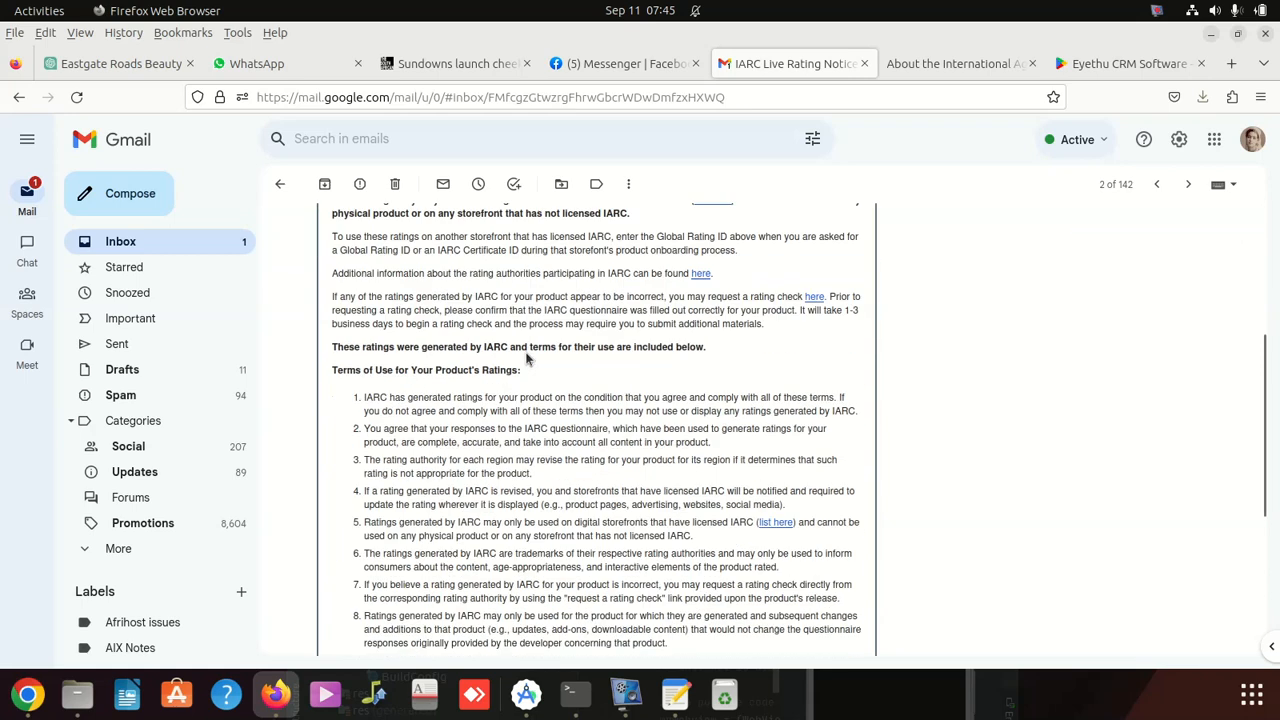
{"action": "scroll", "scroll_direction": "down", "scroll_amount": 3}
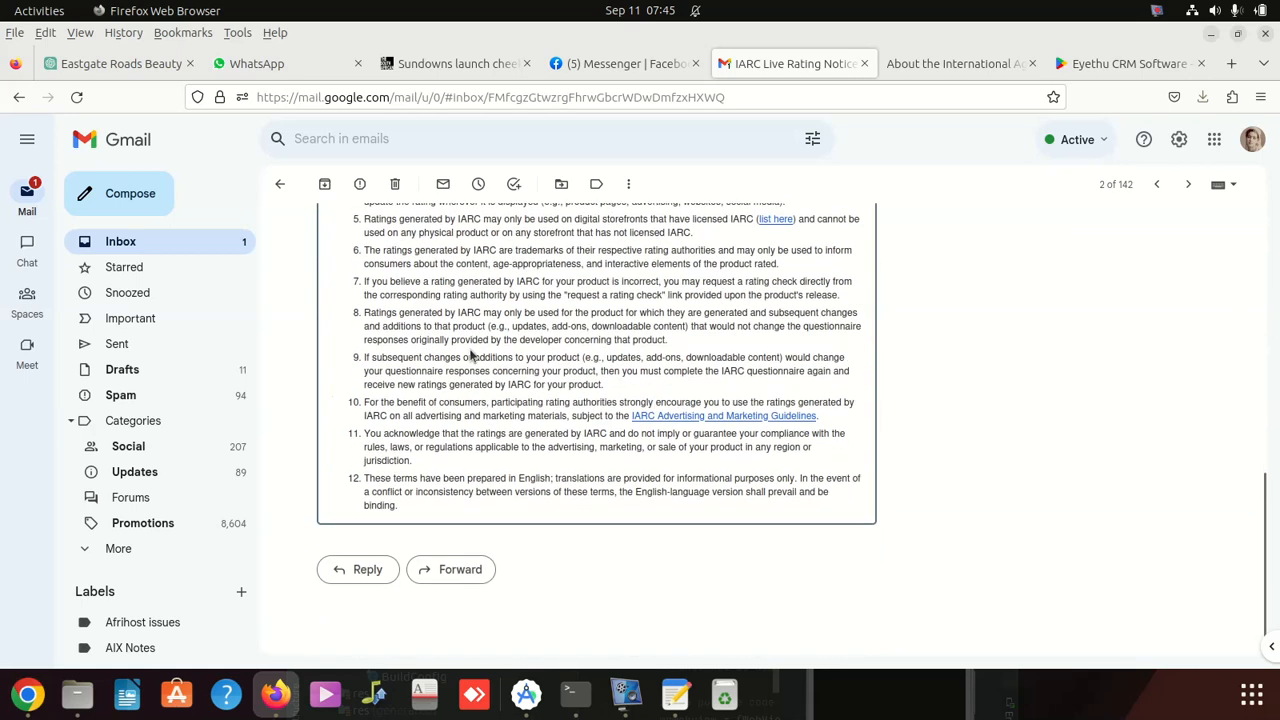
{"action": "scroll", "scroll_direction": "up", "scroll_amount": 3}
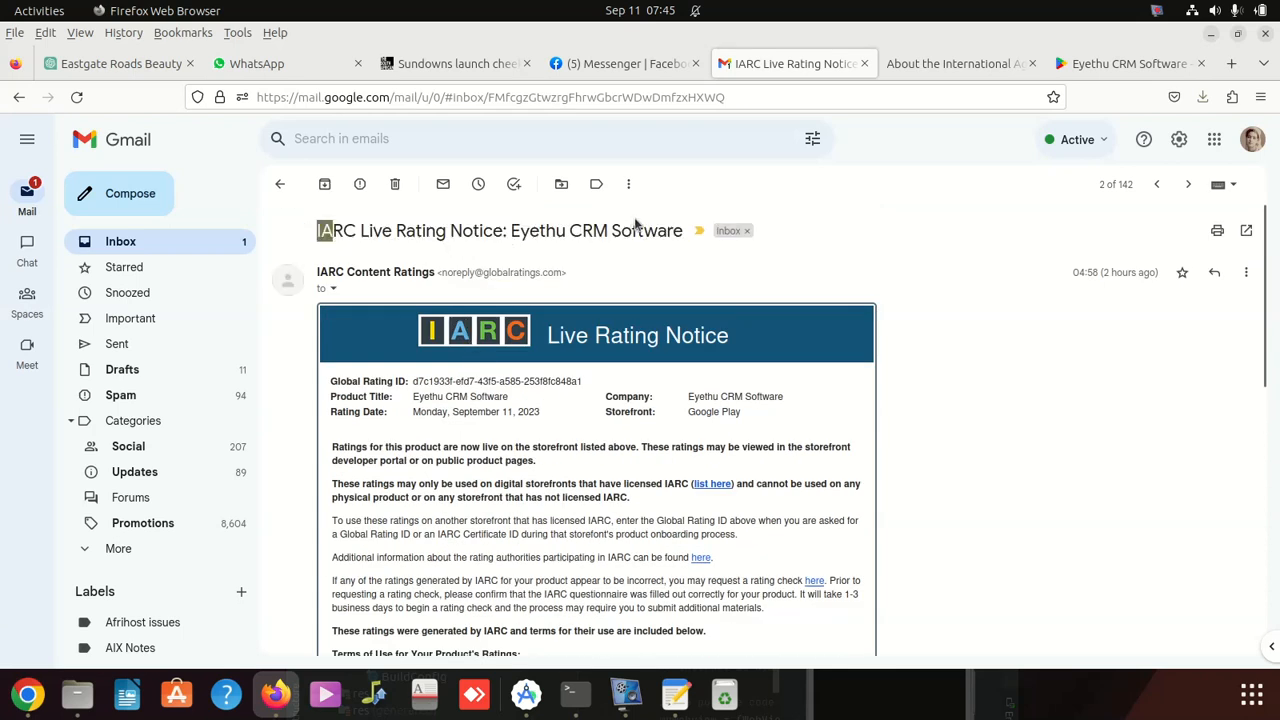
{"action": "triple_click", "coordinate": [500, 230]}
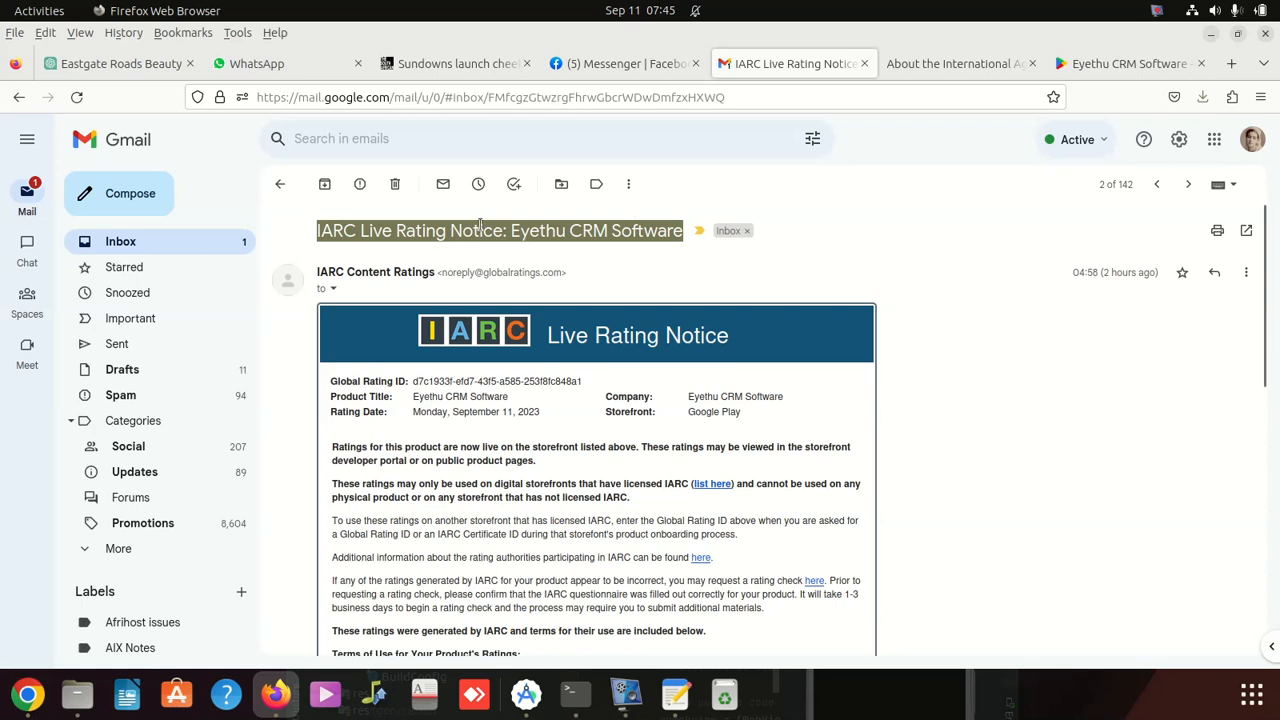
Step: Enter 'consol' in the address bar and choose the Play Console suggestion
{"action": "left_click", "coordinate": [490, 97]}
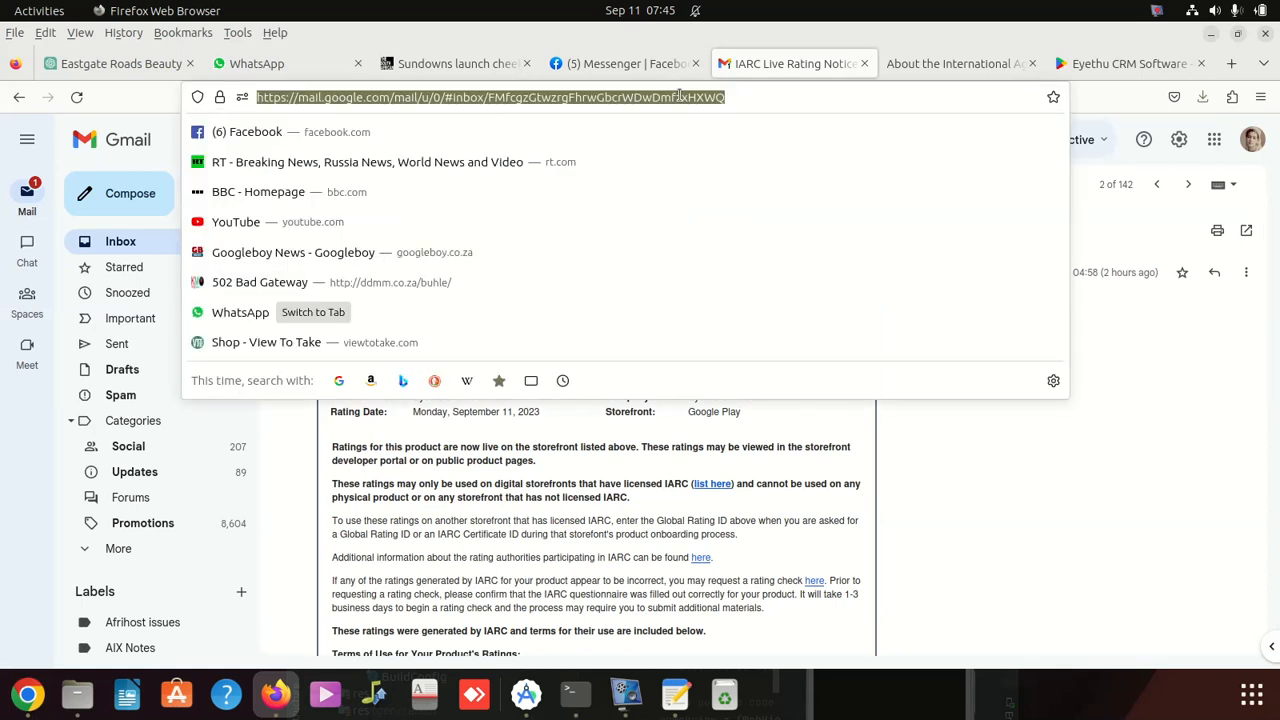
{"action": "type", "text": "co"}
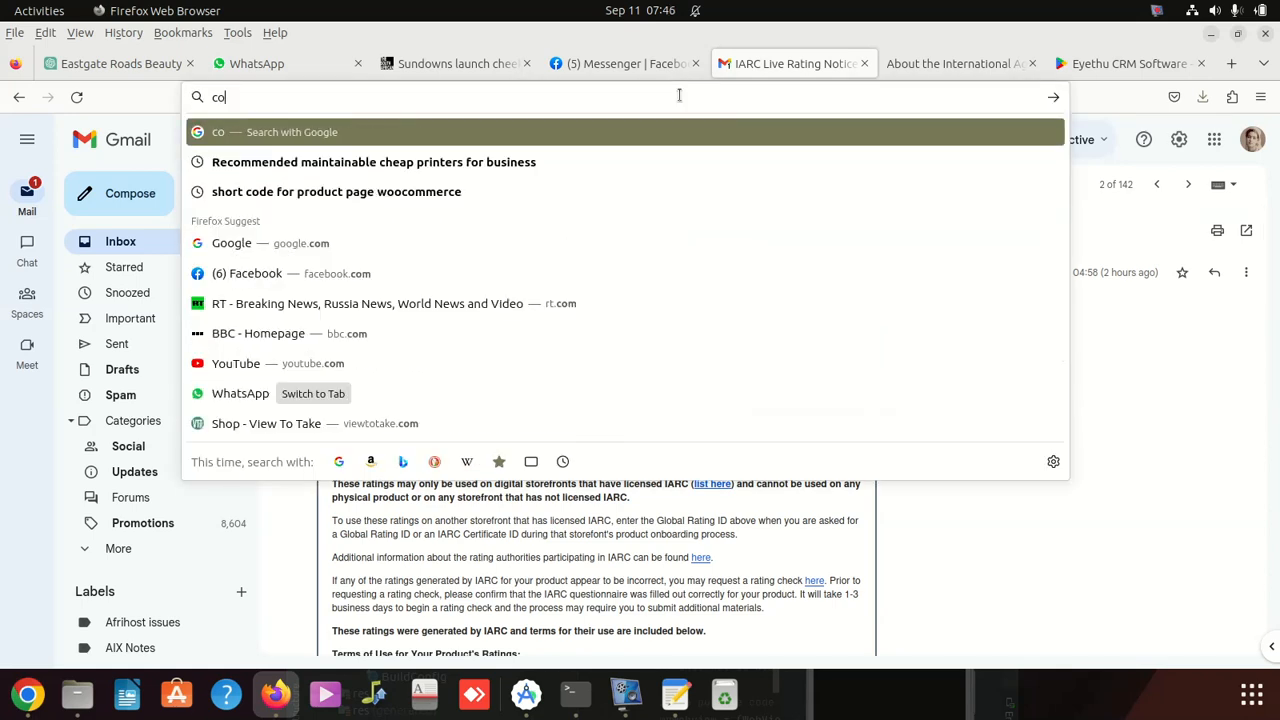
{"action": "type", "text": "nso"}
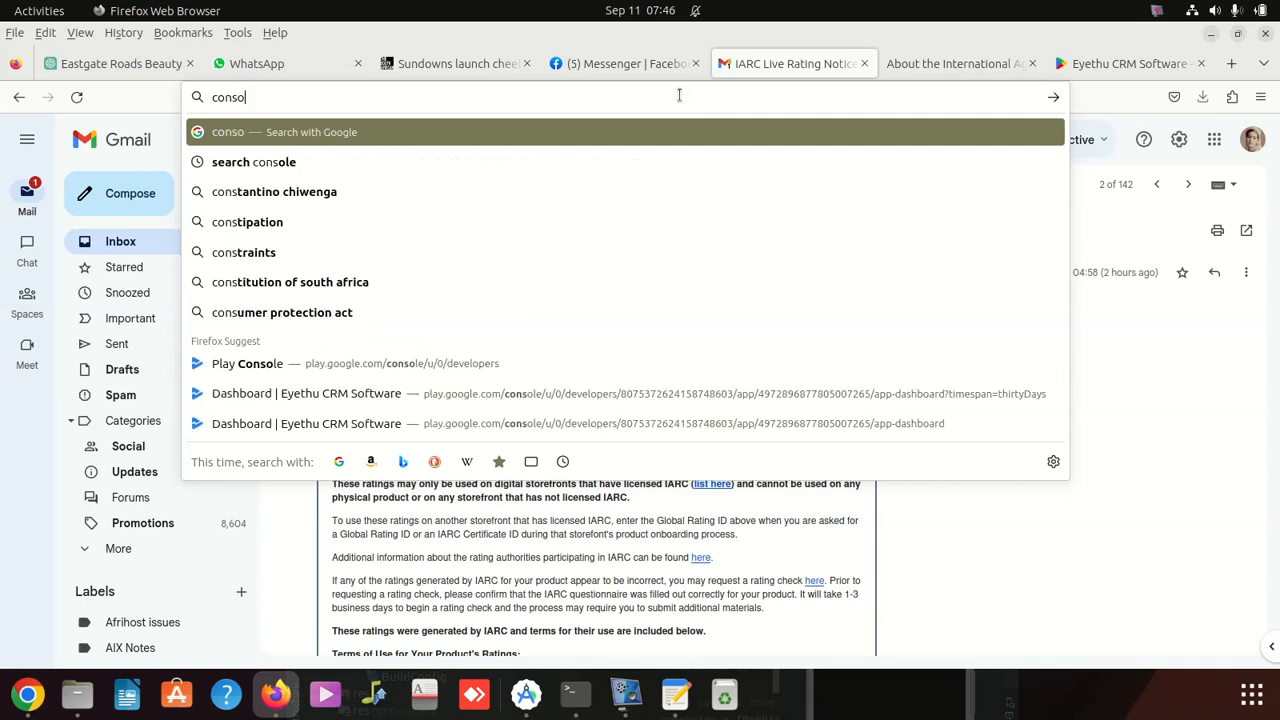
{"action": "type", "text": "l"}
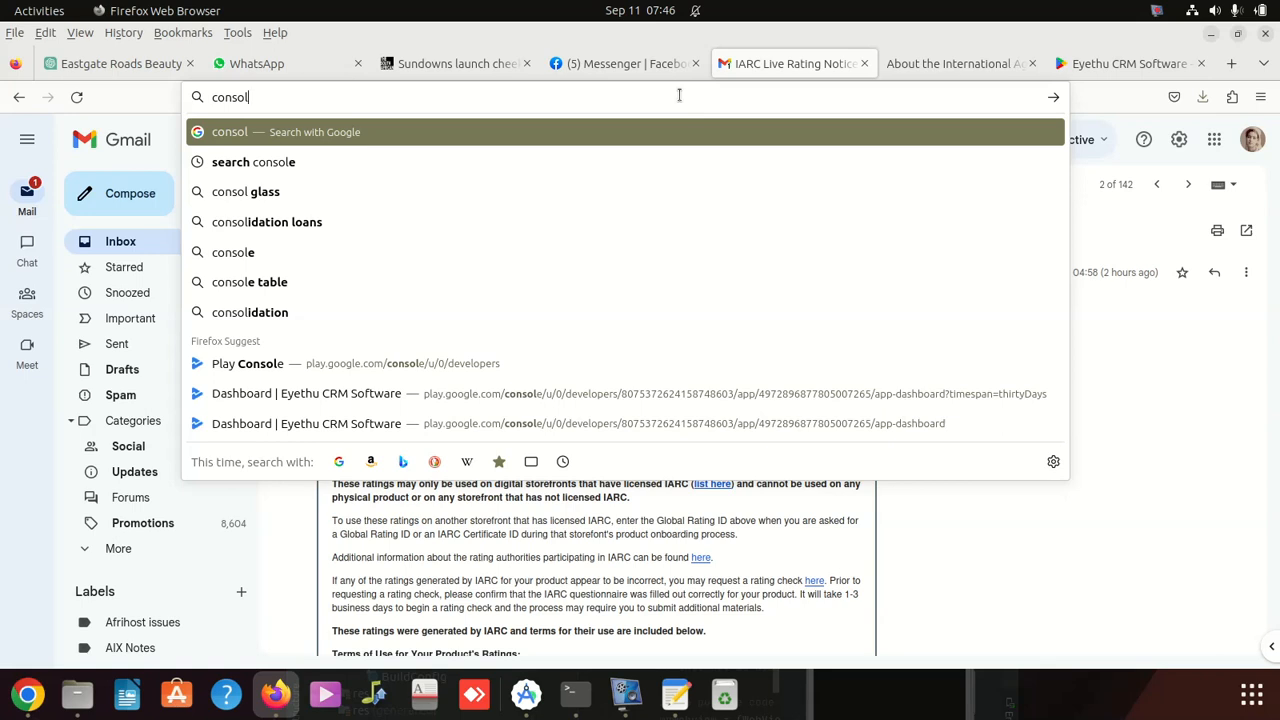
{"action": "left_click", "coordinate": [247, 363]}
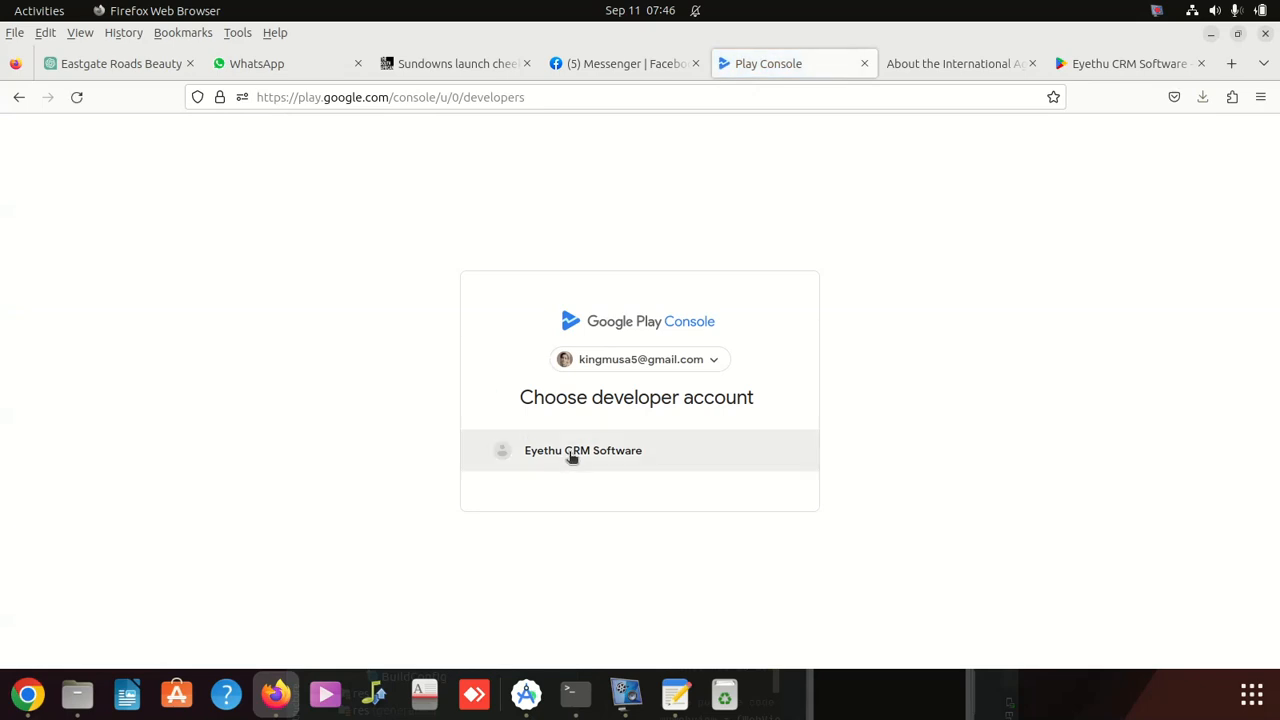
{"action": "left_click", "coordinate": [583, 450]}
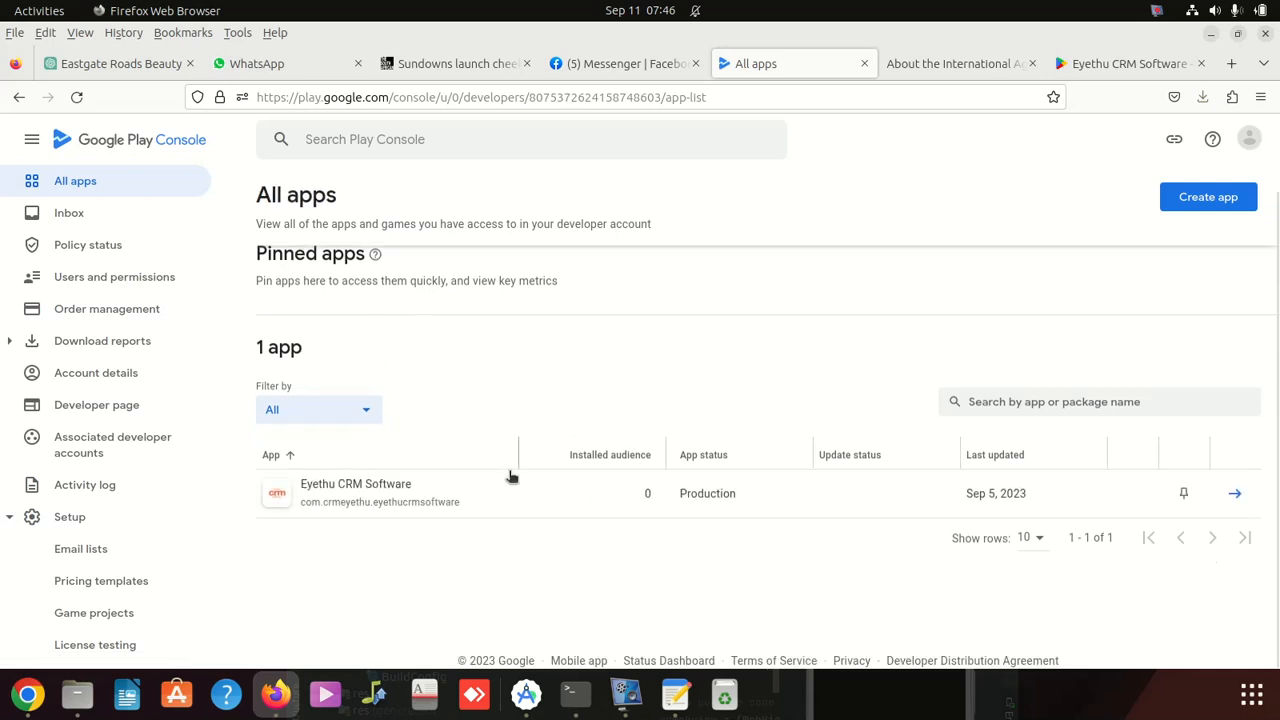
{"action": "left_click", "coordinate": [703, 454]}
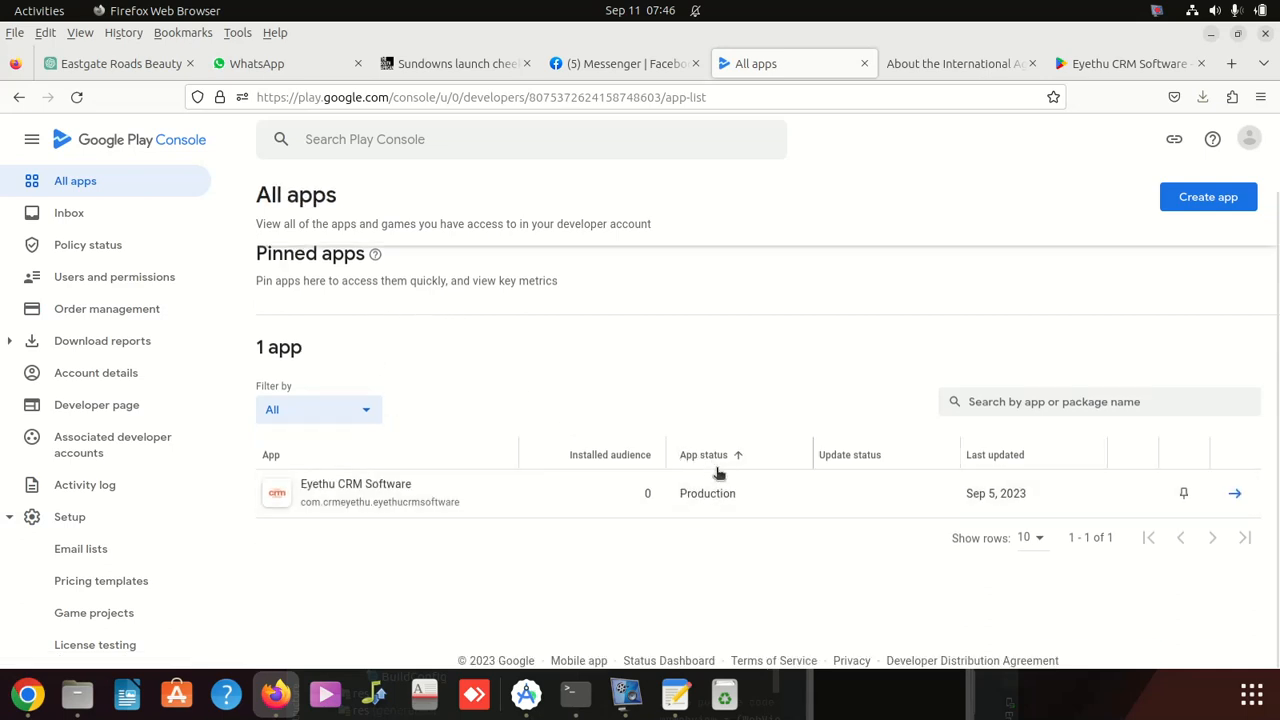
{"action": "mouse_move", "coordinate": [563, 557]}
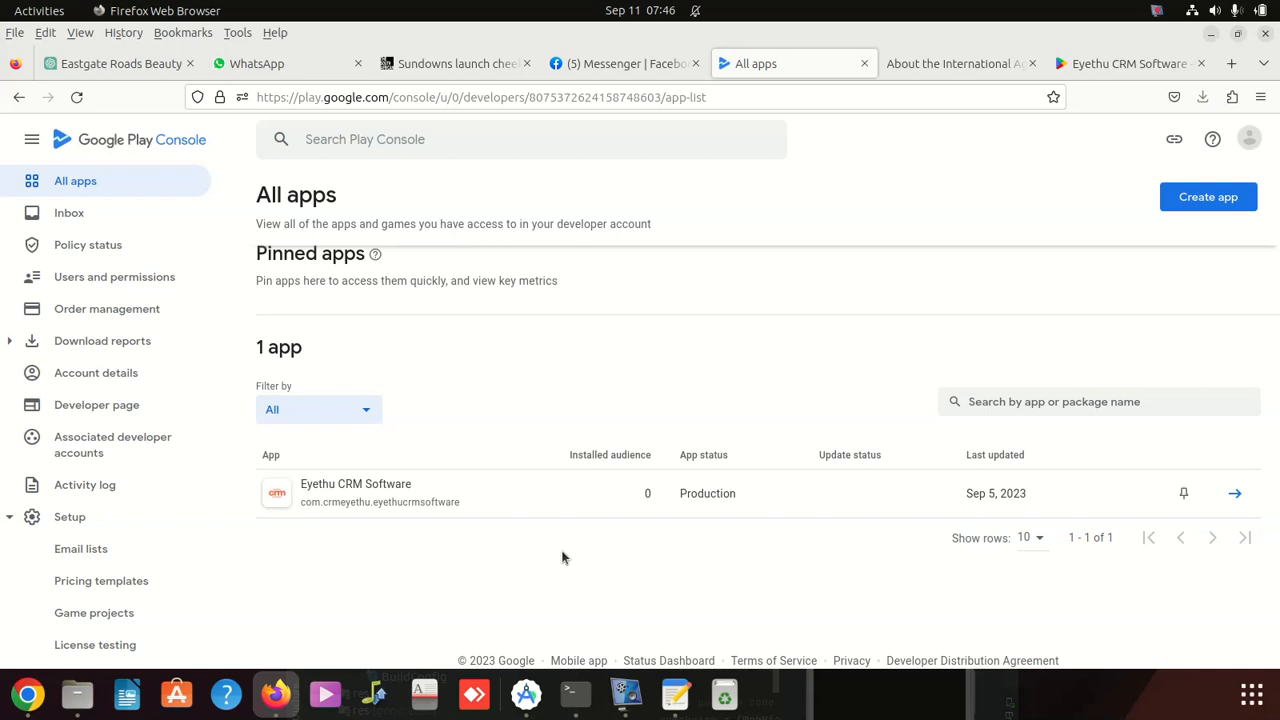
{"action": "mouse_move", "coordinate": [553, 474]}
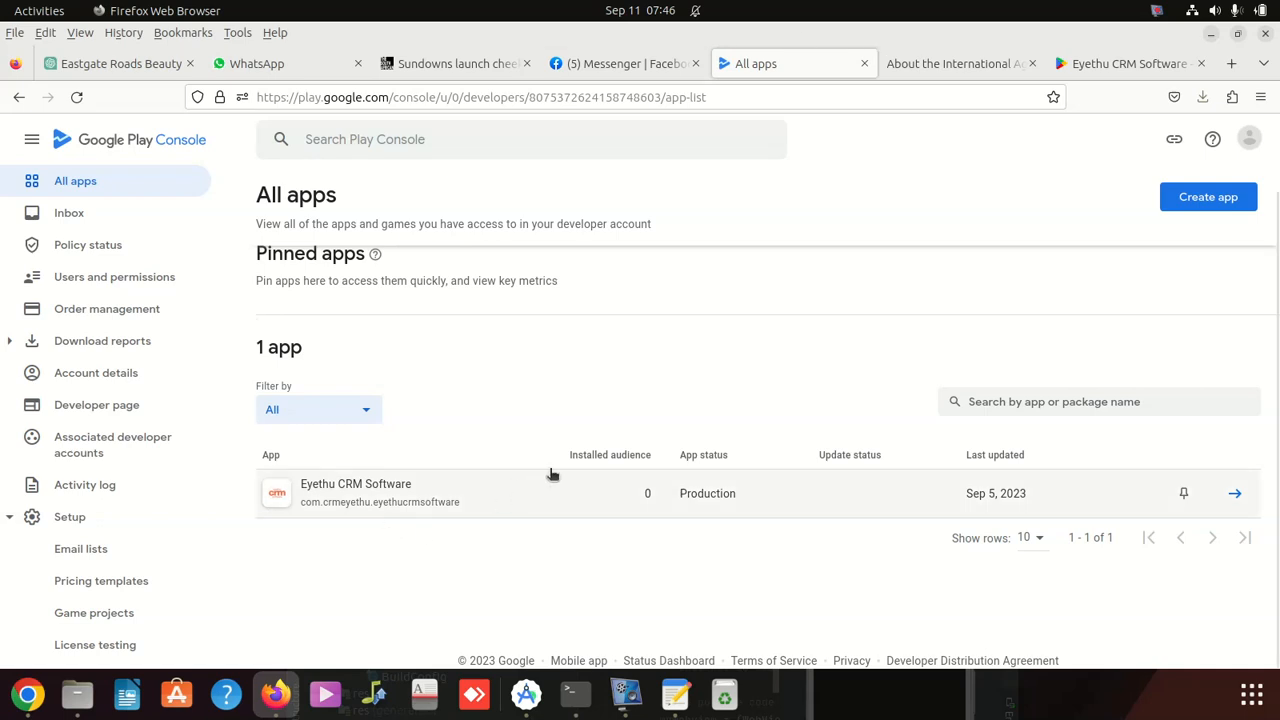
{"action": "mouse_move", "coordinate": [615, 480]}
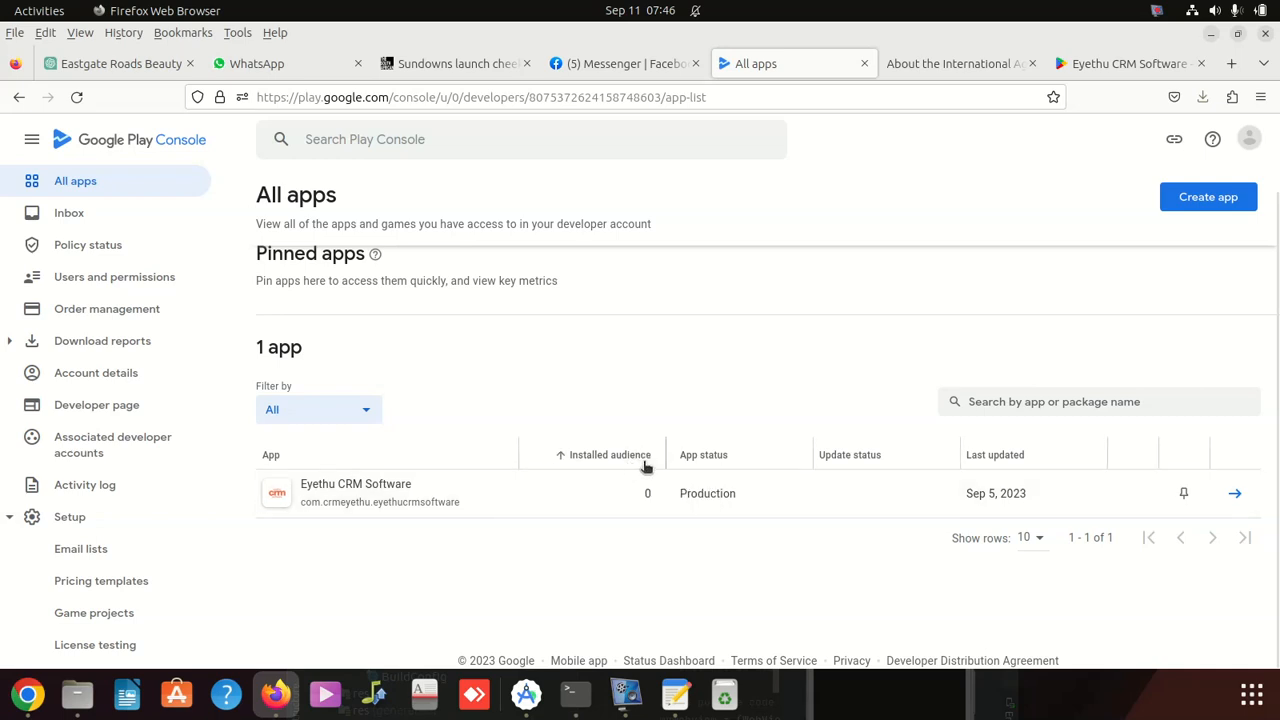
{"action": "left_click", "coordinate": [703, 454]}
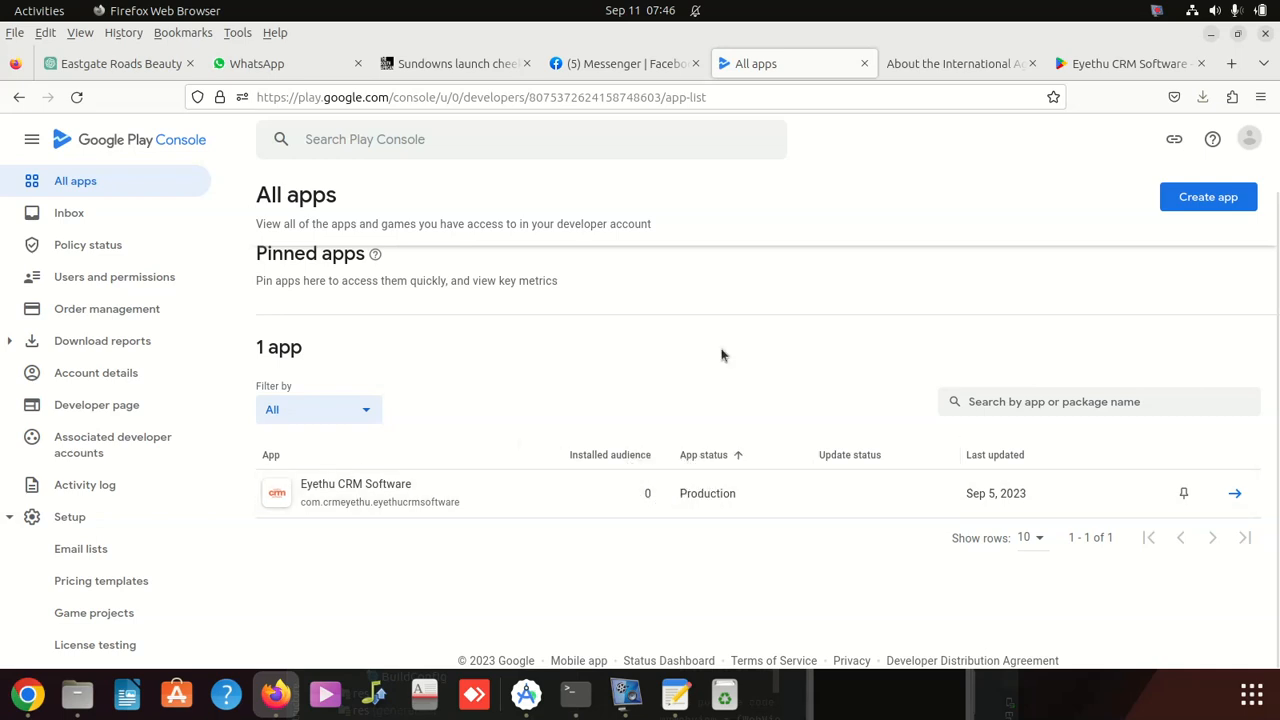
Step: Select the 'Eyethu CRM Software' query, scroll the results, and keep the Apps & games category
{"action": "left_click", "coordinate": [1128, 63]}
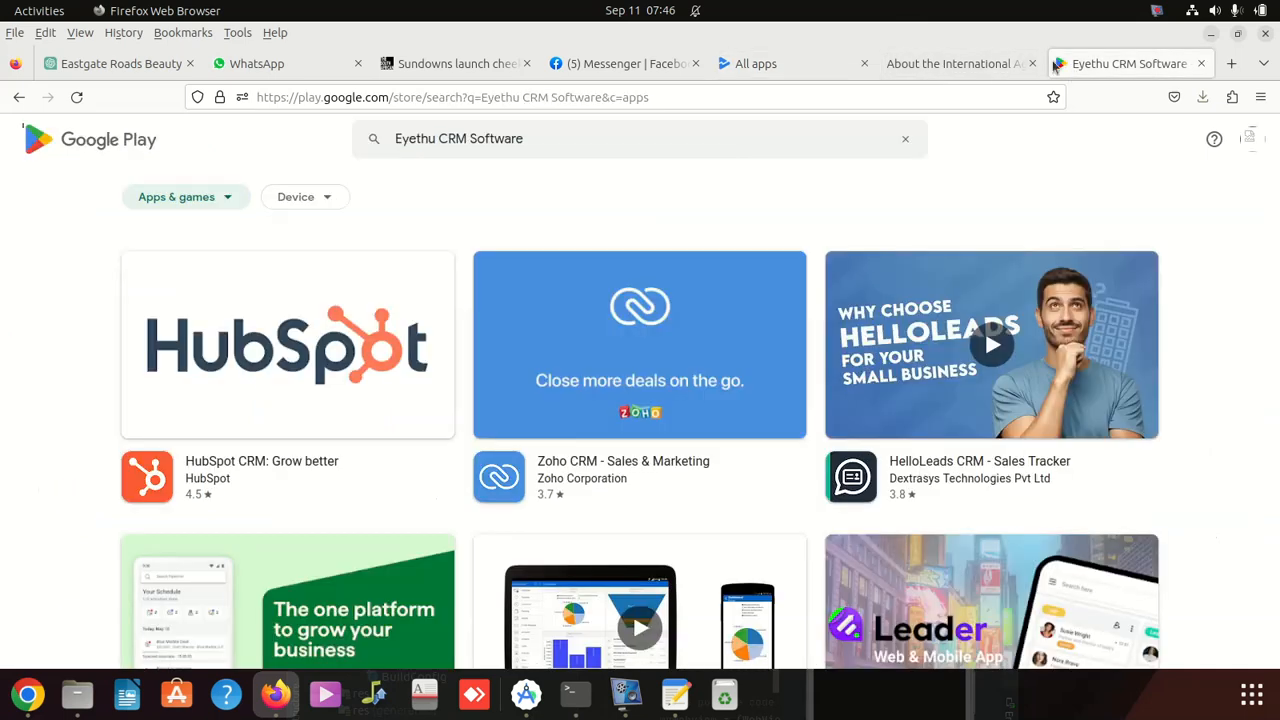
{"action": "triple_click", "coordinate": [458, 138]}
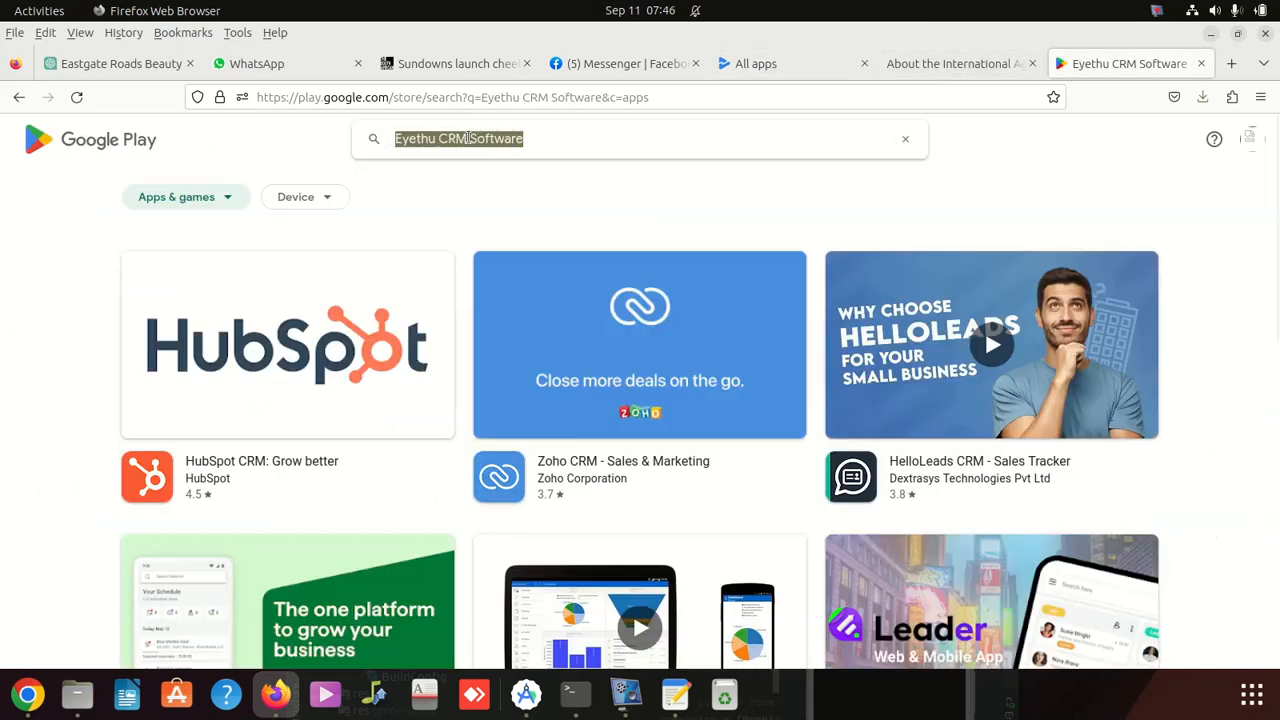
{"action": "mouse_move", "coordinate": [781, 360]}
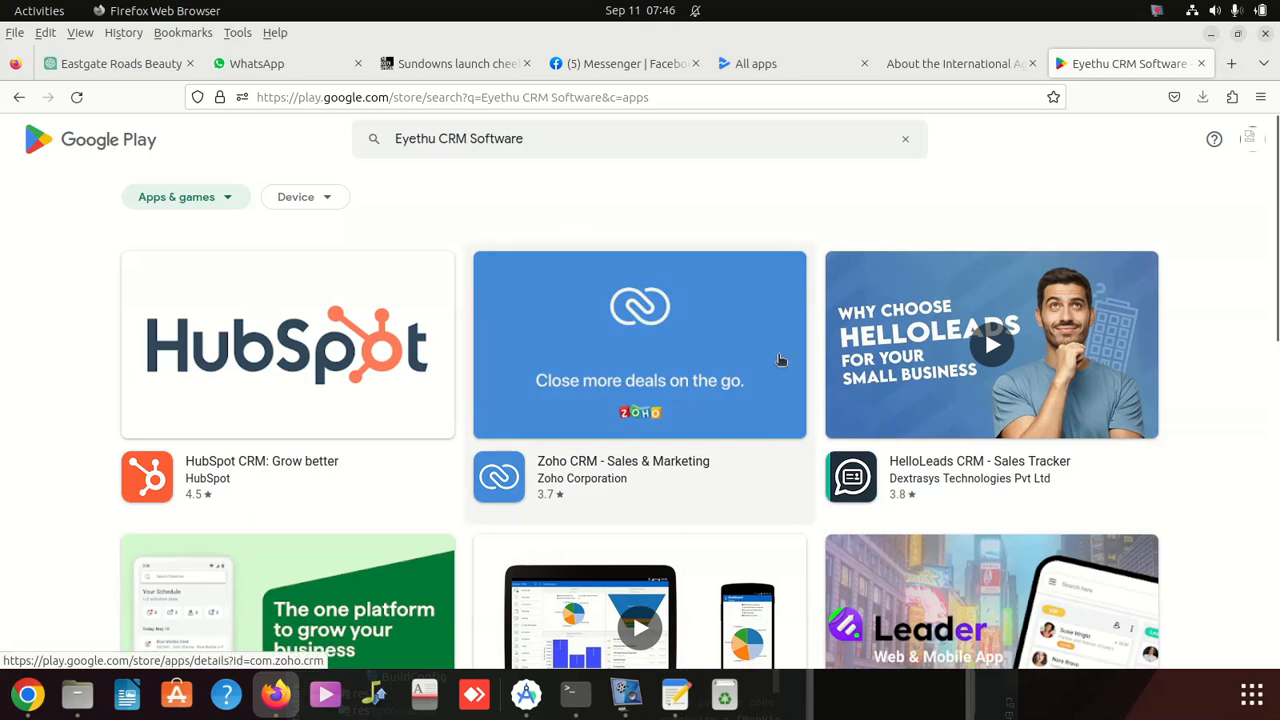
{"action": "mouse_move", "coordinate": [607, 325]}
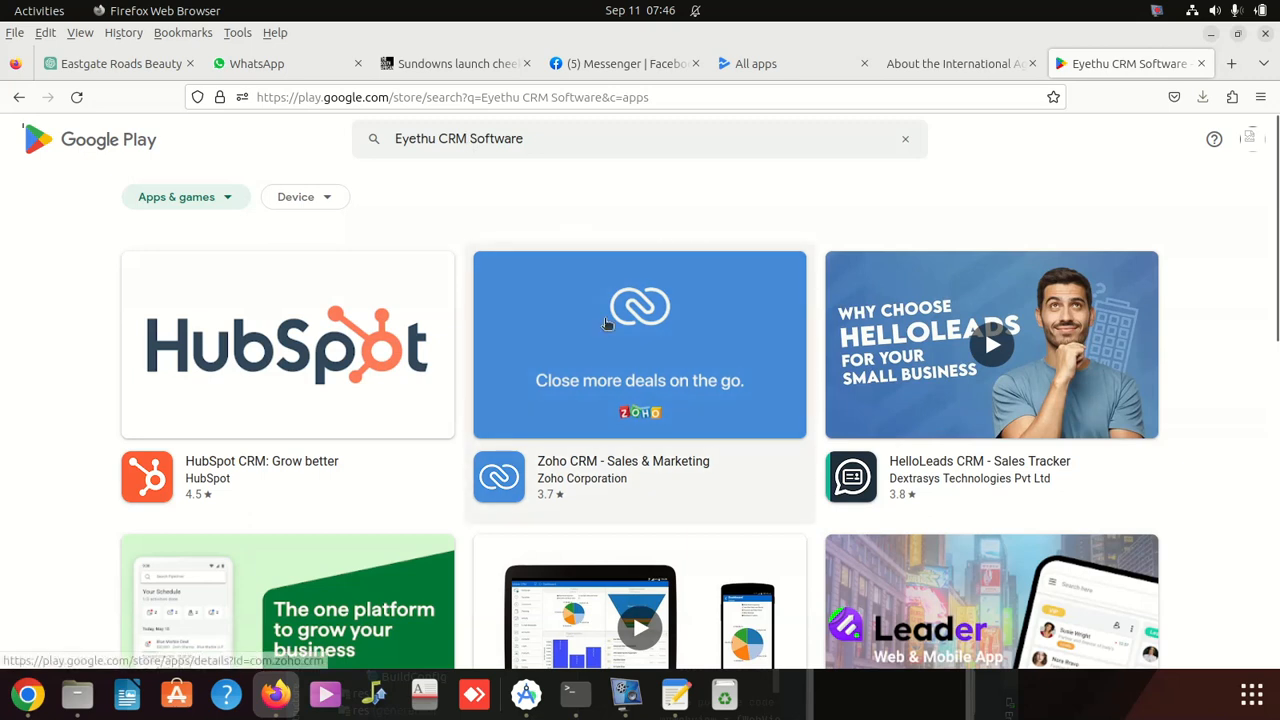
{"action": "scroll", "scroll_direction": "down", "scroll_amount": 3}
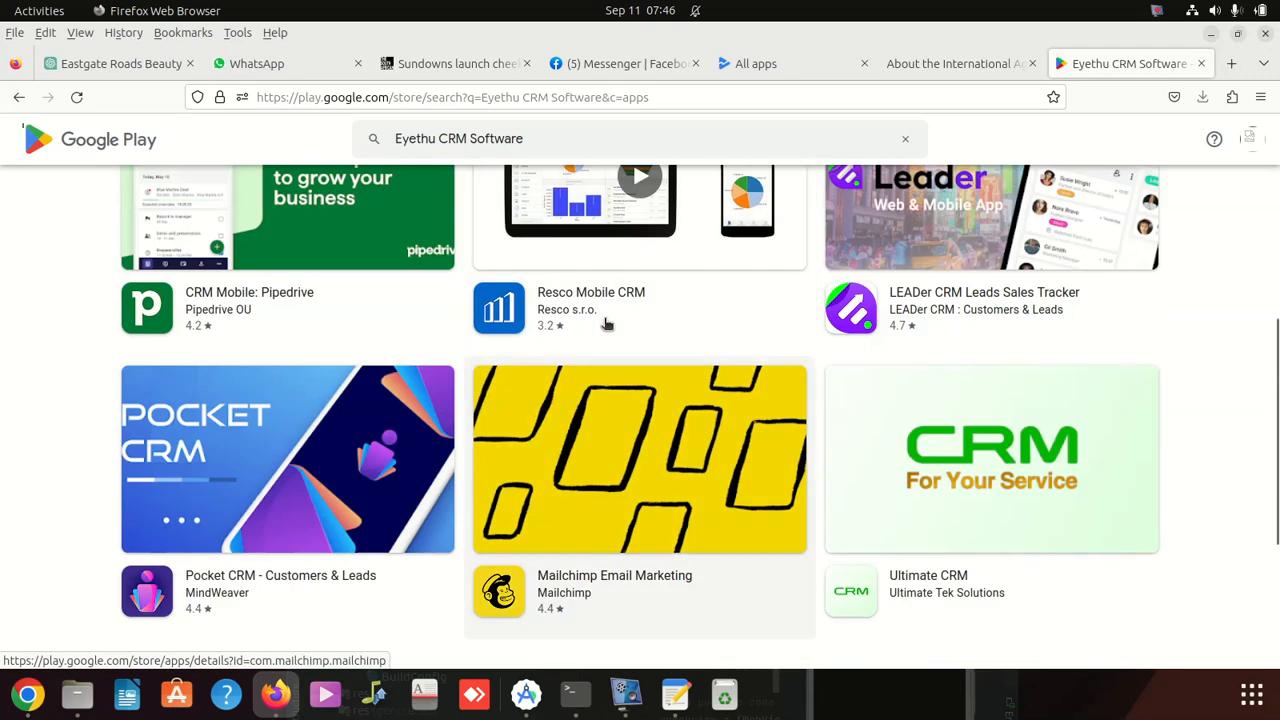
{"action": "scroll", "scroll_direction": "up", "scroll_amount": 3}
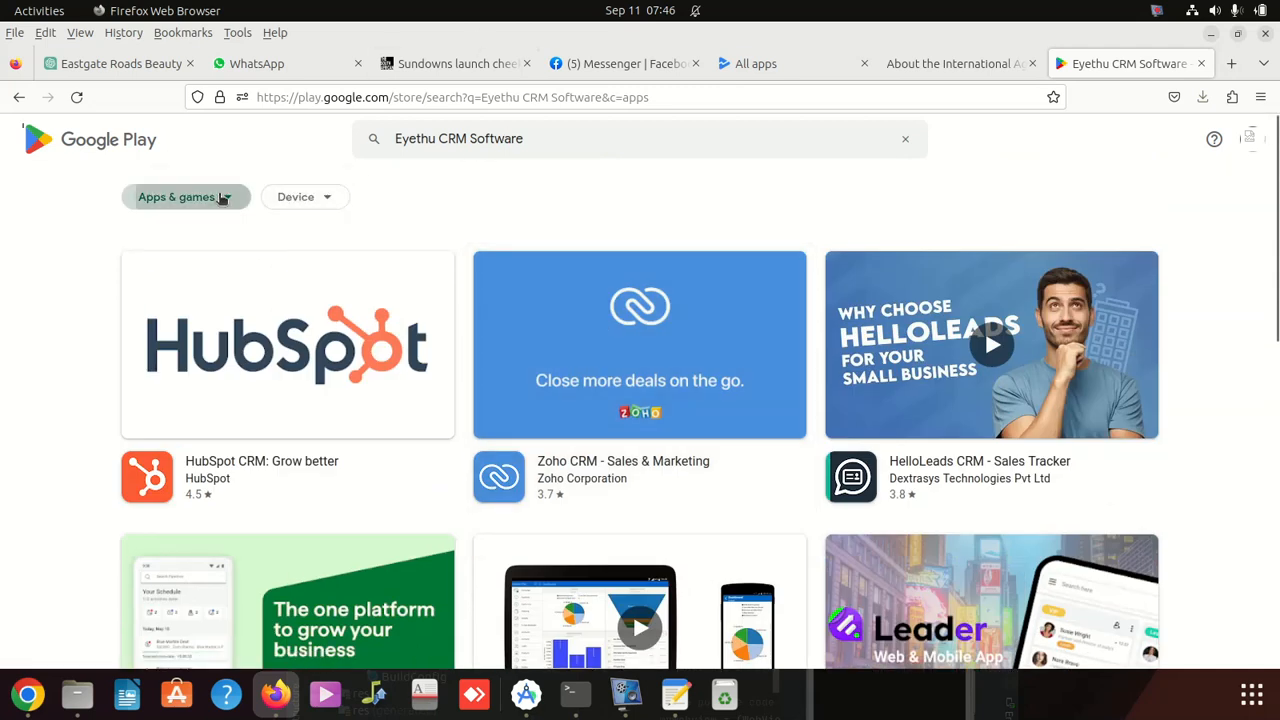
{"action": "left_click", "coordinate": [176, 196]}
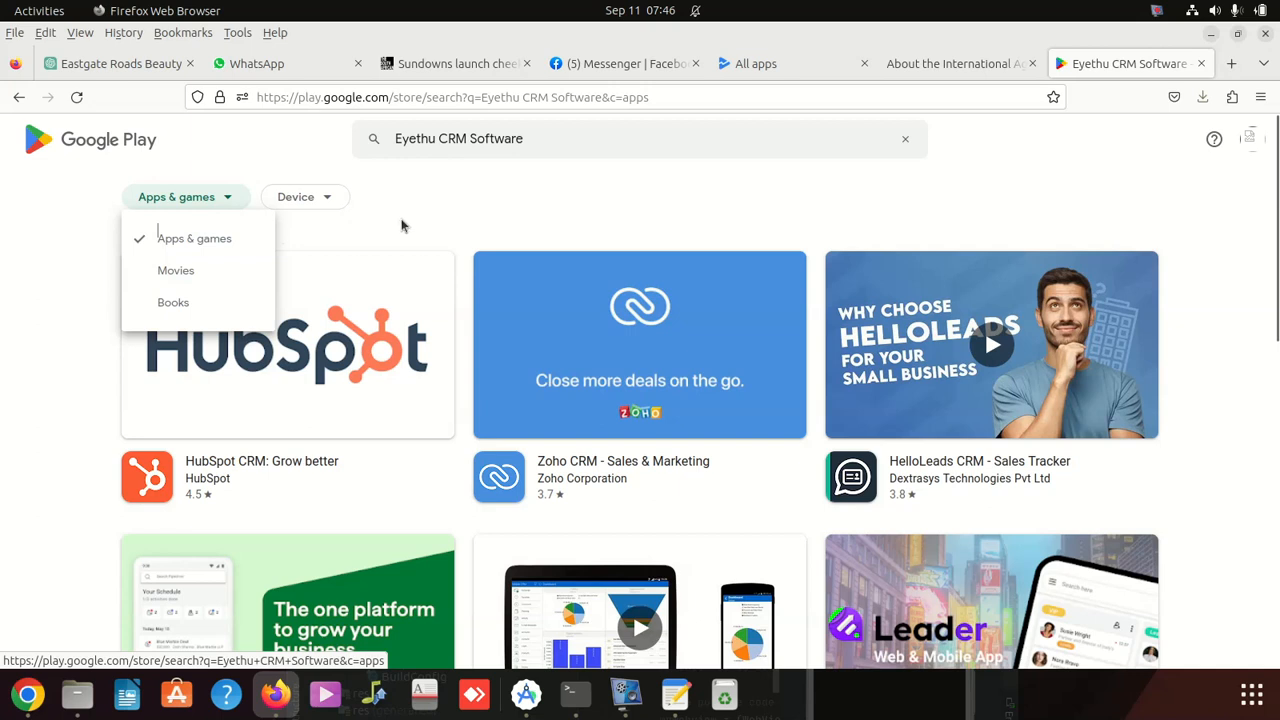
{"action": "left_click", "coordinate": [305, 196]}
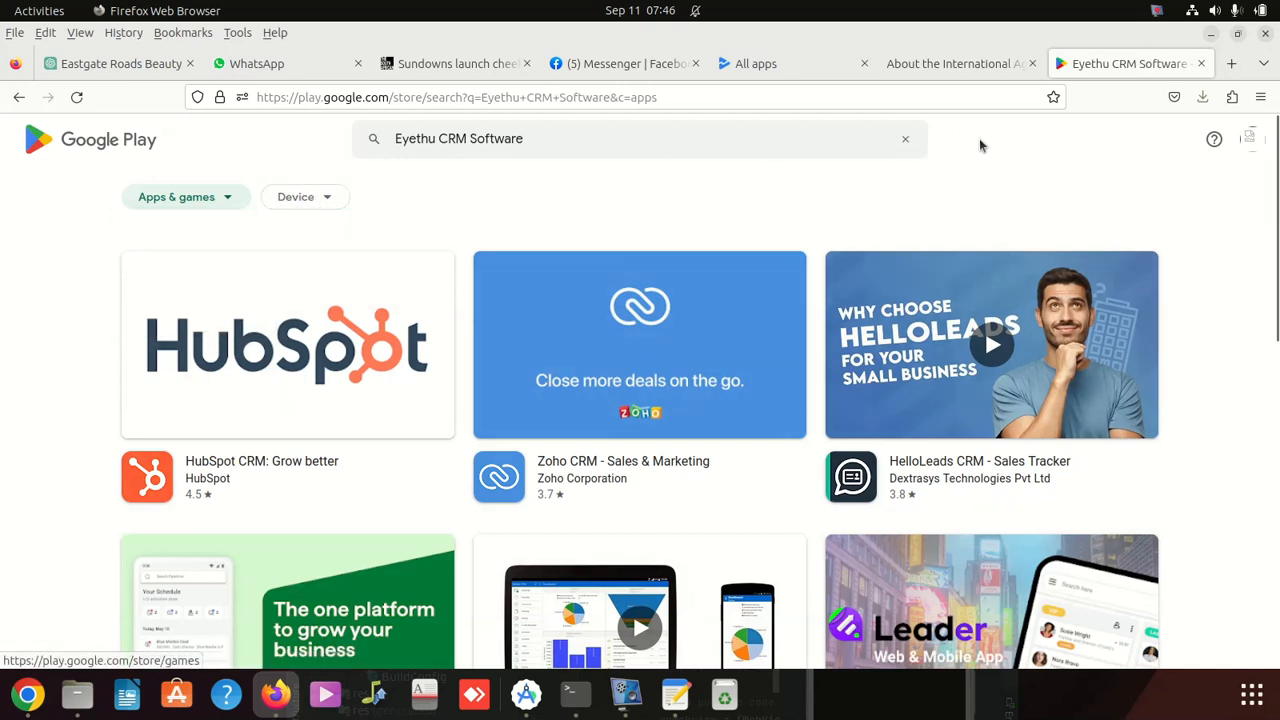
{"action": "scroll", "scroll_direction": "down", "scroll_amount": 3}
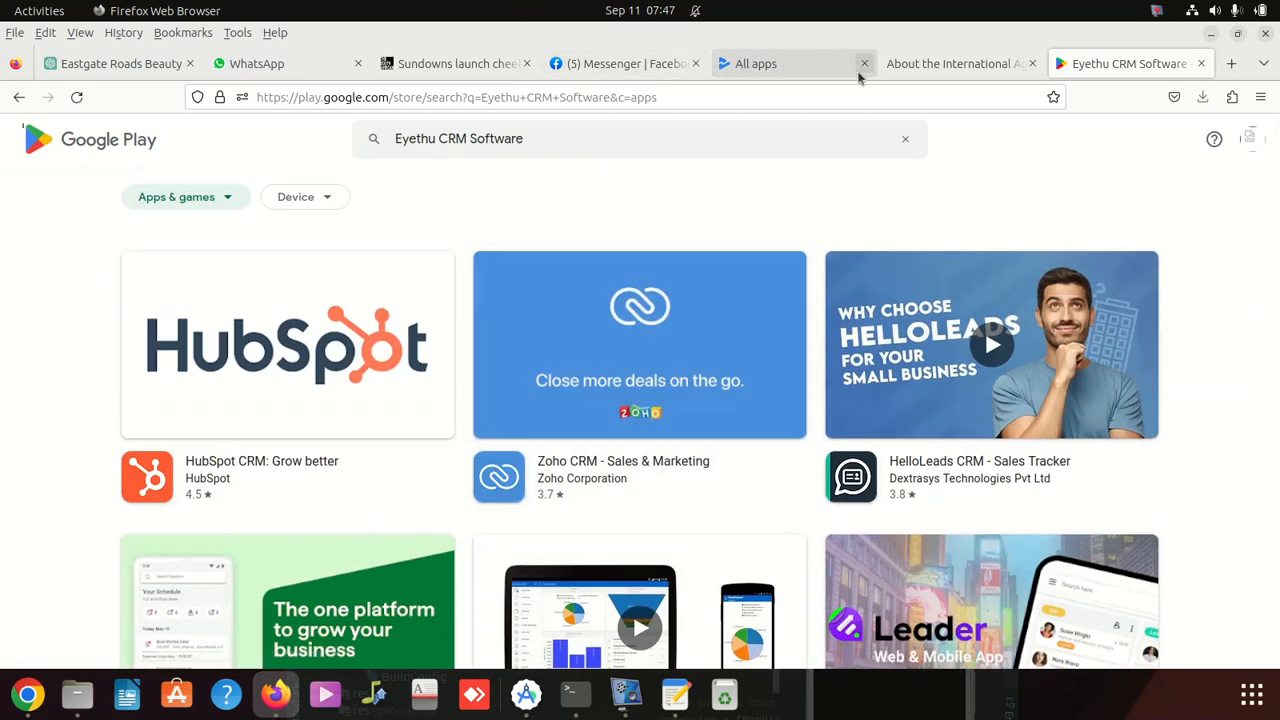
Step: Return to the Play Console app list and open the Eyethu CRM Software dashboard
{"action": "left_click", "coordinate": [950, 63]}
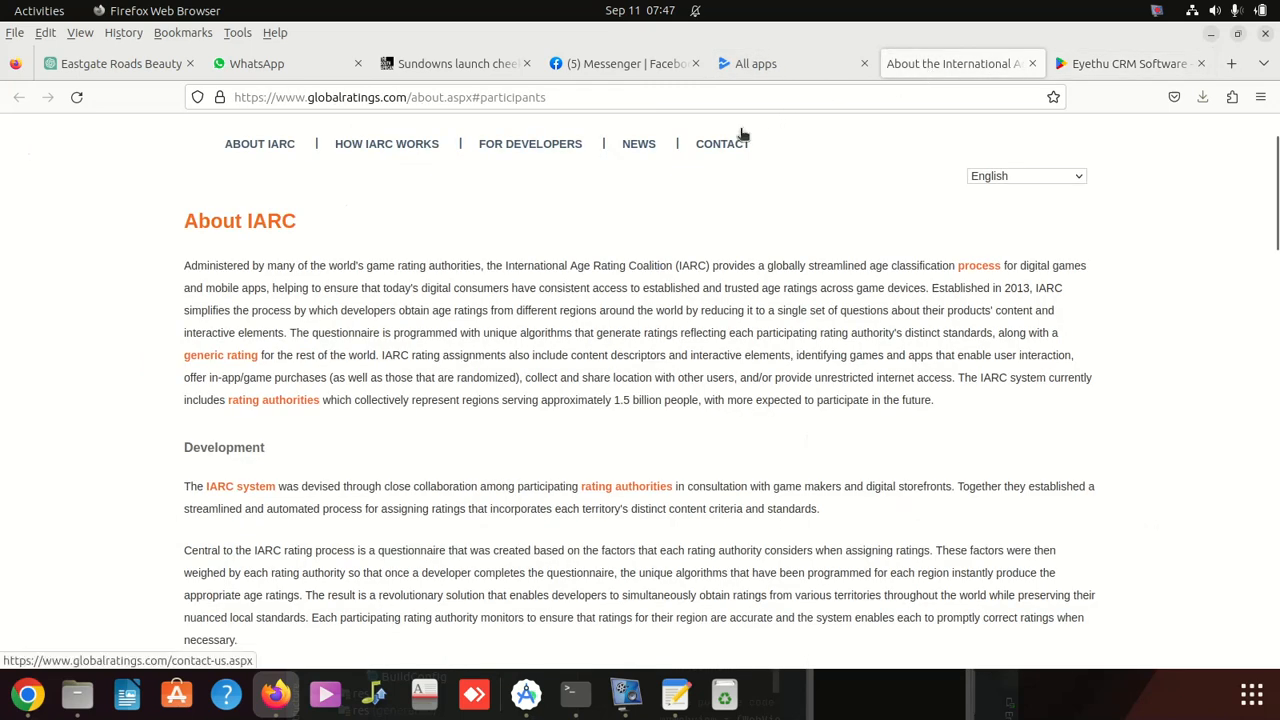
{"action": "left_click", "coordinate": [790, 63]}
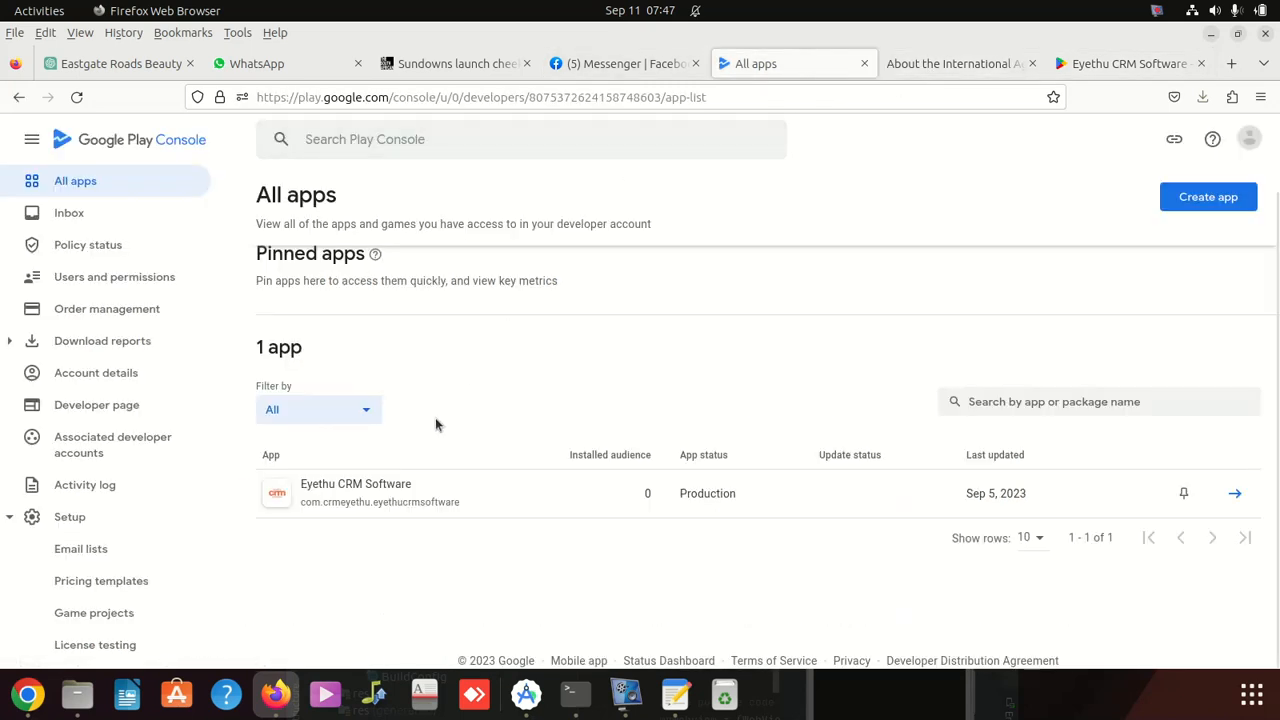
{"action": "mouse_move", "coordinate": [707, 493]}
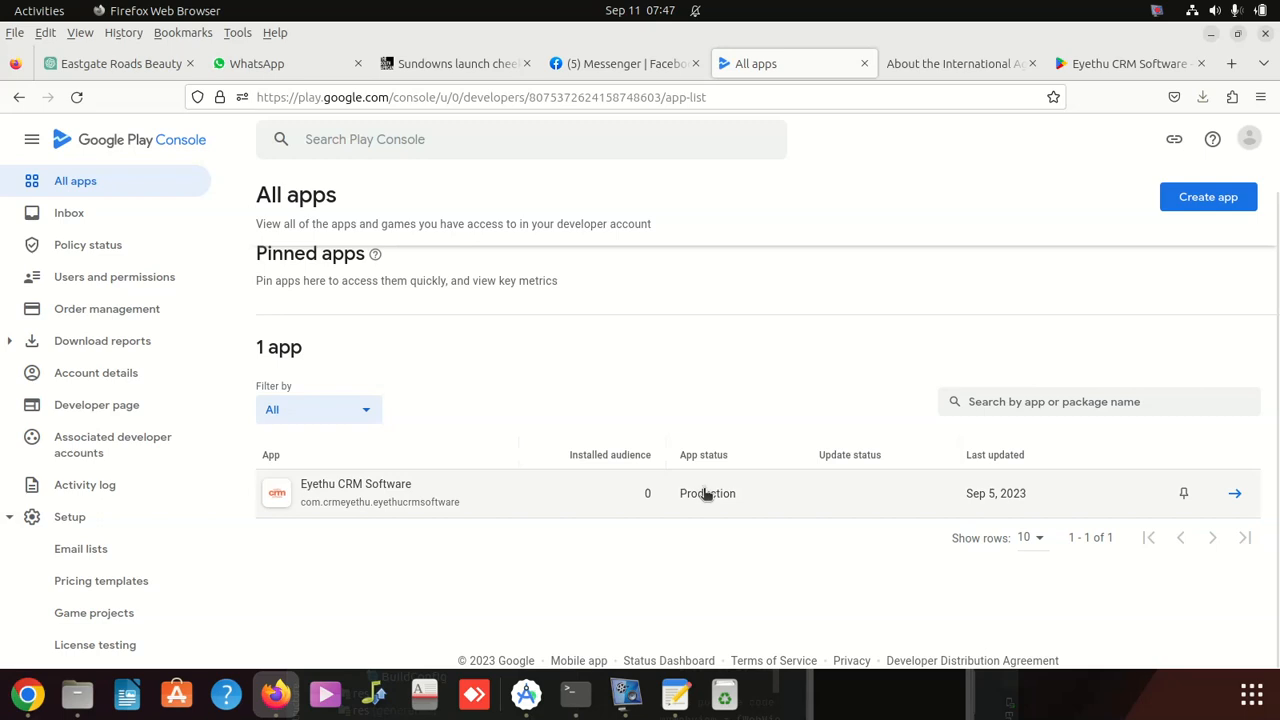
{"action": "left_click", "coordinate": [355, 493]}
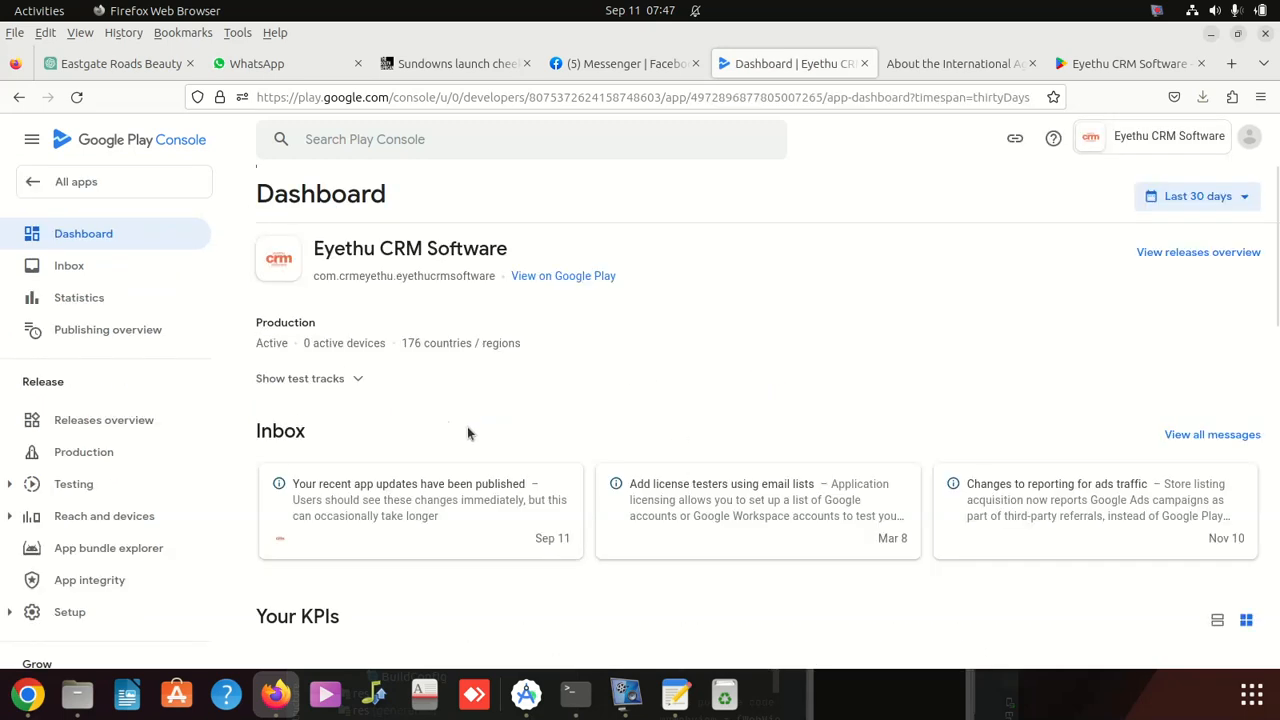
{"action": "mouse_move", "coordinate": [417, 505]}
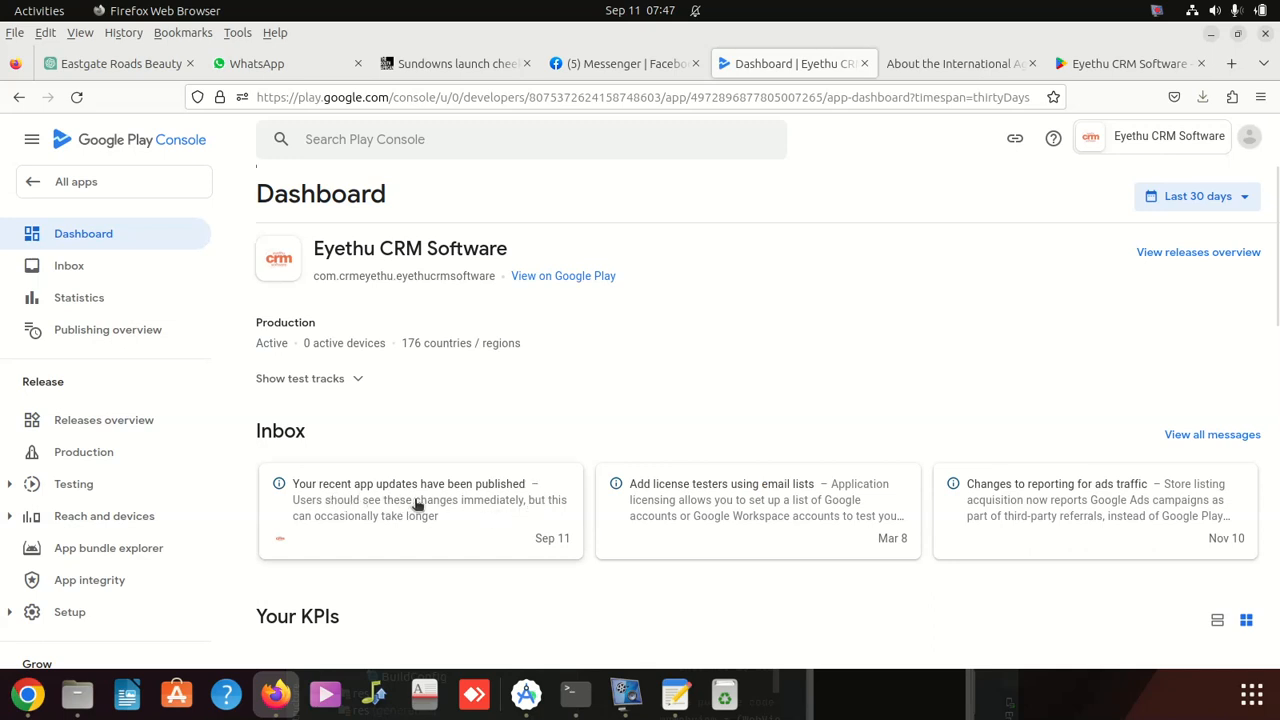
{"action": "mouse_move", "coordinate": [475, 490]}
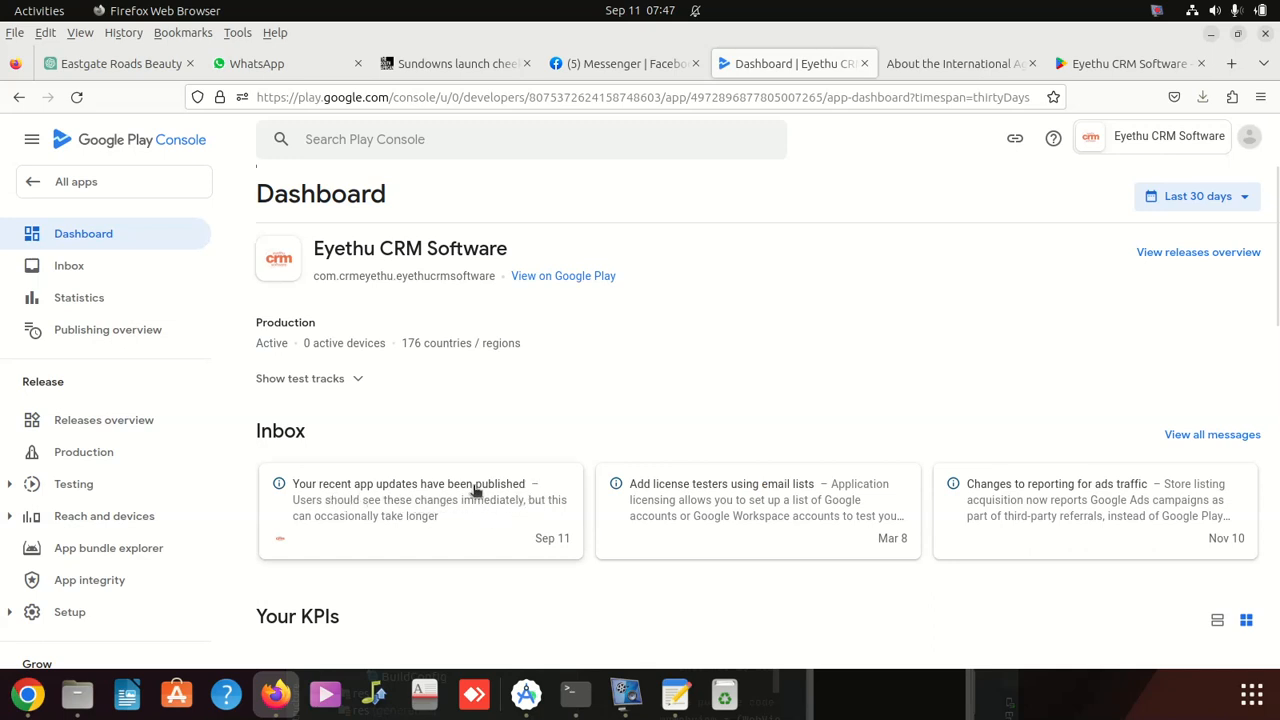
{"action": "mouse_move", "coordinate": [370, 525]}
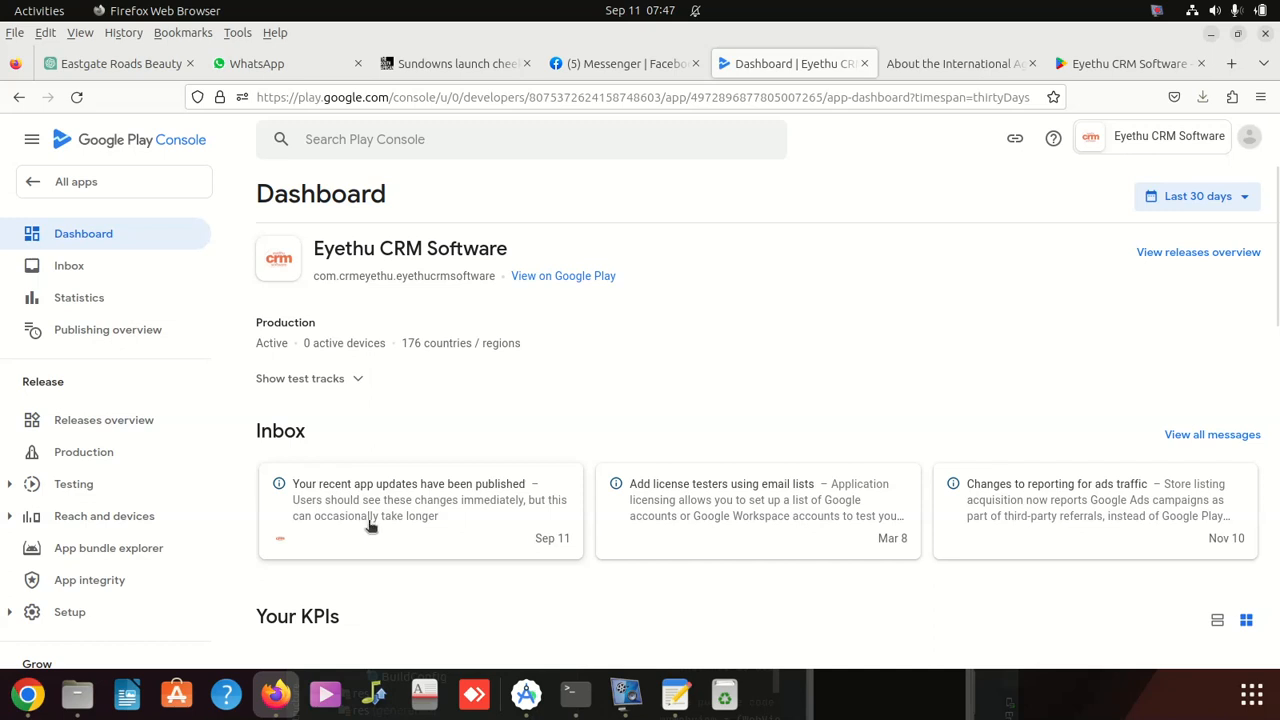
{"action": "mouse_move", "coordinate": [498, 524]}
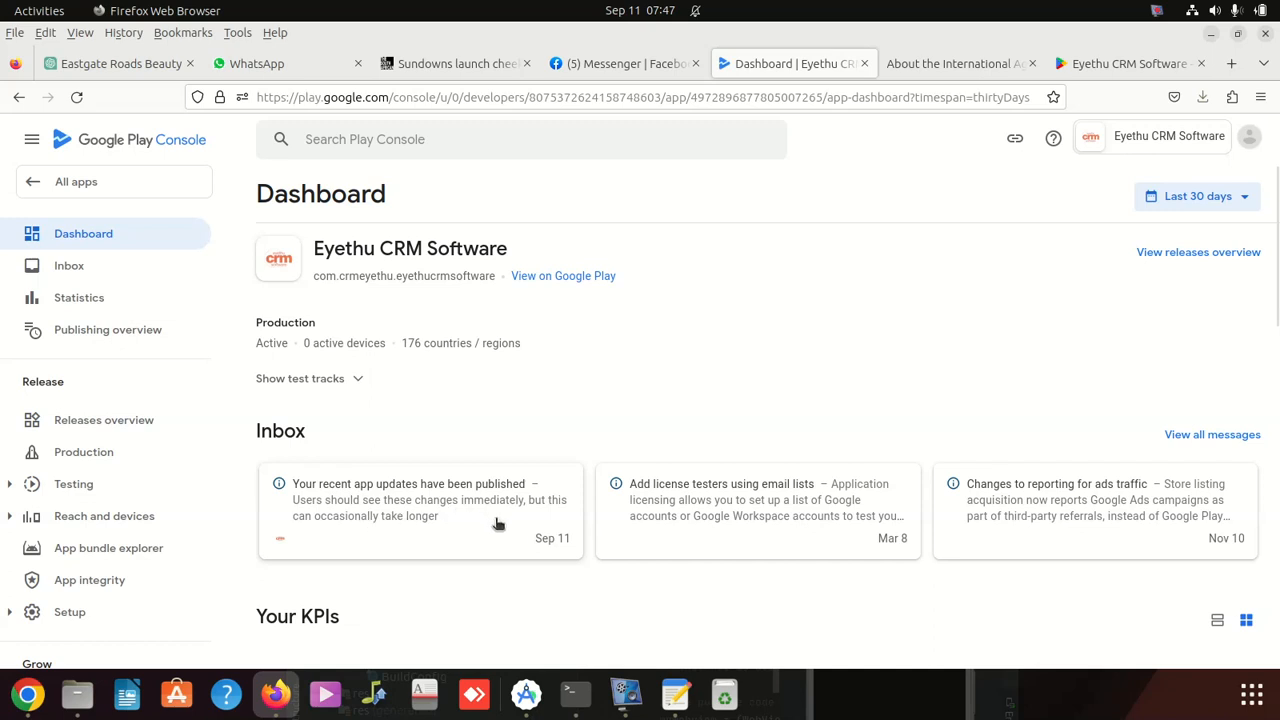
{"action": "mouse_move", "coordinate": [408, 498]}
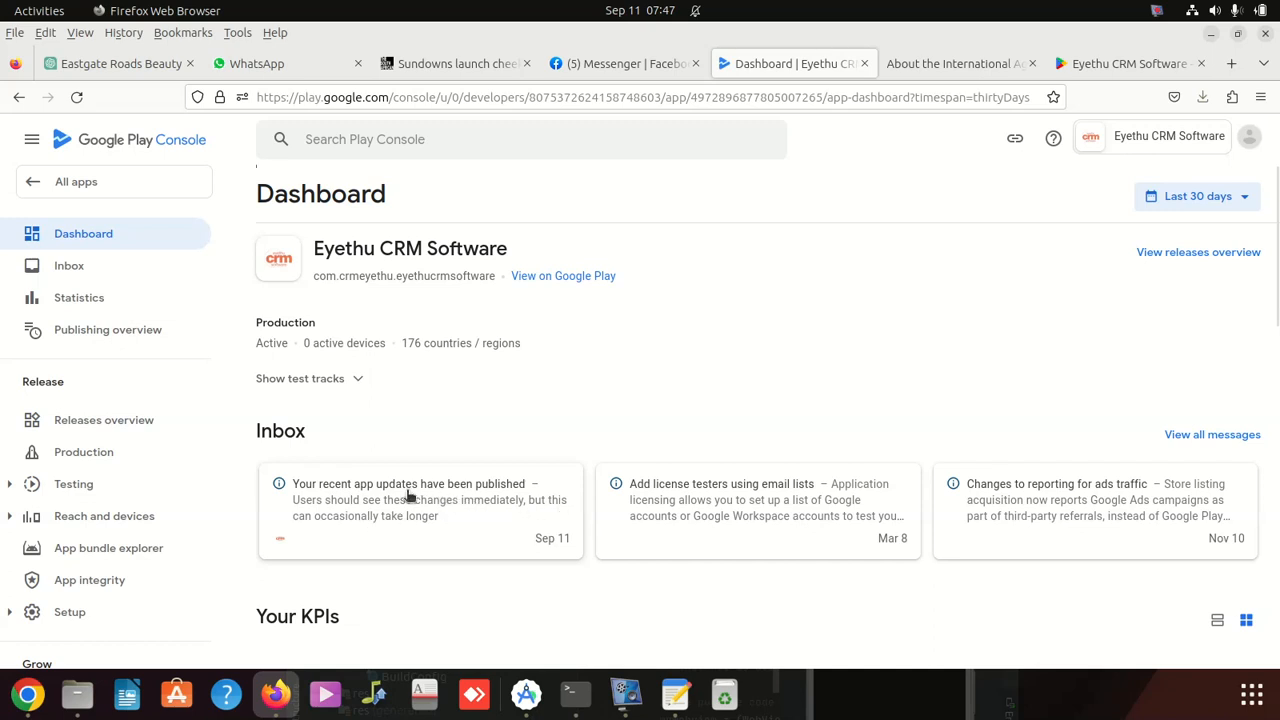
{"action": "mouse_move", "coordinate": [365, 537]}
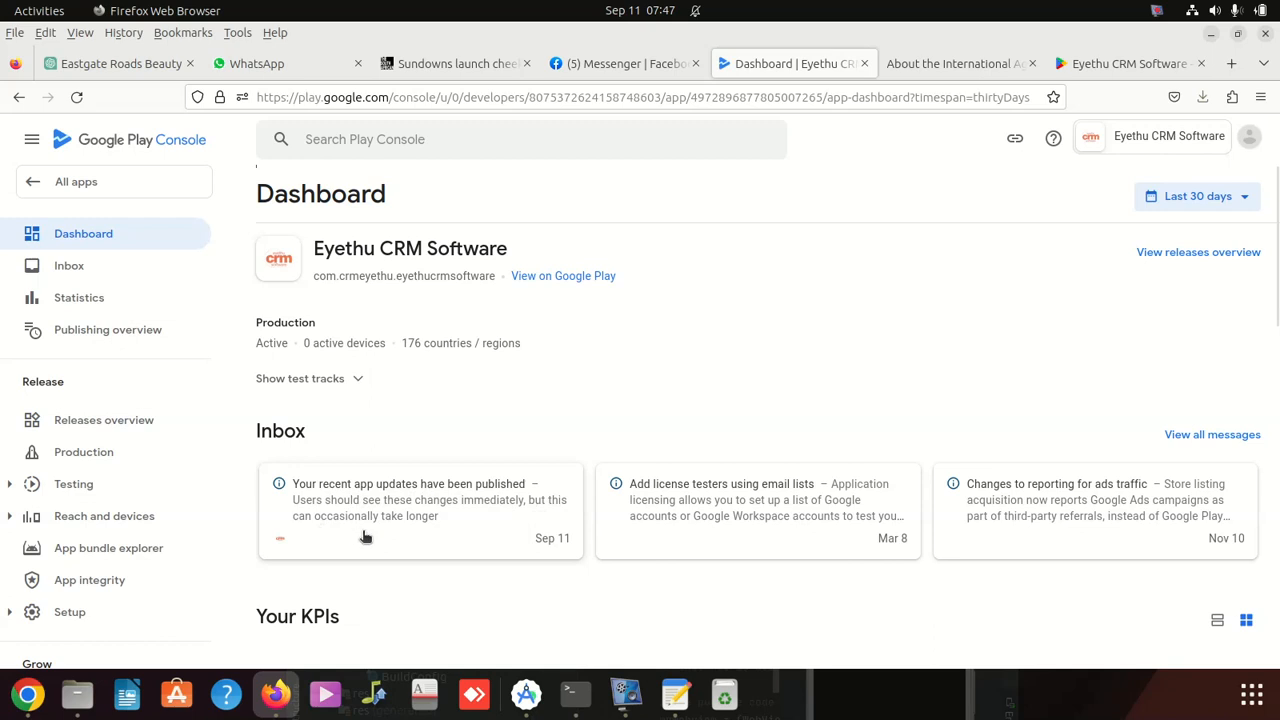
{"action": "mouse_move", "coordinate": [408, 505]}
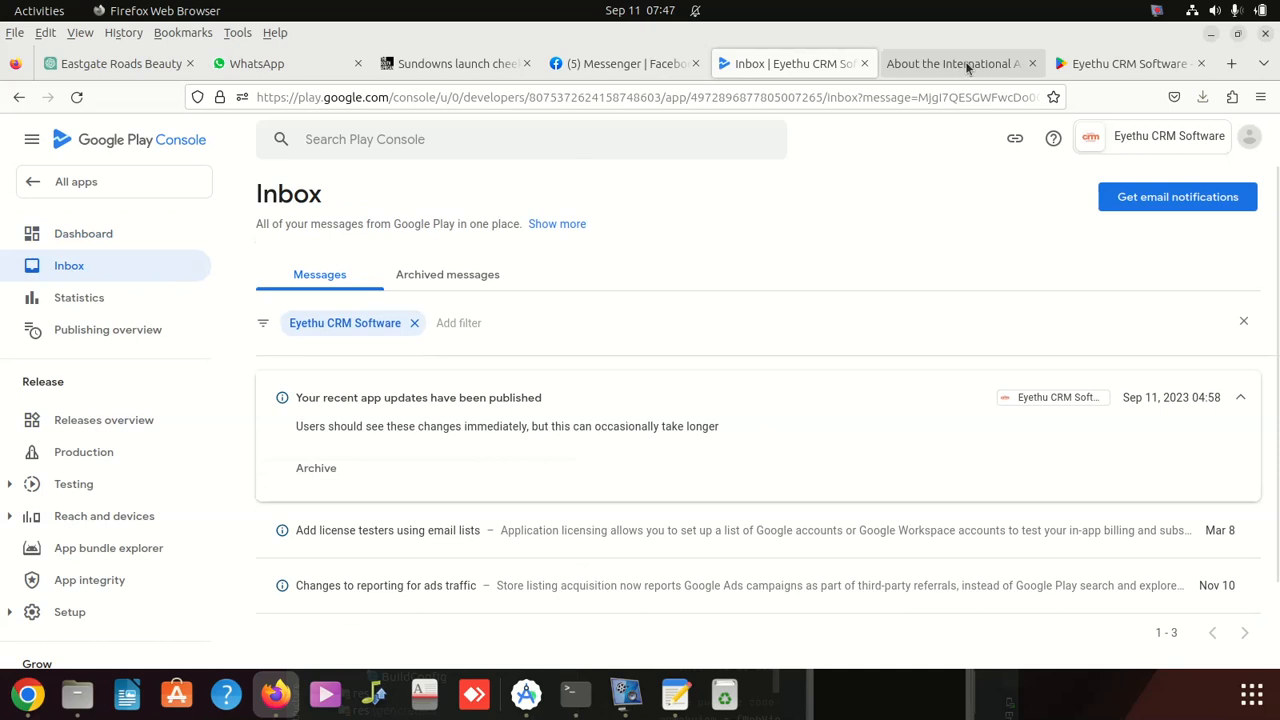
Step: Switch among the Play Store results, IARC About page, and Play Console inbox tabs
{"action": "left_click", "coordinate": [950, 63]}
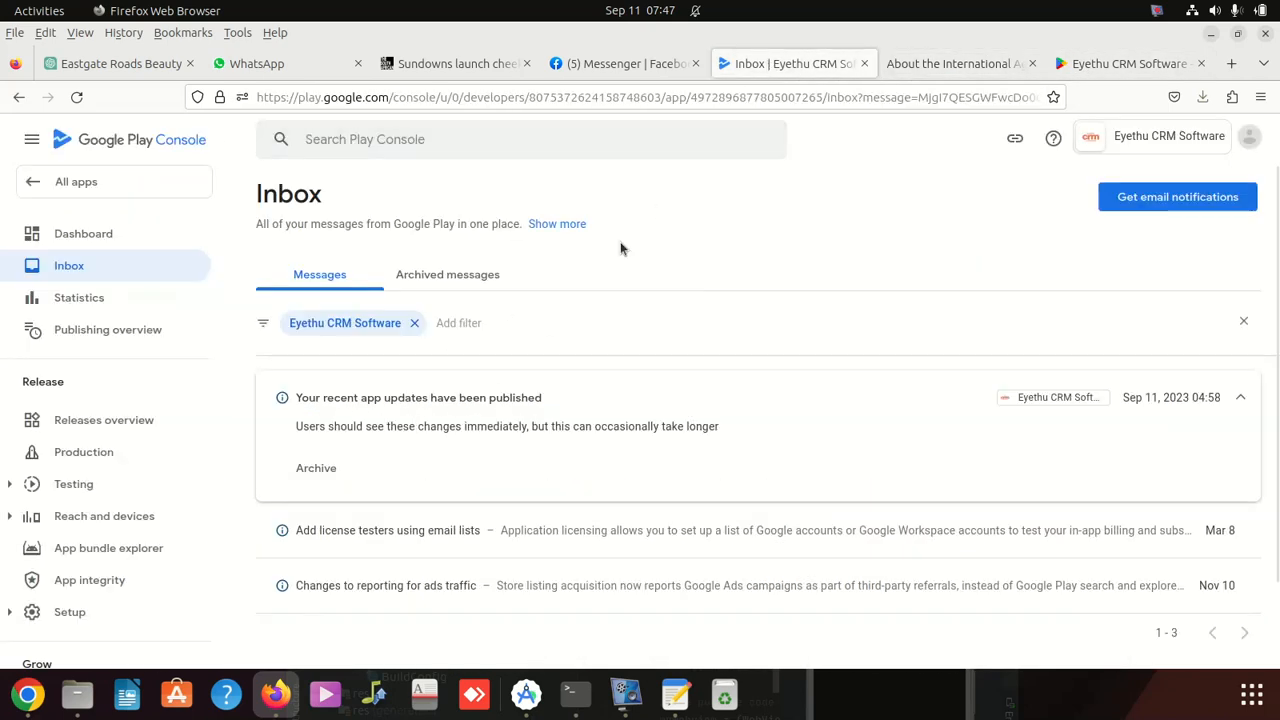
{"action": "left_click", "coordinate": [1129, 63]}
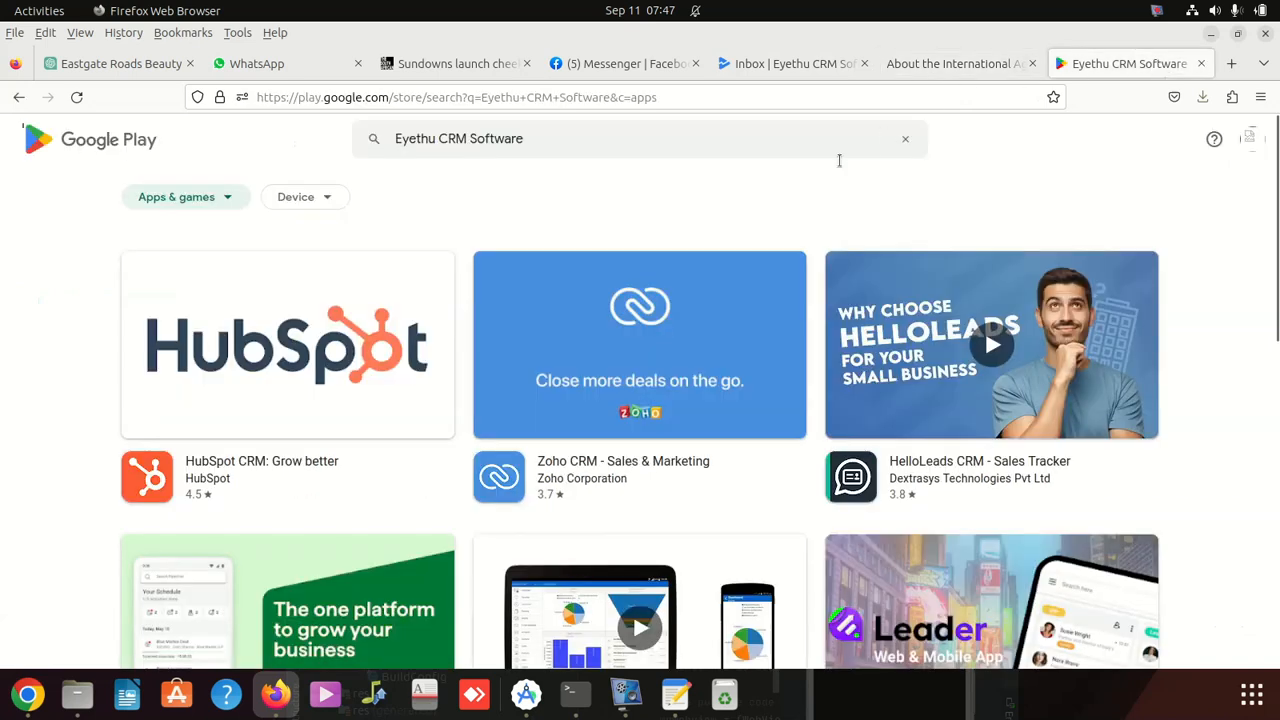
{"action": "mouse_move", "coordinate": [1200, 63]}
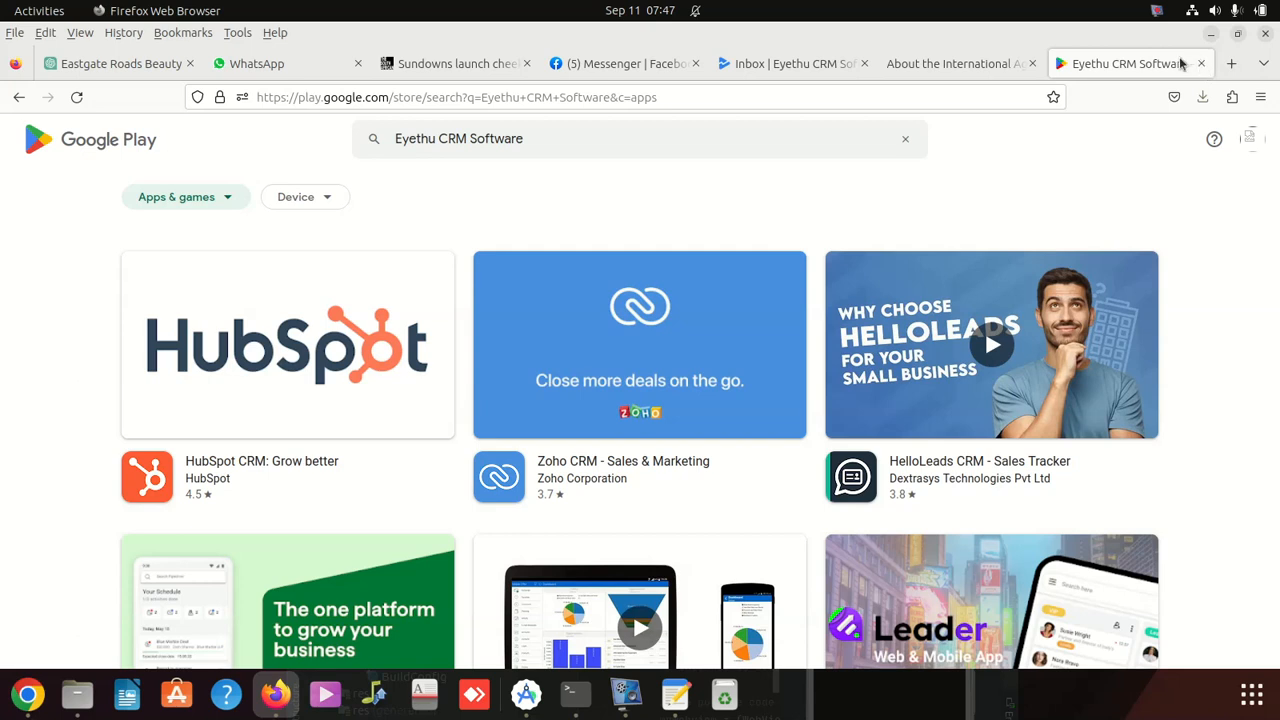
{"action": "mouse_move", "coordinate": [710, 220]}
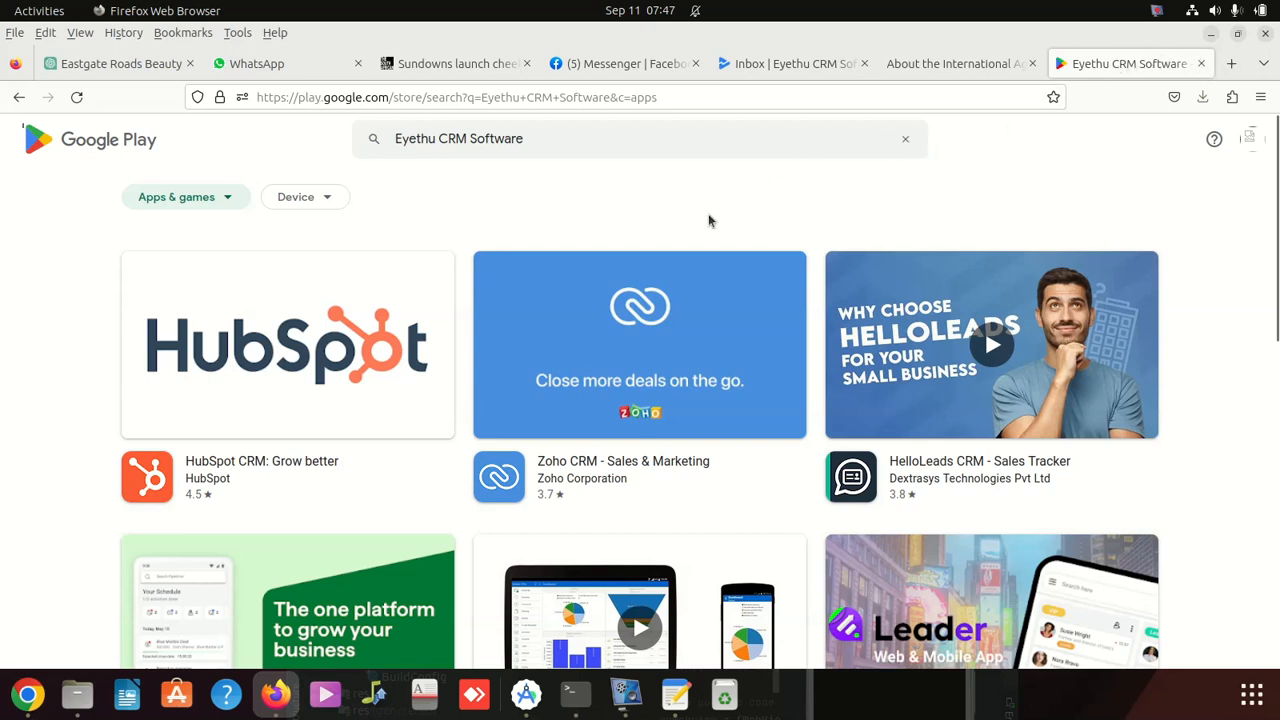
{"action": "left_click", "coordinate": [955, 63]}
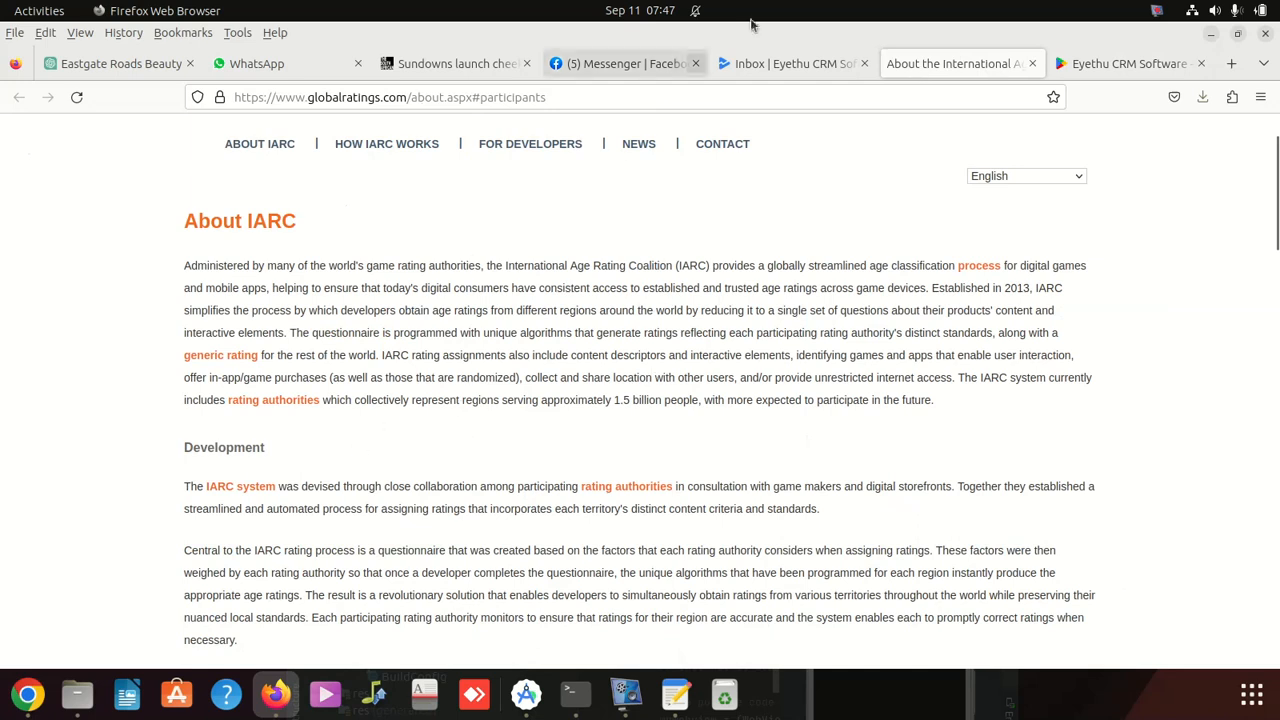
{"action": "left_click", "coordinate": [790, 63]}
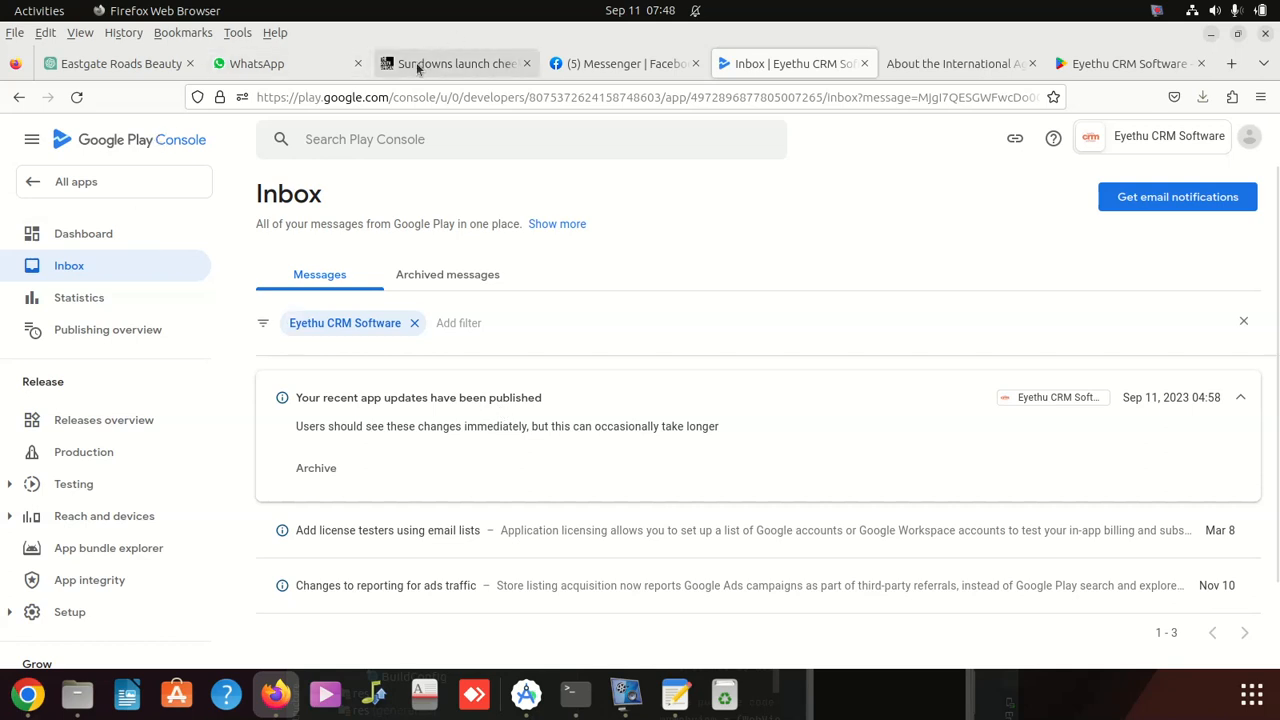
{"action": "left_click", "coordinate": [955, 63]}
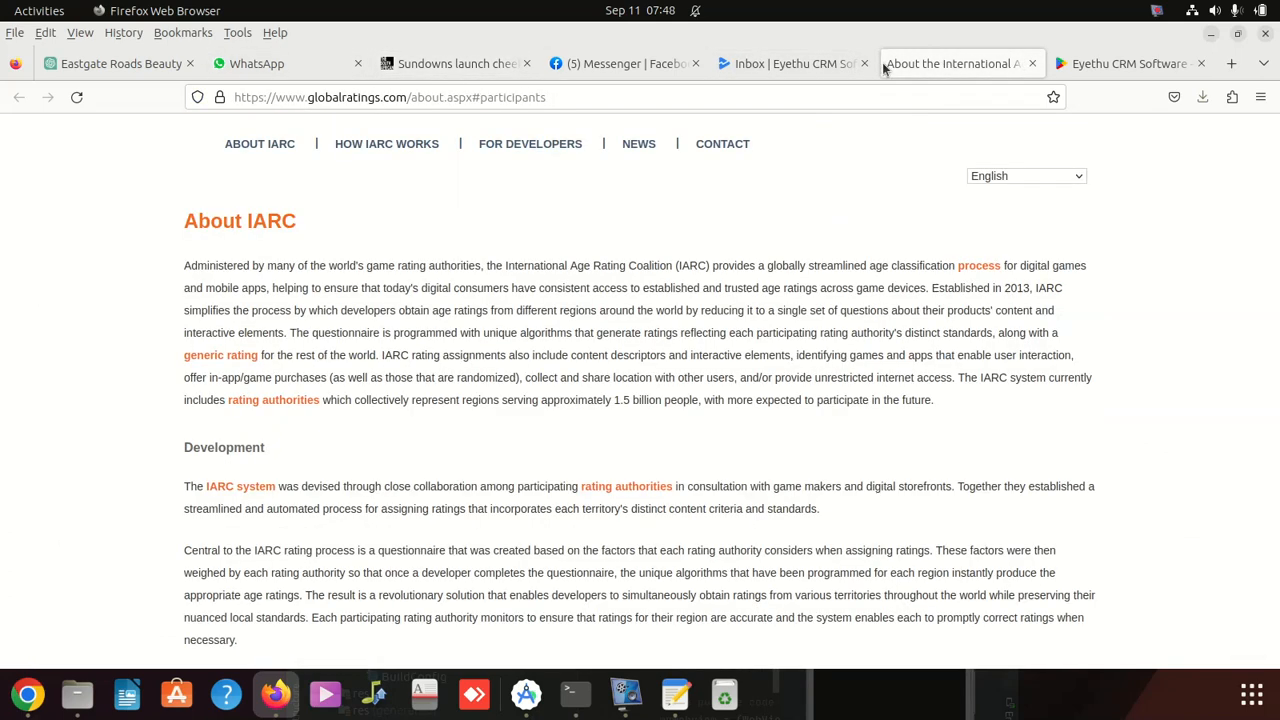
{"action": "scroll", "scroll_direction": "up", "scroll_amount": 3}
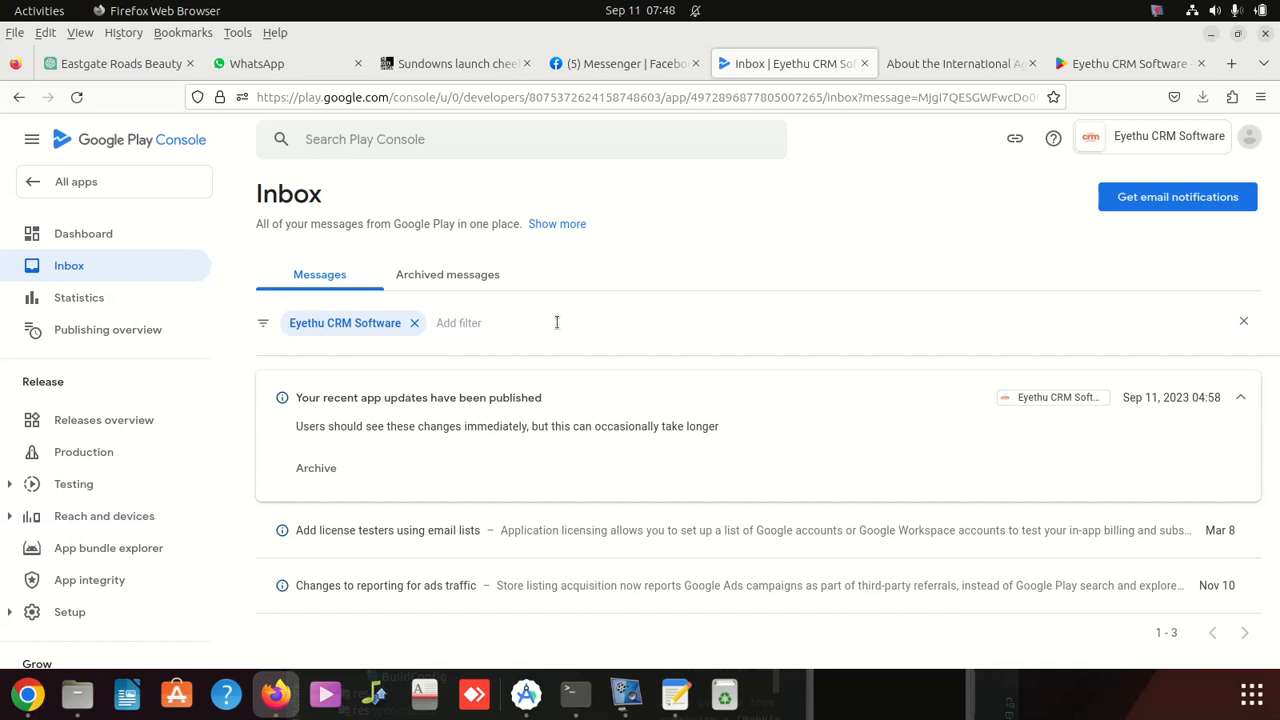
{"action": "mouse_move", "coordinate": [490, 7]}
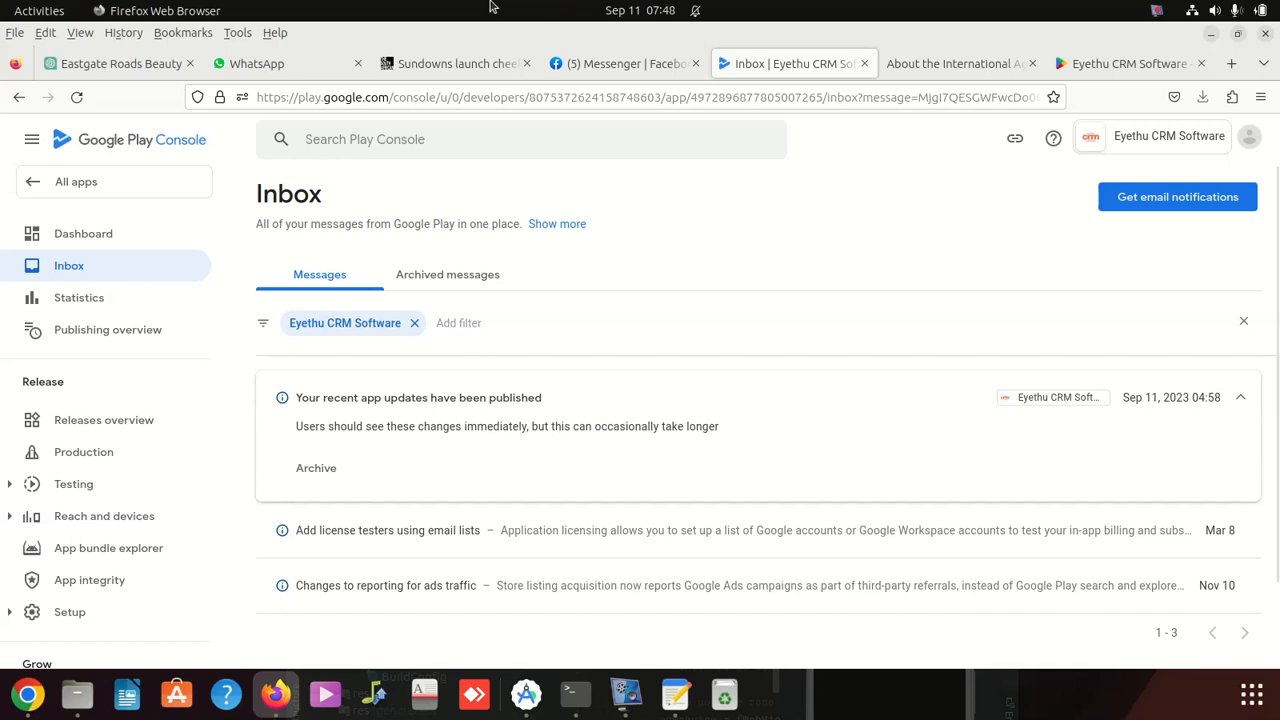
{"action": "left_click", "coordinate": [1125, 63]}
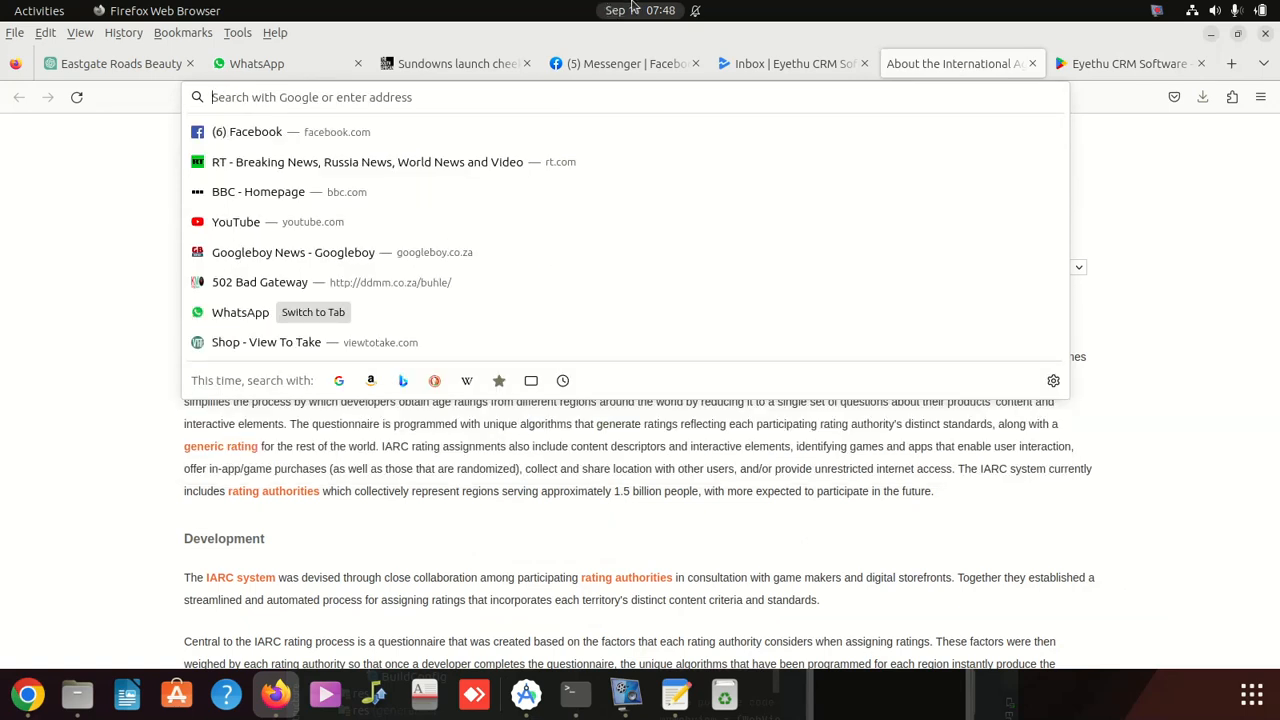
Step: Search Google for 'how much you pay for play store to publish apps' and highlight $25
{"action": "type", "text": "google.com/"}
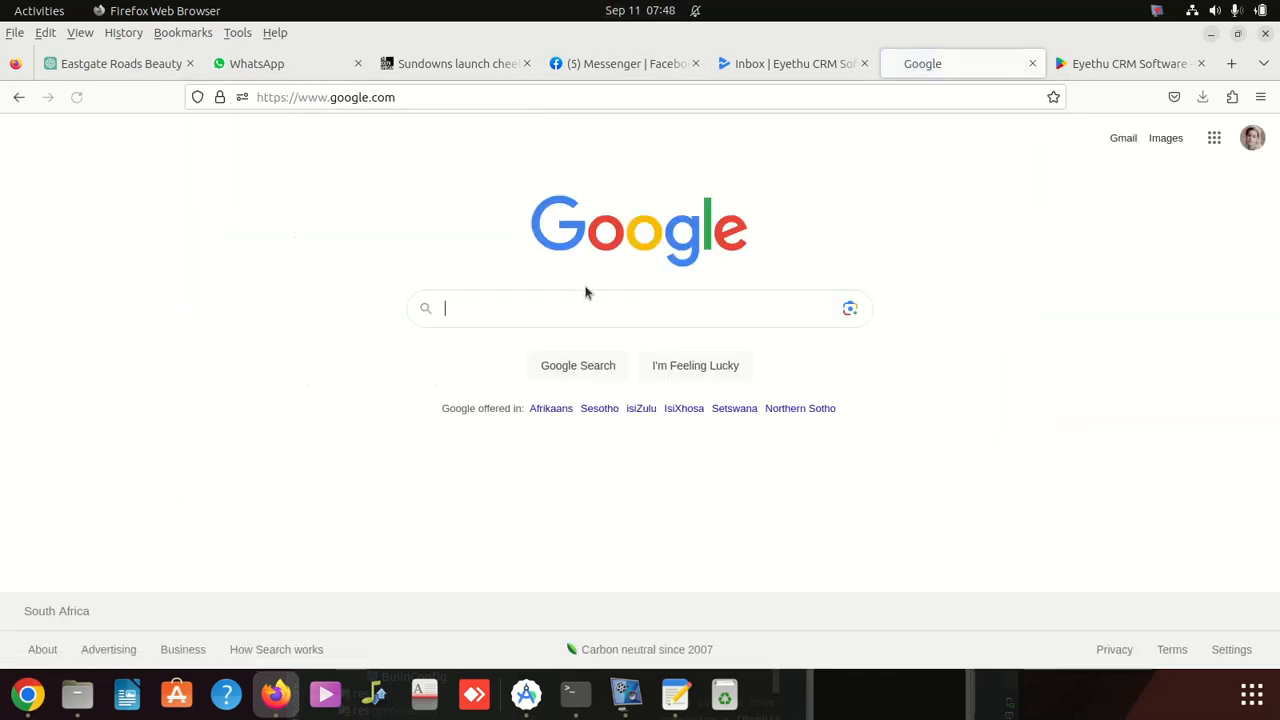
{"action": "type", "text": "how mu"}
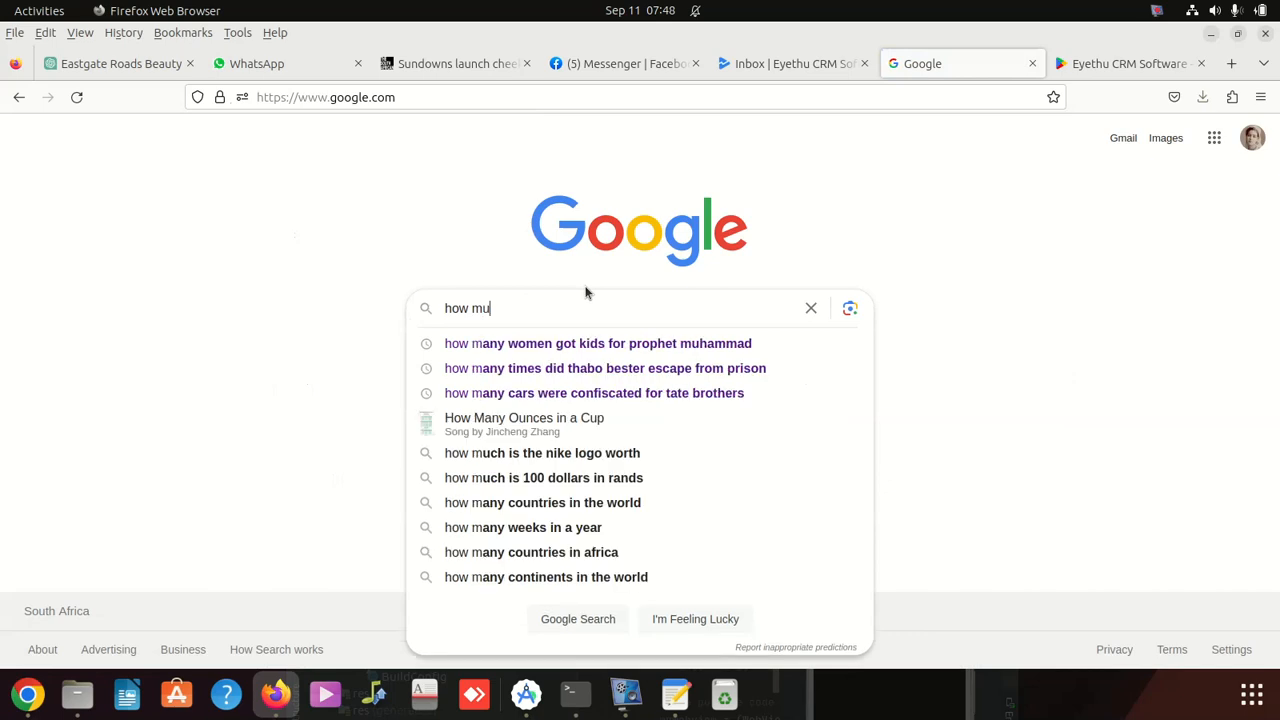
{"action": "type", "text": "ch you p"}
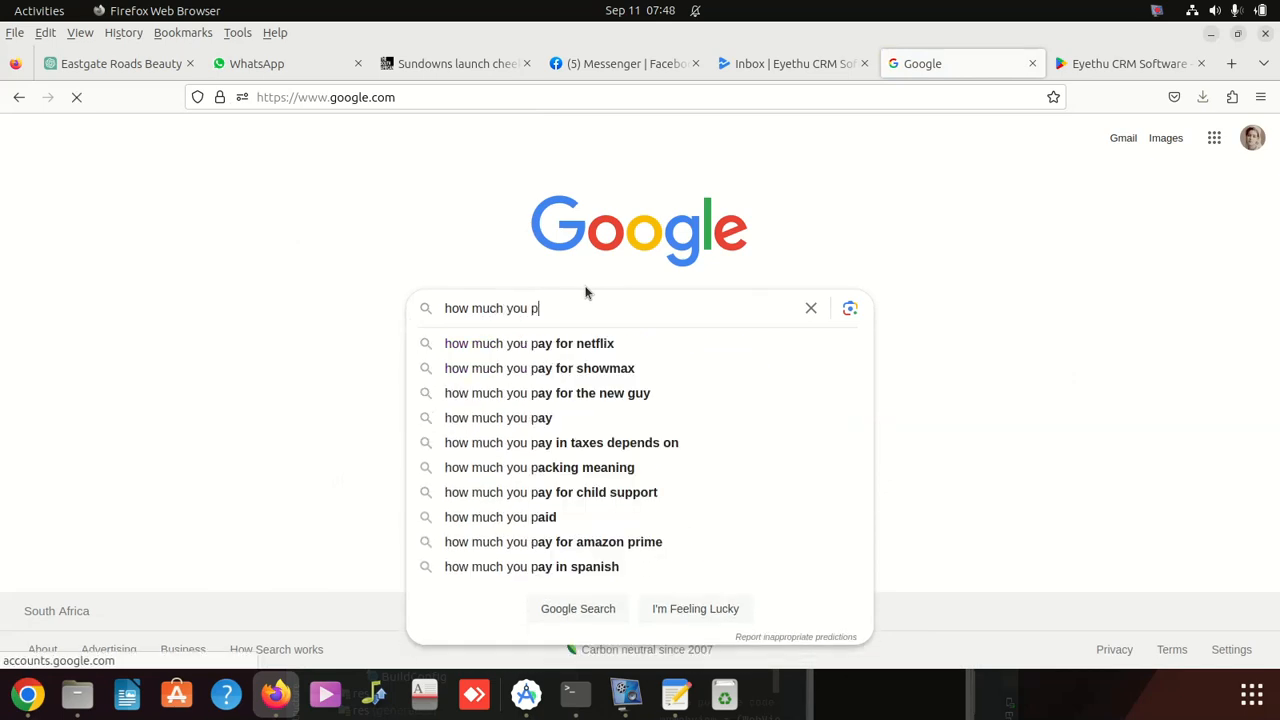
{"action": "type", "text": "ay for"}
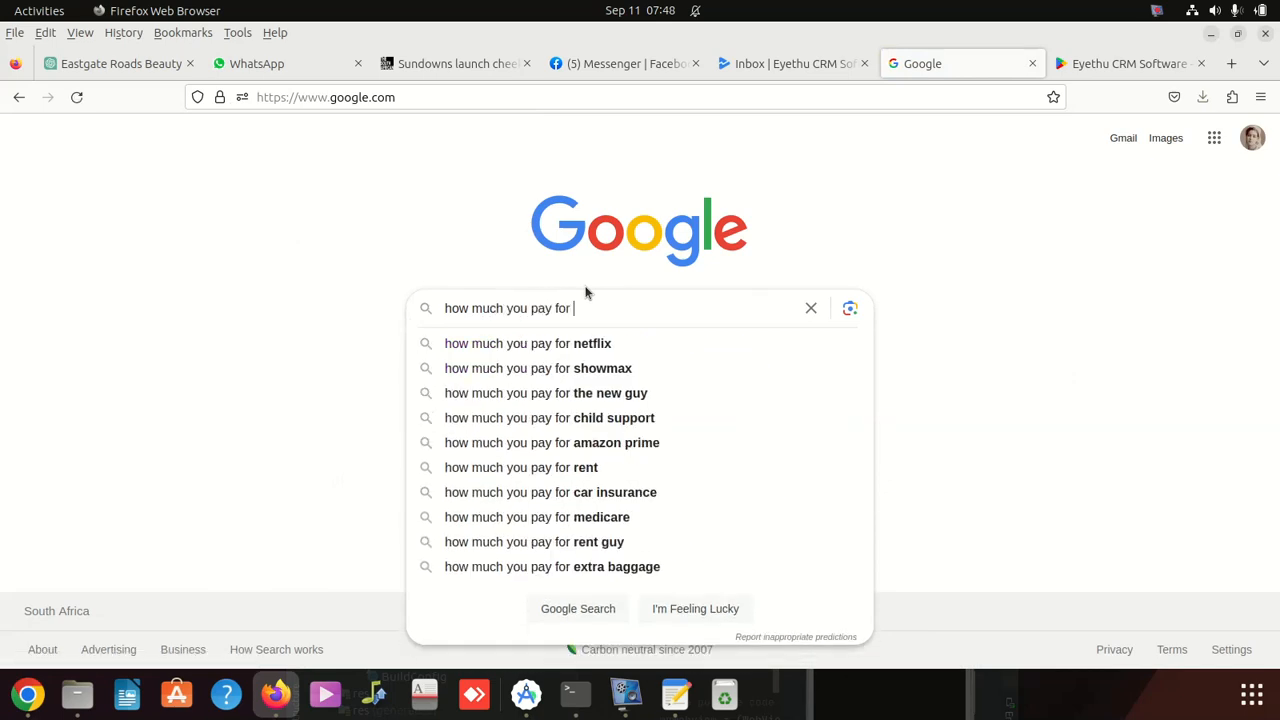
{"action": "type", "text": "pla"}
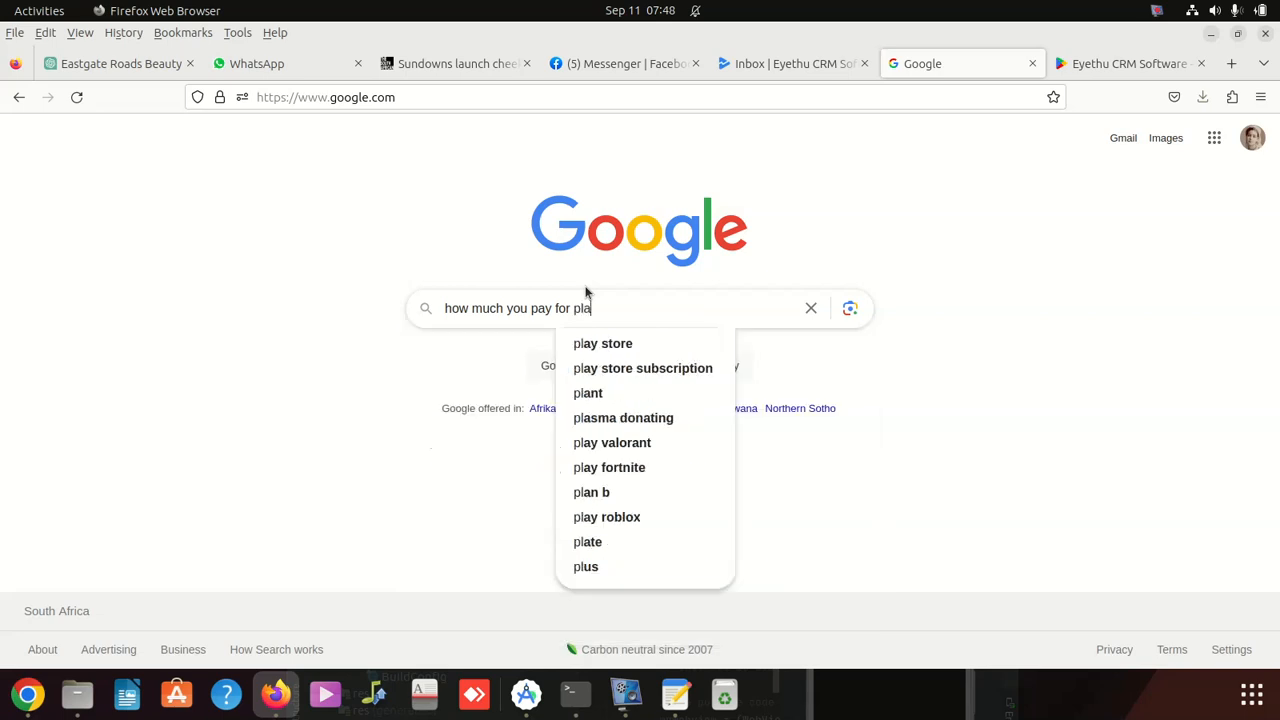
{"action": "type", "text": "y stor"}
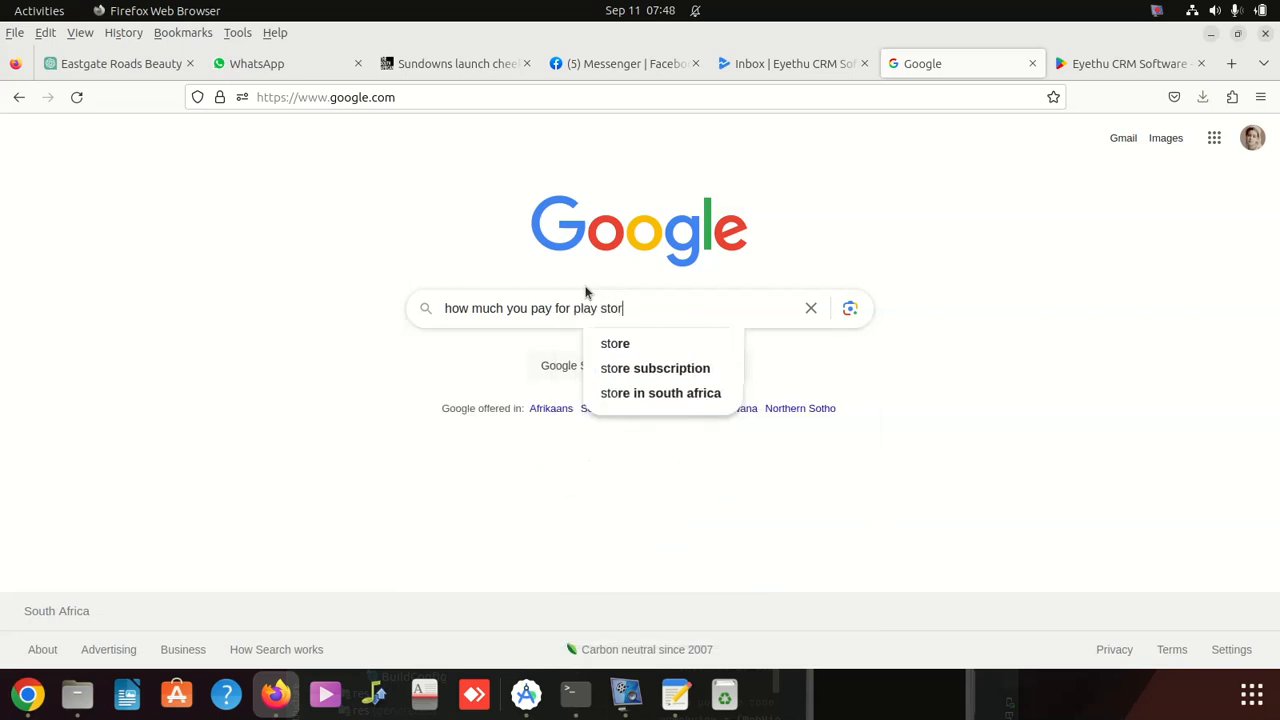
{"action": "type", "text": "e"}
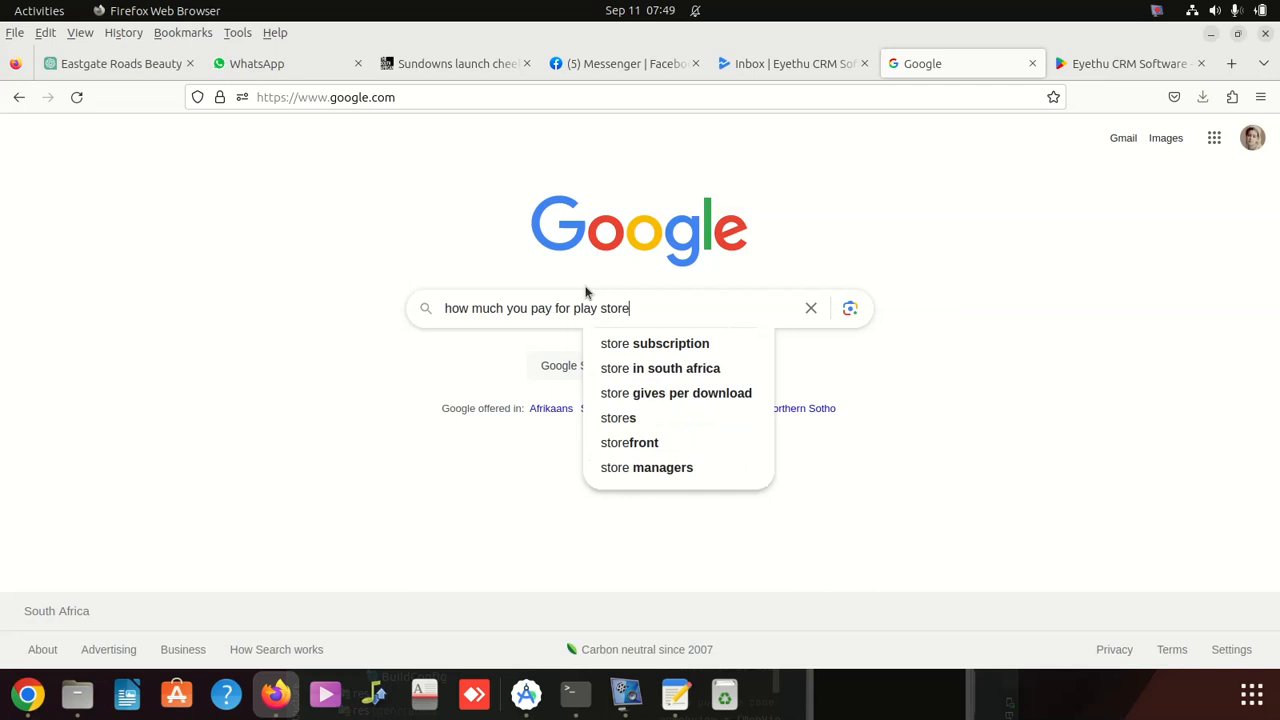
{"action": "type", "text": "to"}
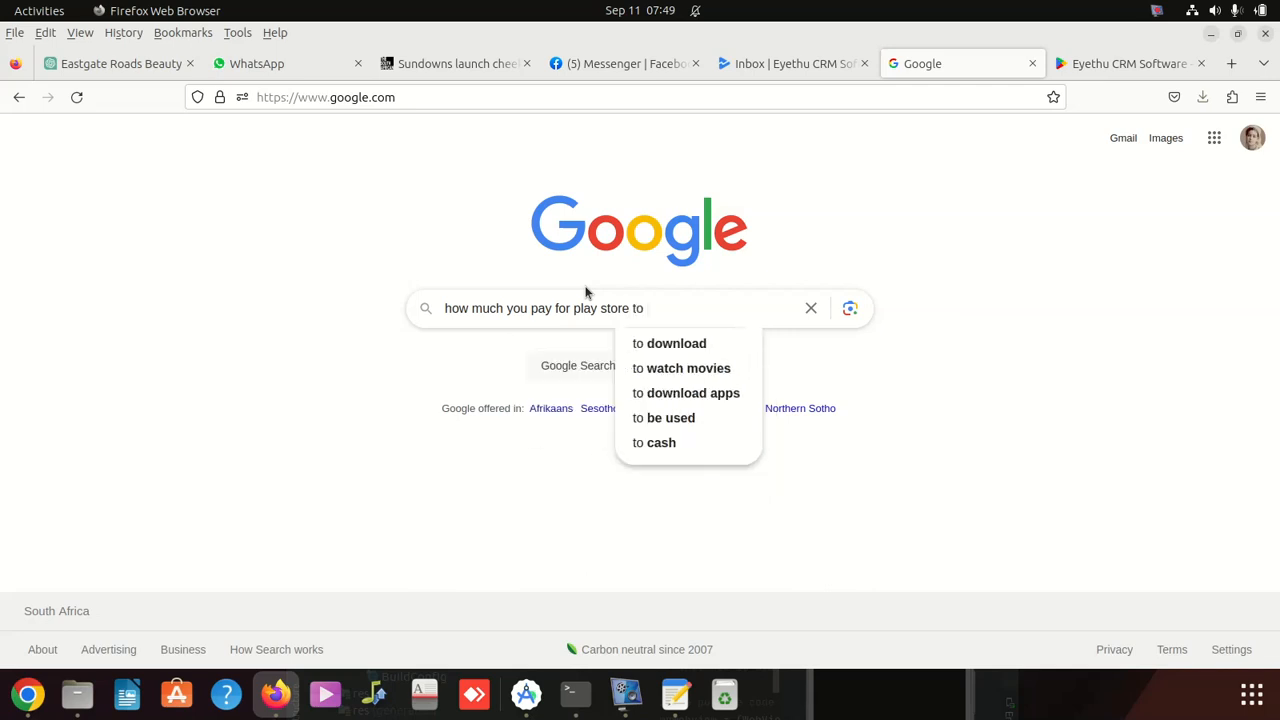
{"action": "type", "text": "publish a"}
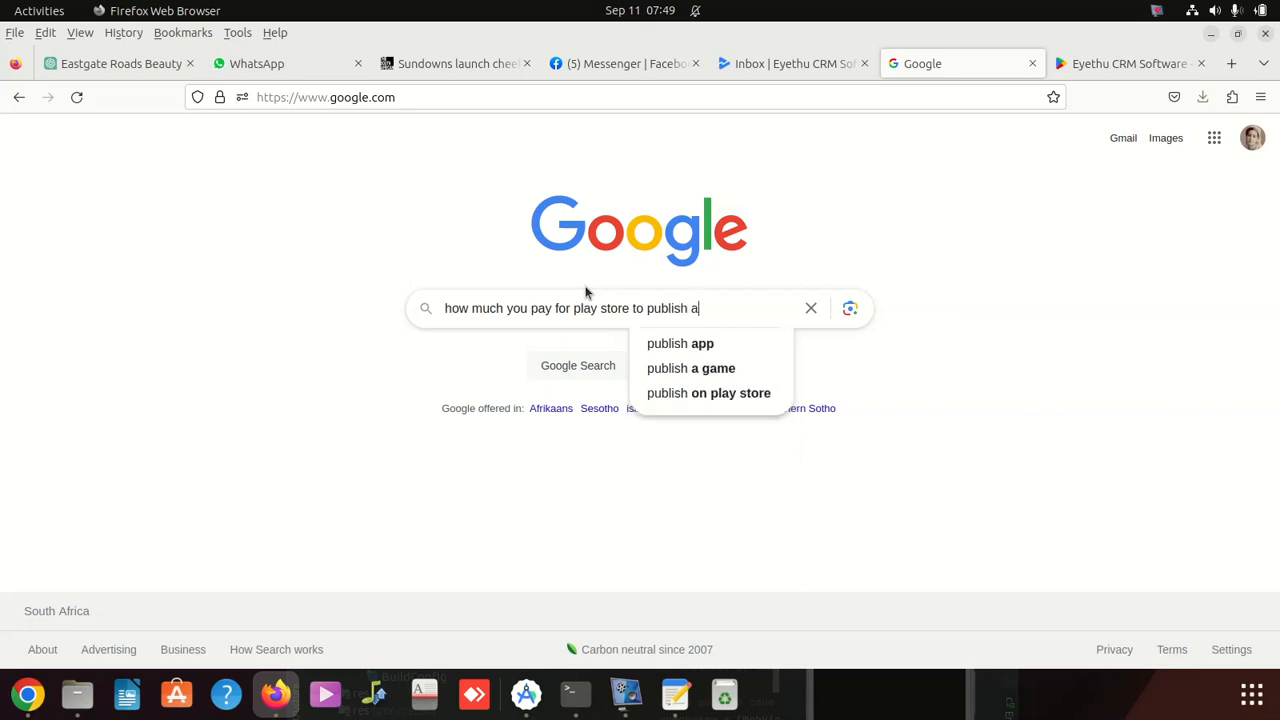
{"action": "key", "text": "Return"}
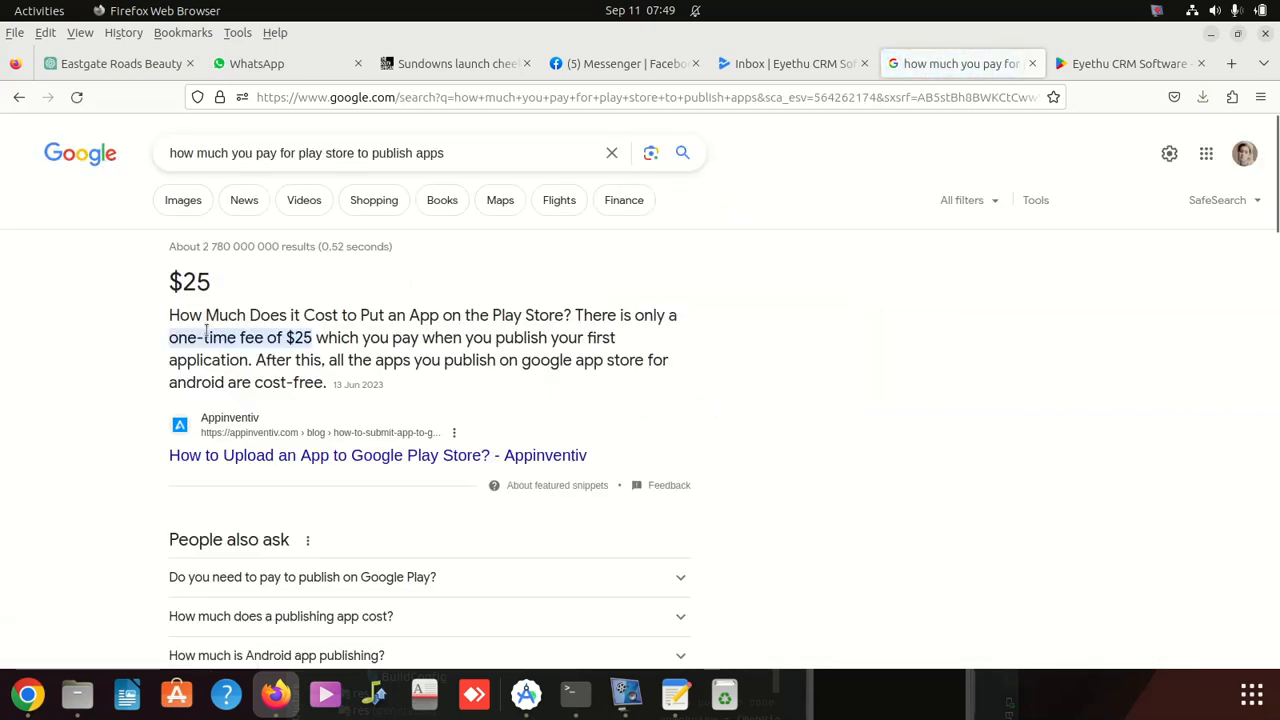
{"action": "double_click", "coordinate": [189, 281]}
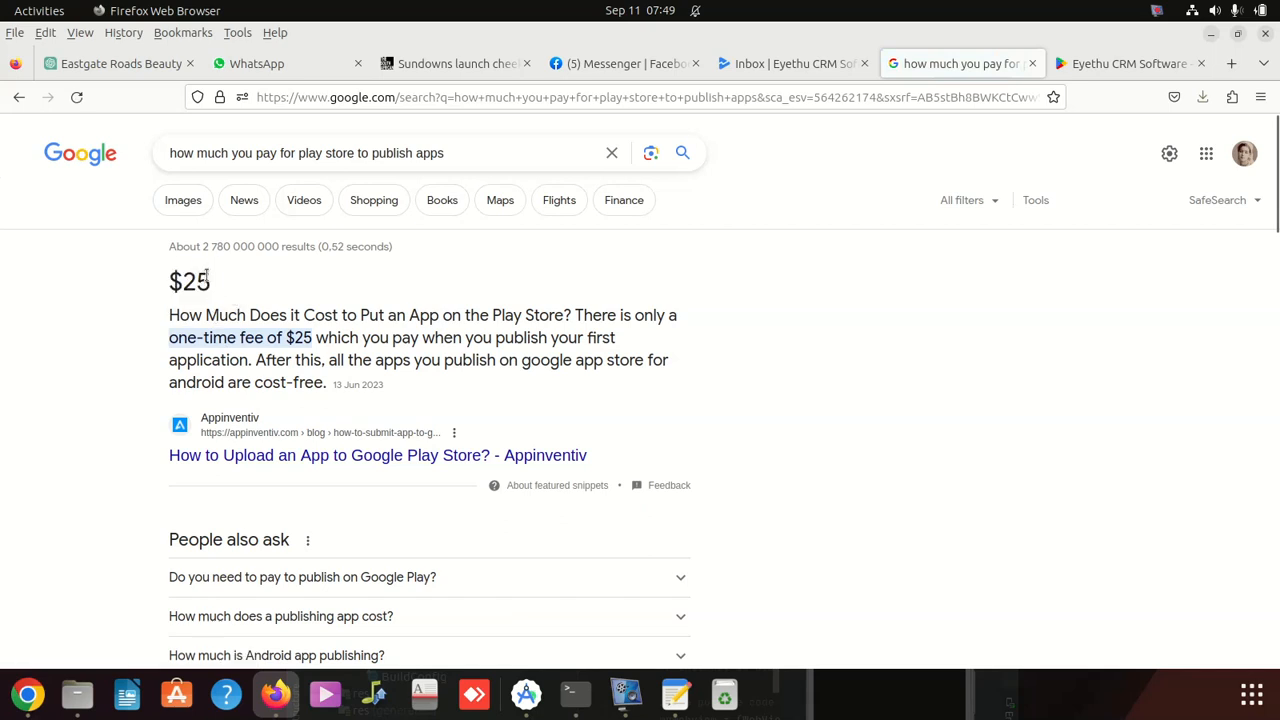
{"action": "double_click", "coordinate": [189, 281]}
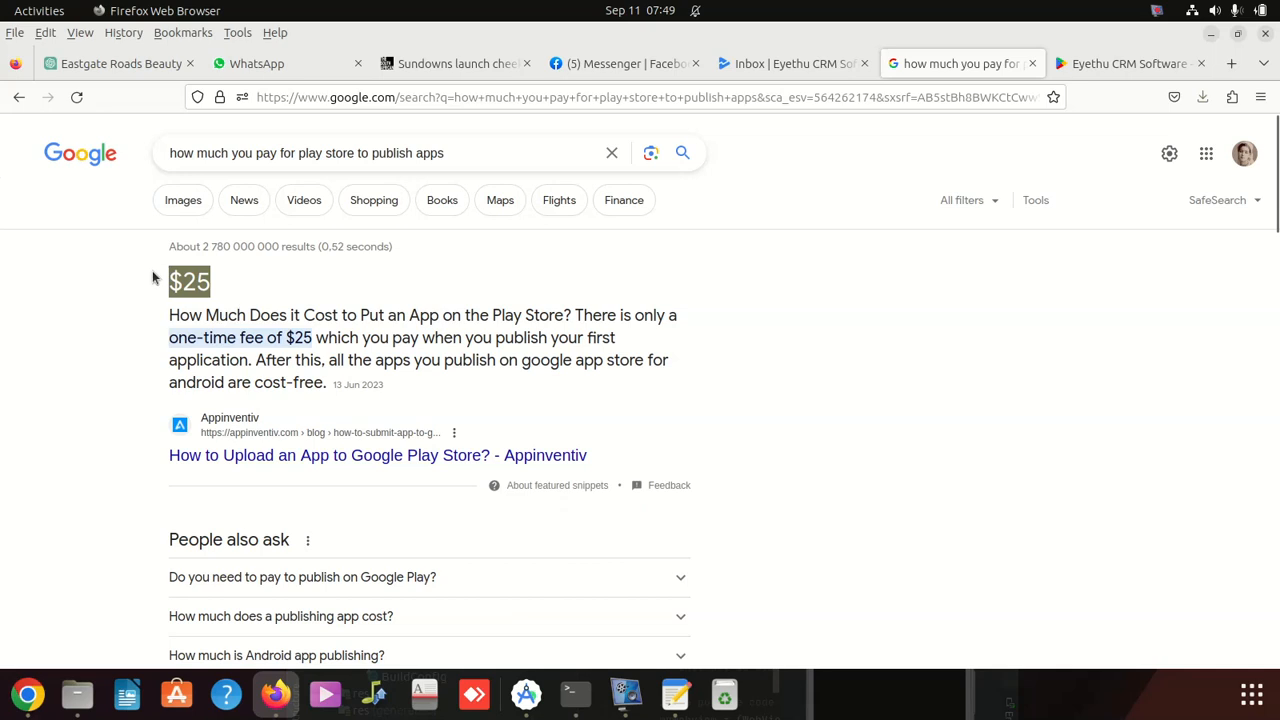
{"action": "mouse_move", "coordinate": [360, 352]}
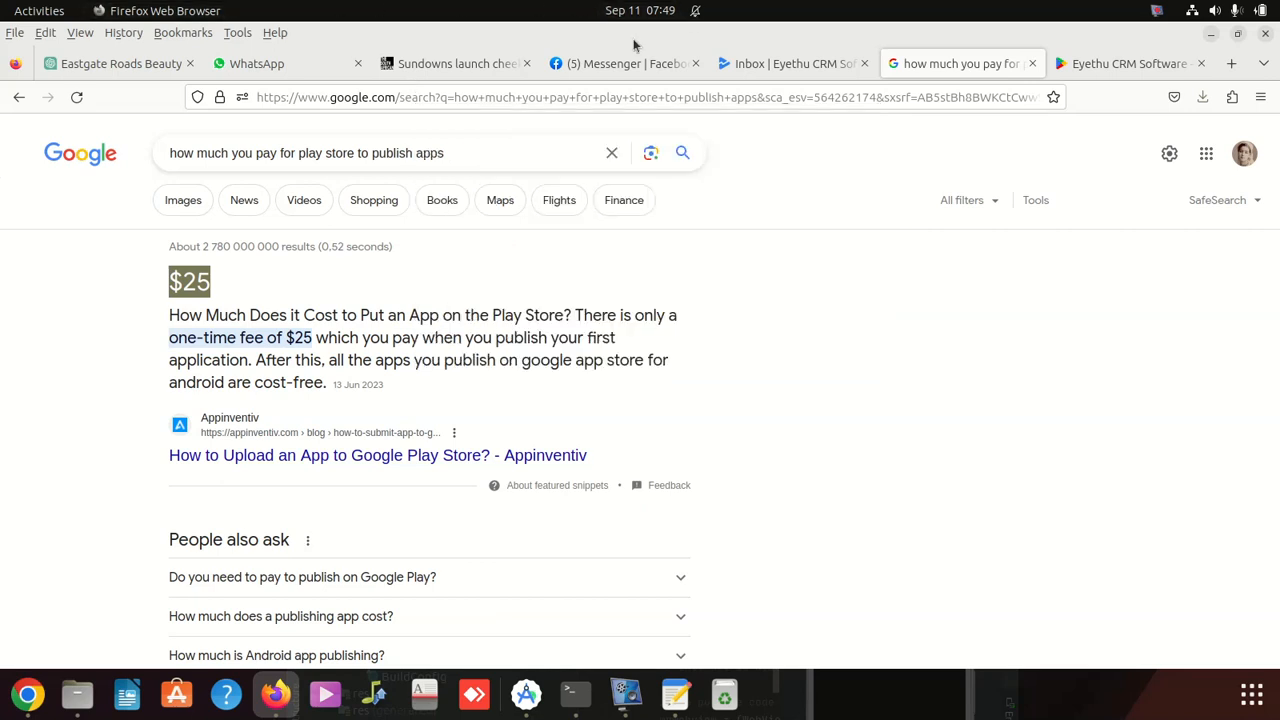
Step: Switch to the 'Inbox | Eyethu CRM Software' Play Console tab
{"action": "left_click", "coordinate": [790, 63]}
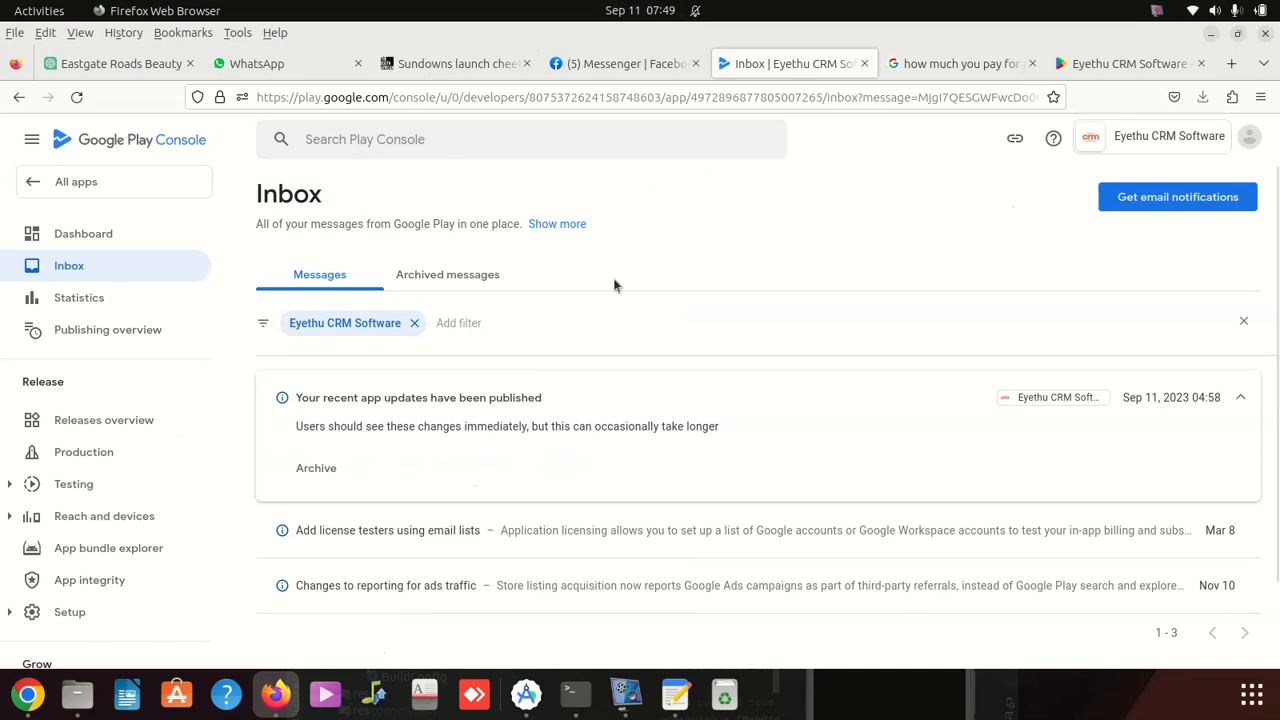
{"action": "mouse_move", "coordinate": [783, 360]}
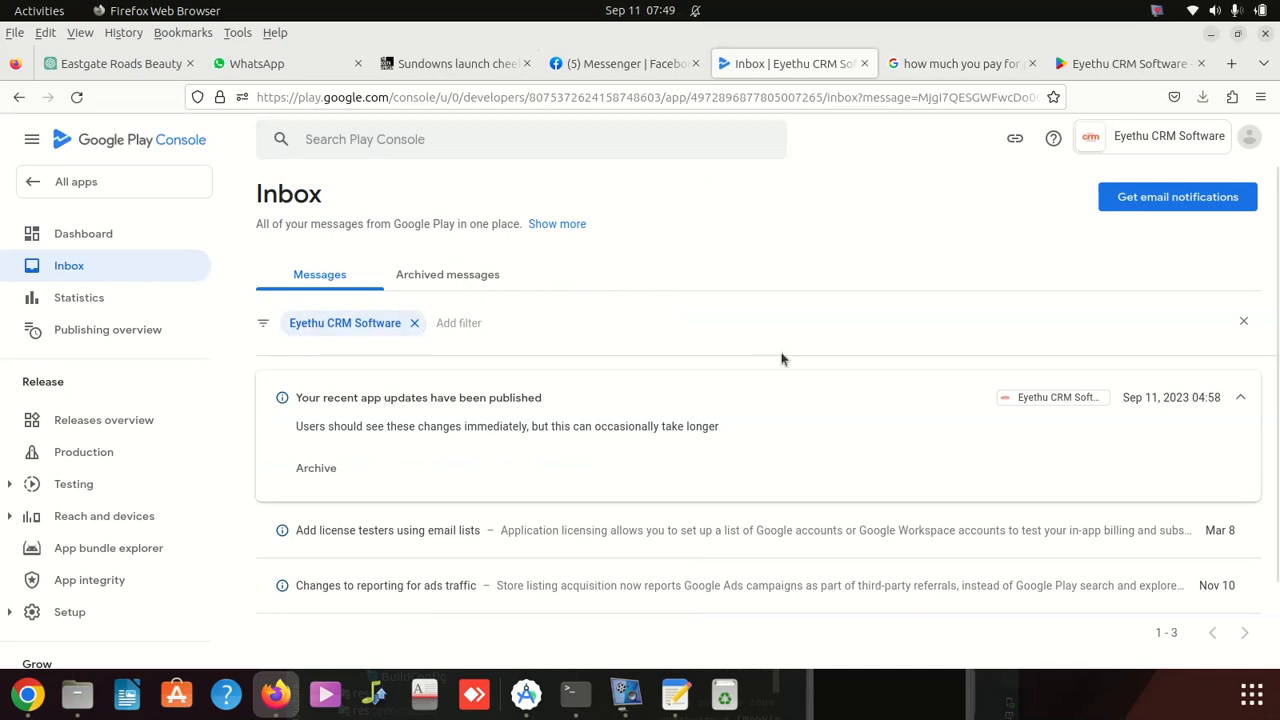
{"action": "mouse_move", "coordinate": [712, 71]}
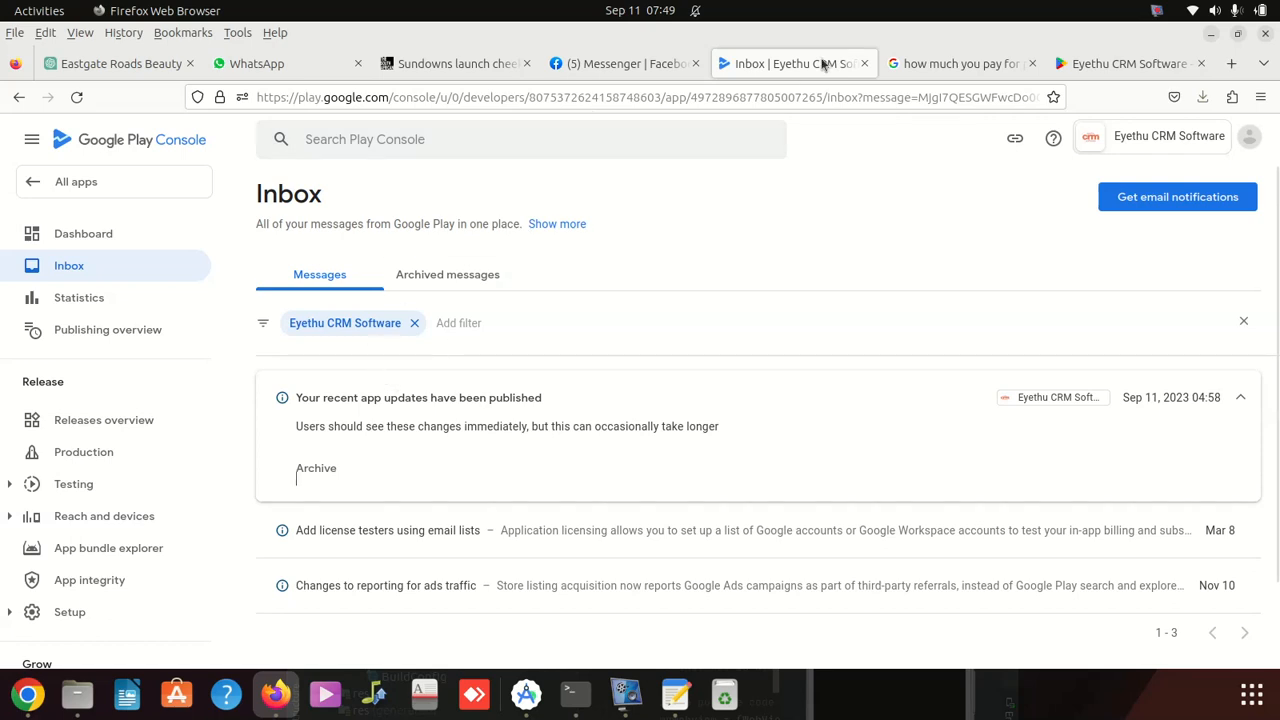
Step: Search the Play Store again for 'Eyethu CRM Software', then return to the Console inbox
{"action": "left_click", "coordinate": [1128, 63]}
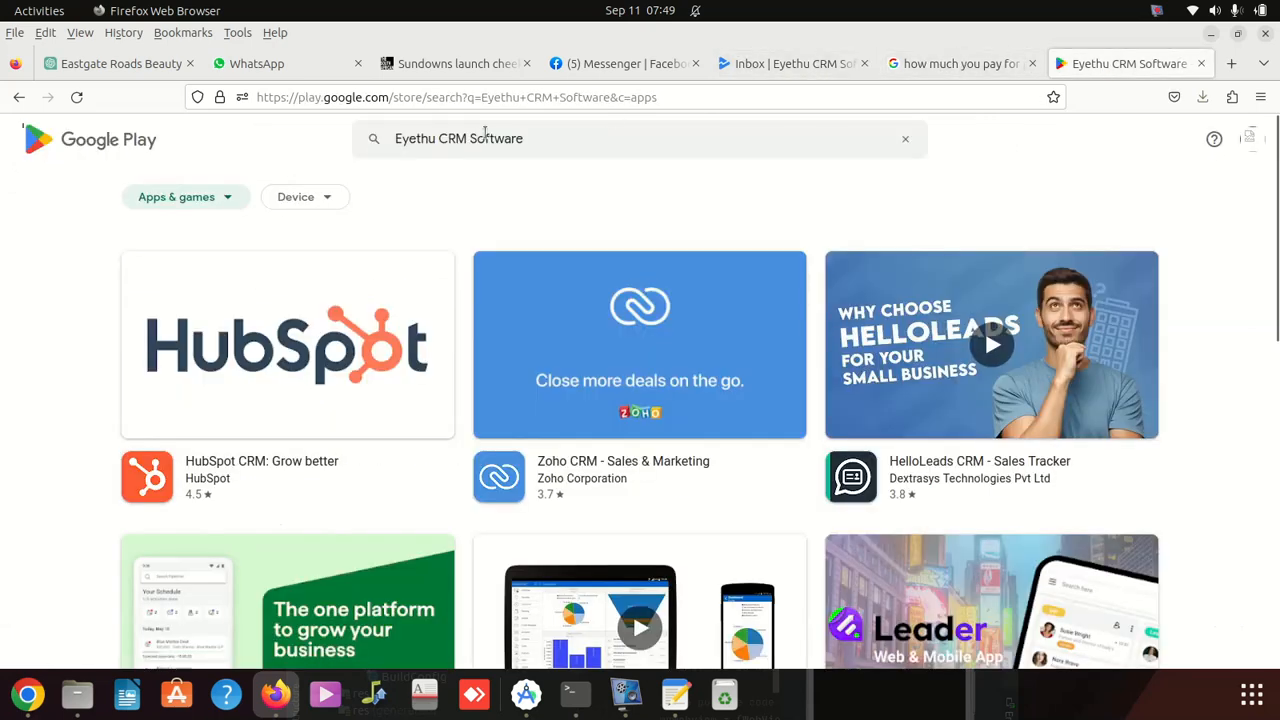
{"action": "triple_click", "coordinate": [459, 138]}
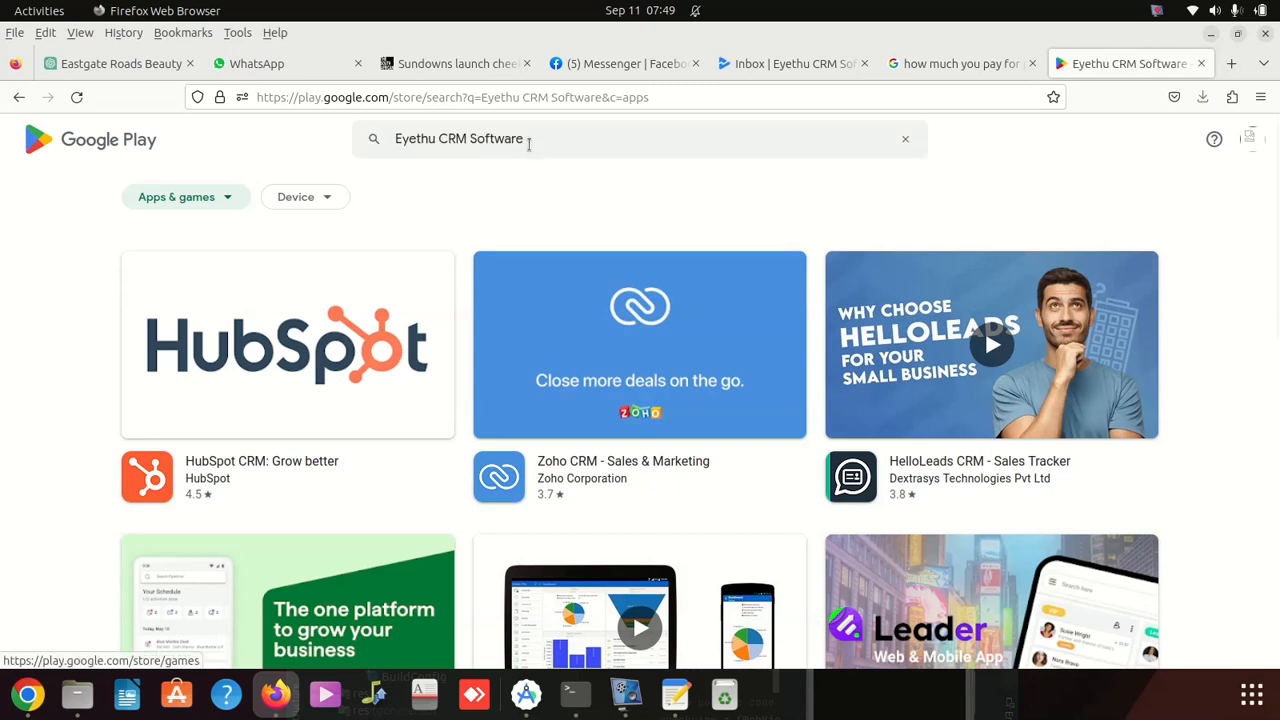
{"action": "mouse_move", "coordinate": [133, 152]}
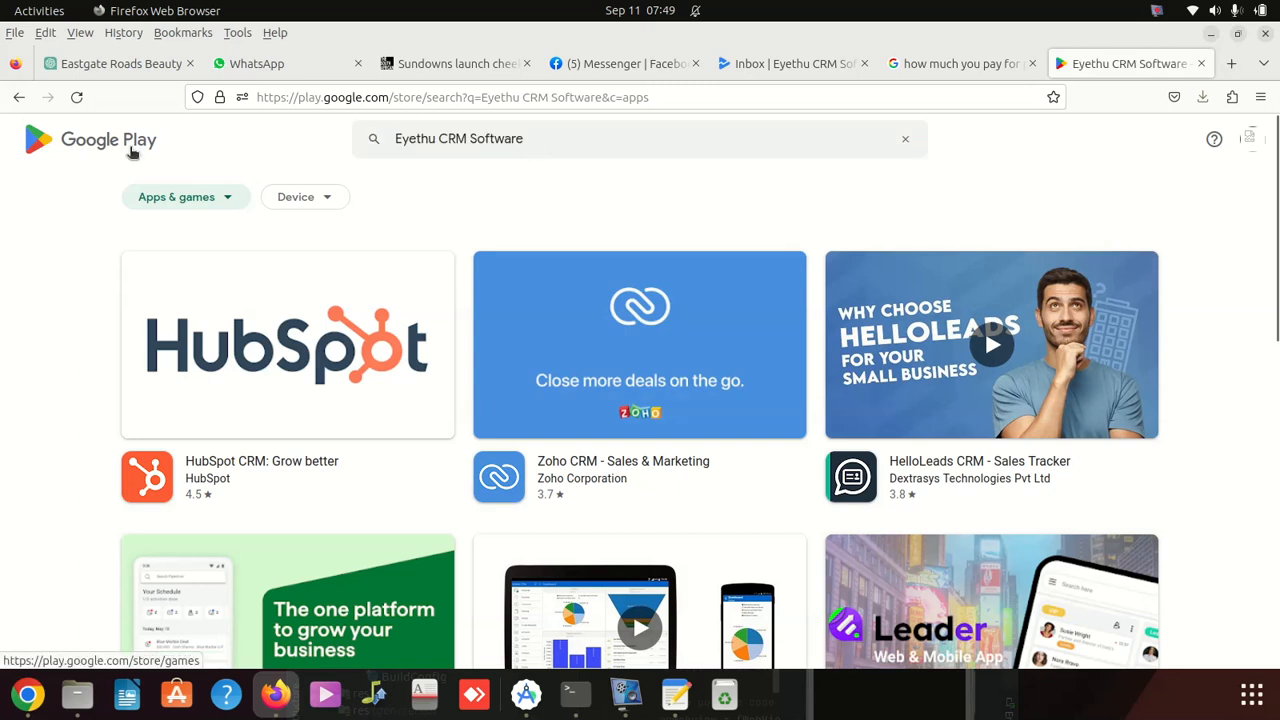
{"action": "left_click", "coordinate": [88, 140]}
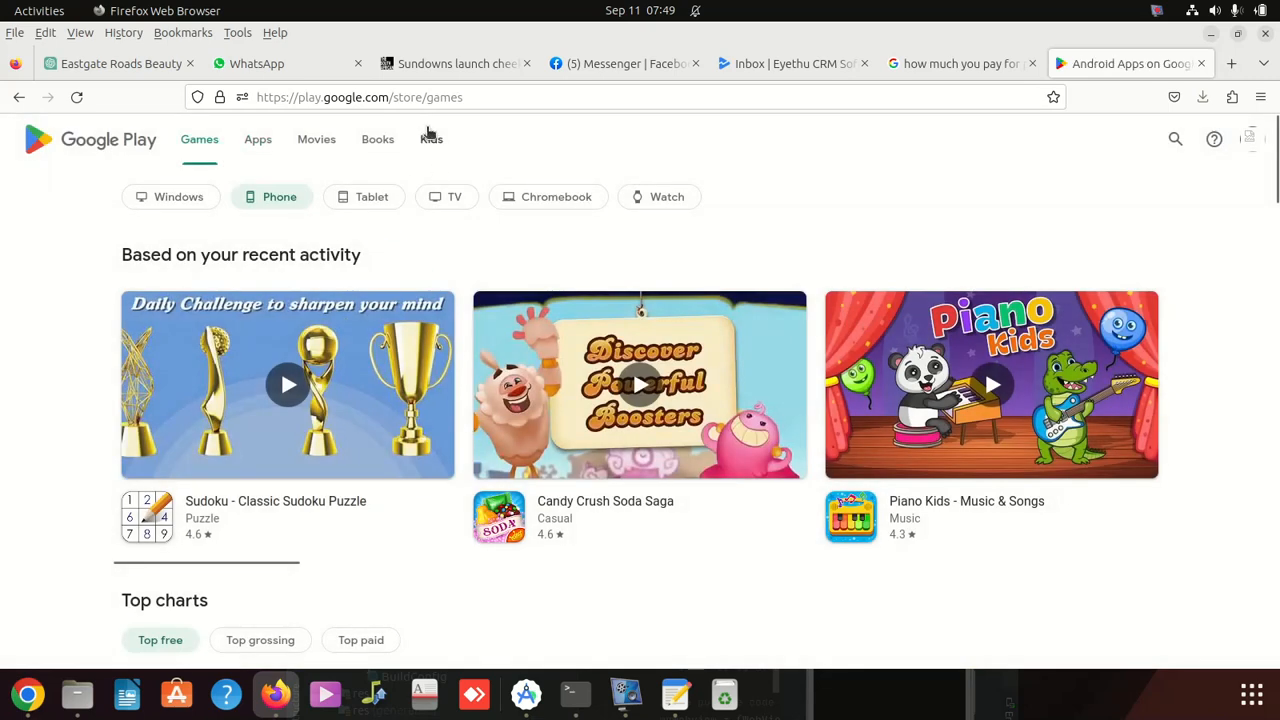
{"action": "mouse_move", "coordinate": [1185, 145]}
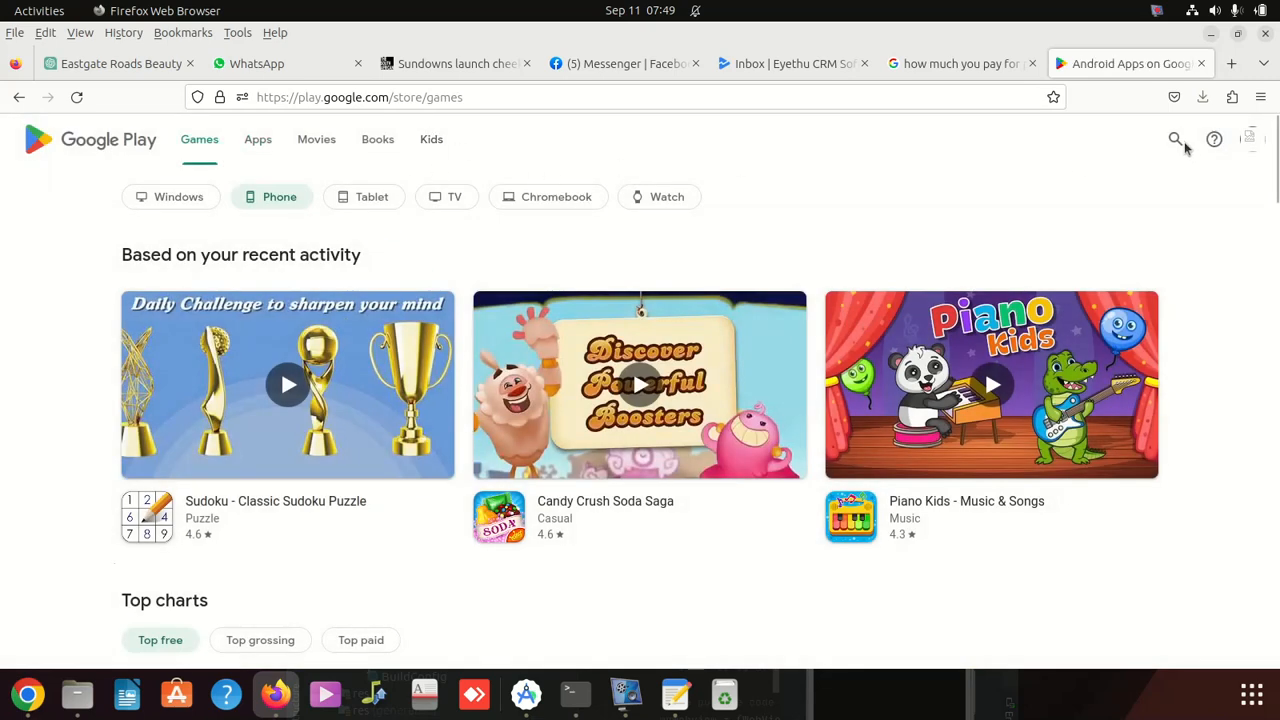
{"action": "left_click", "coordinate": [1175, 139]}
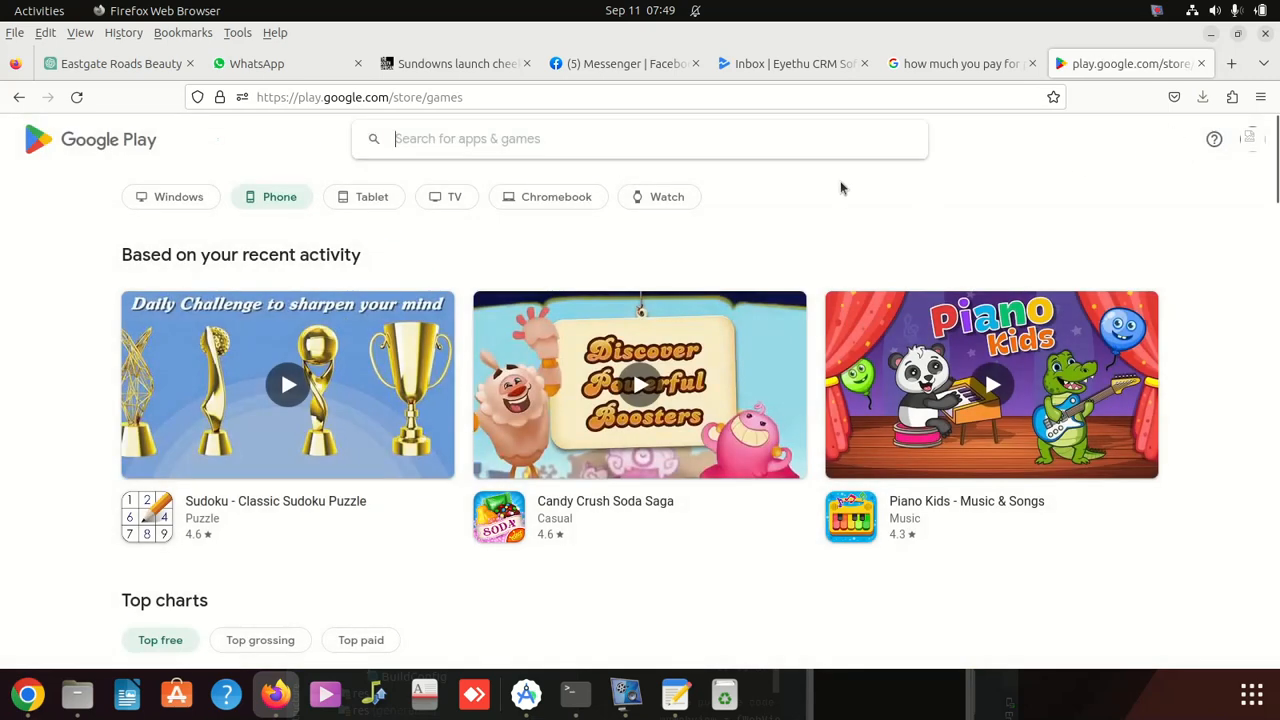
{"action": "type", "text": "Eyethu CRM Software"}
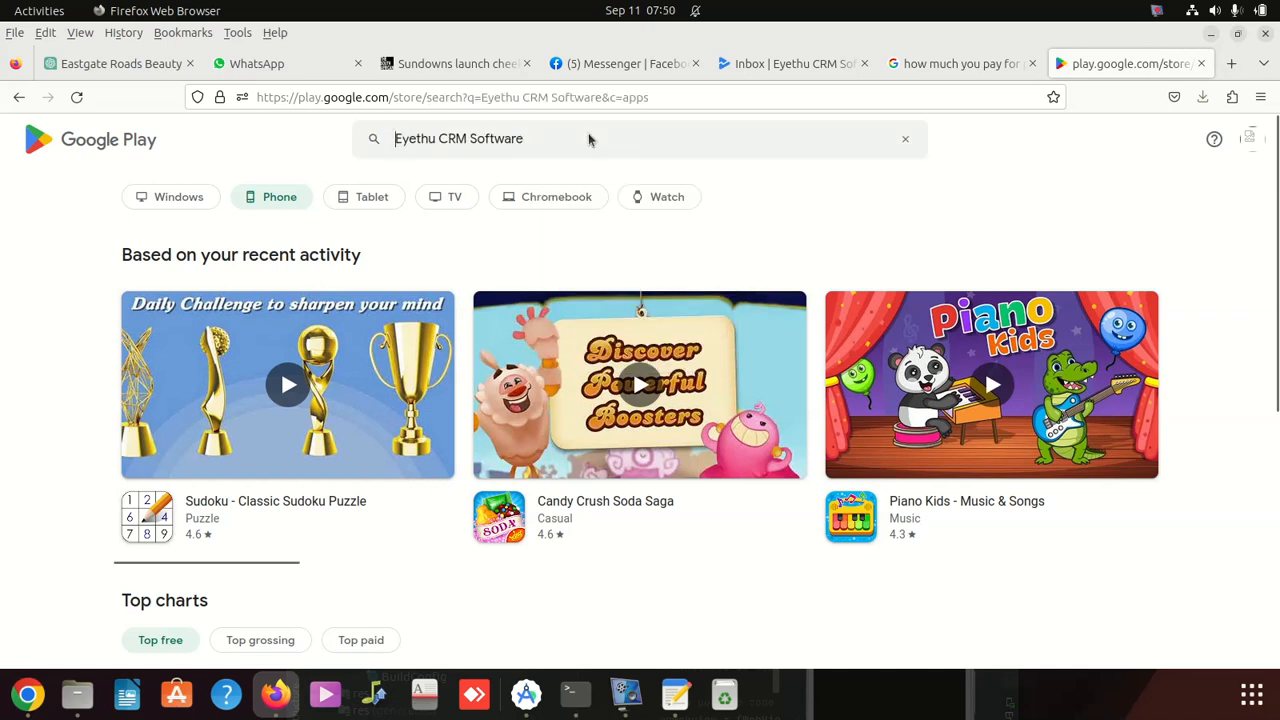
{"action": "key", "text": "Return"}
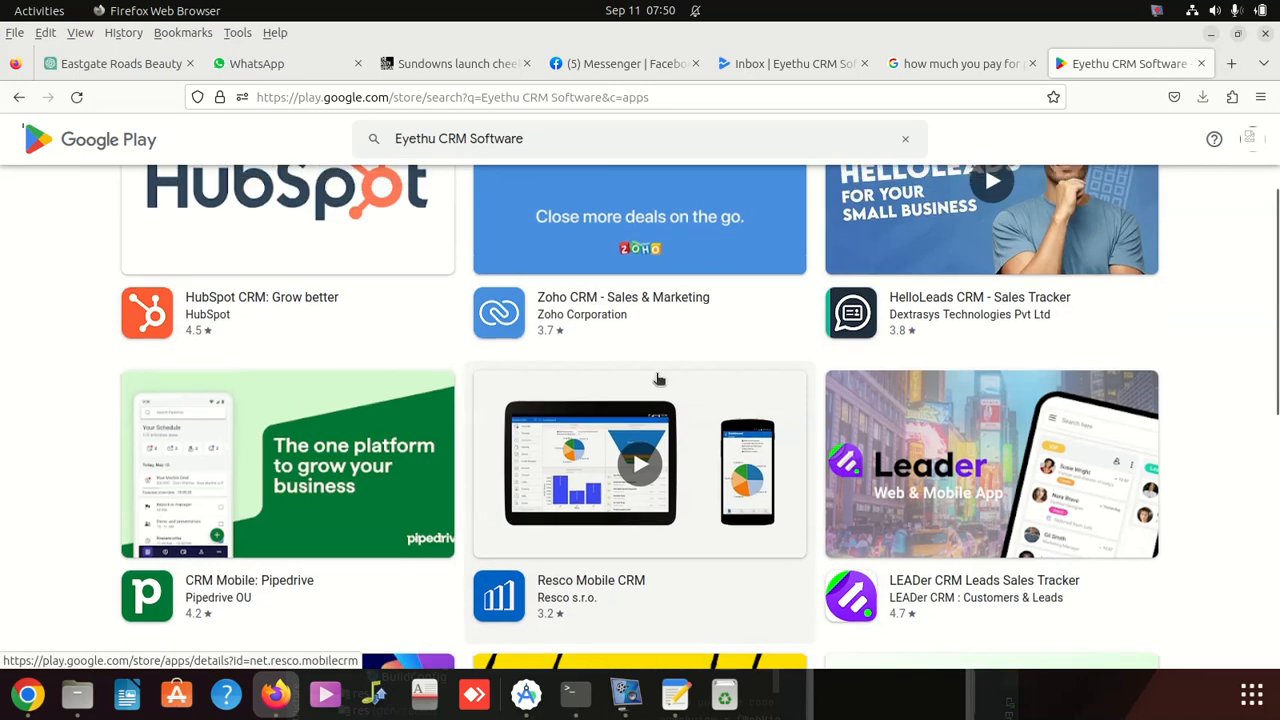
{"action": "scroll", "scroll_direction": "up", "scroll_amount": 3}
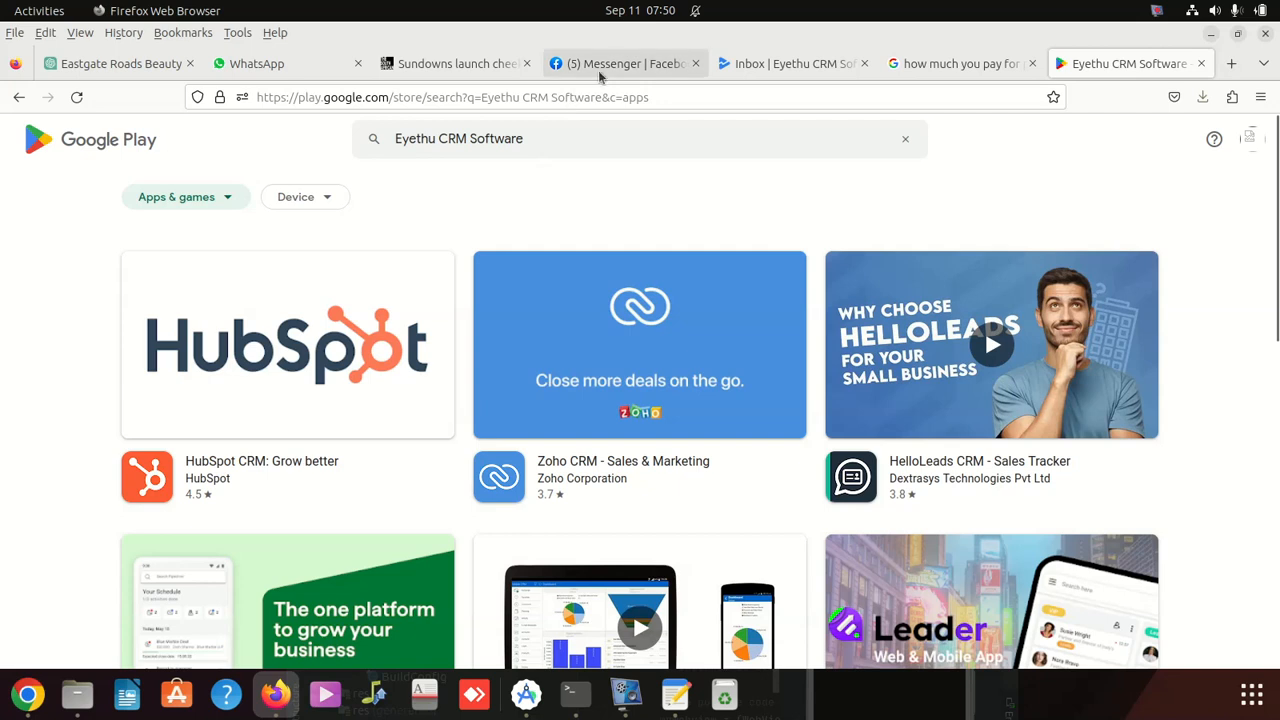
{"action": "left_click", "coordinate": [790, 63]}
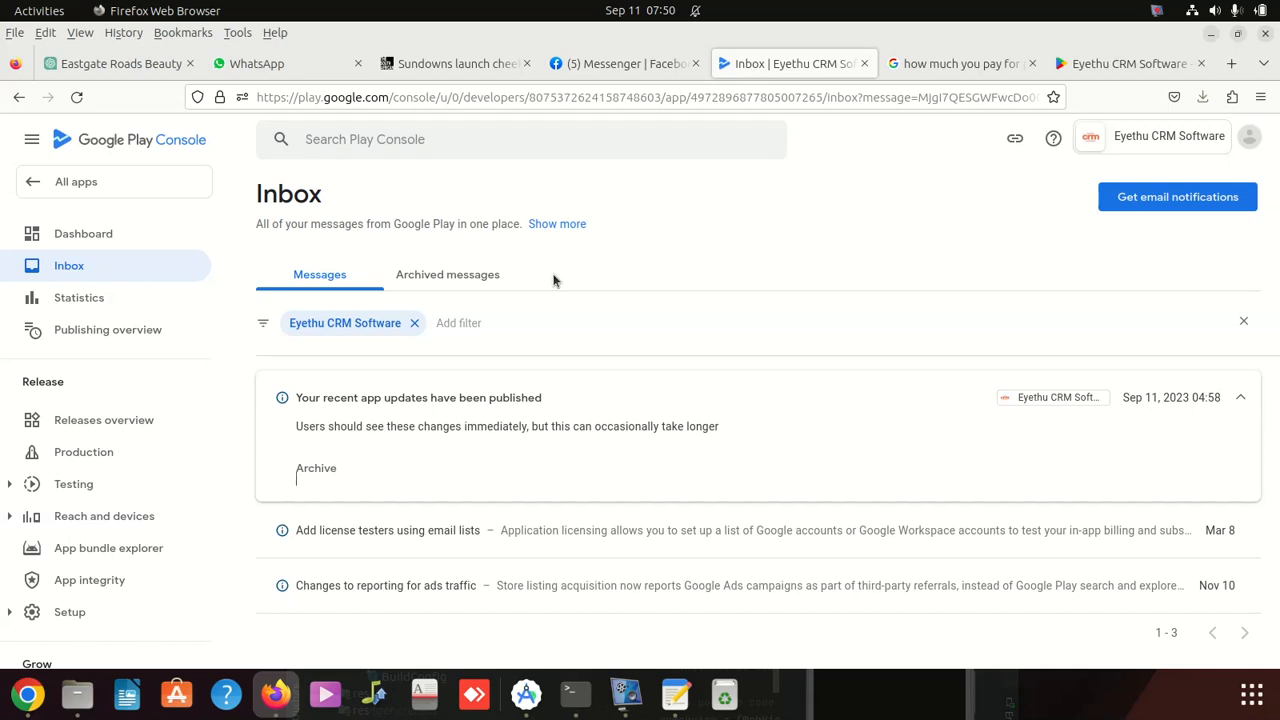
{"action": "mouse_move", "coordinate": [447, 274]}
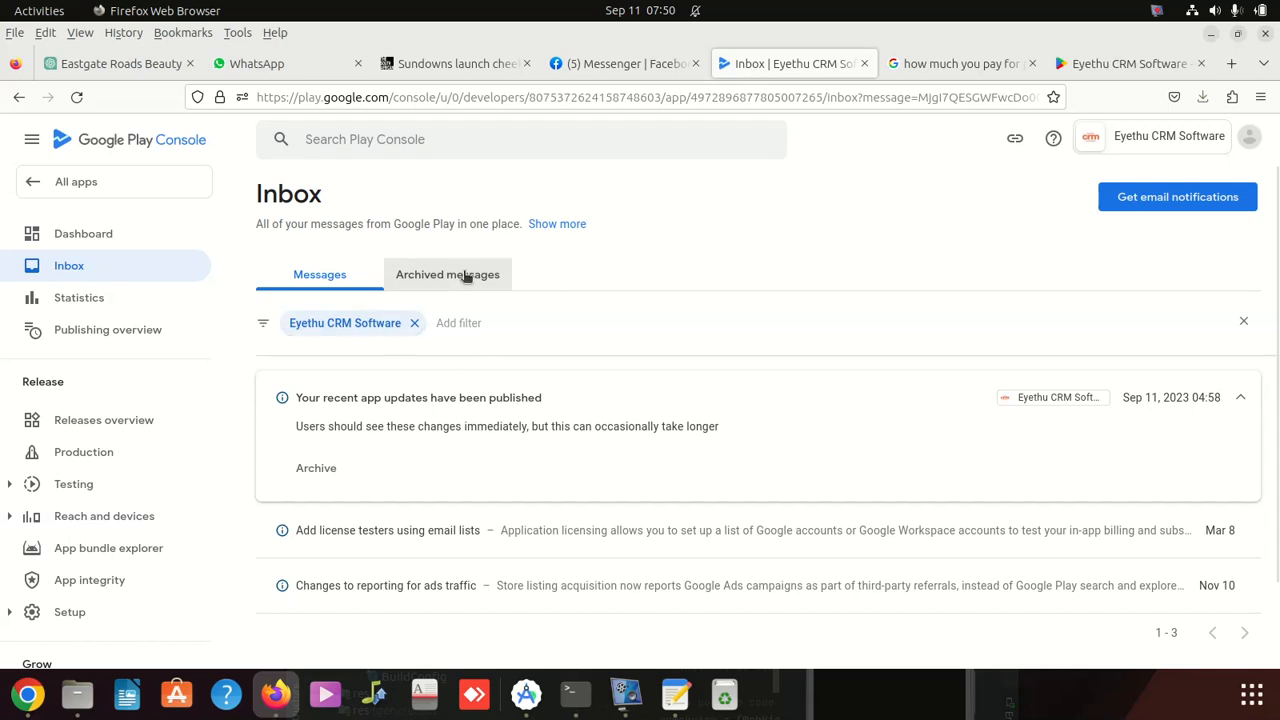
Step: Show the archived Eyethu CRM Software messages, including the Aug 22 identity verification notice
{"action": "left_click", "coordinate": [447, 274]}
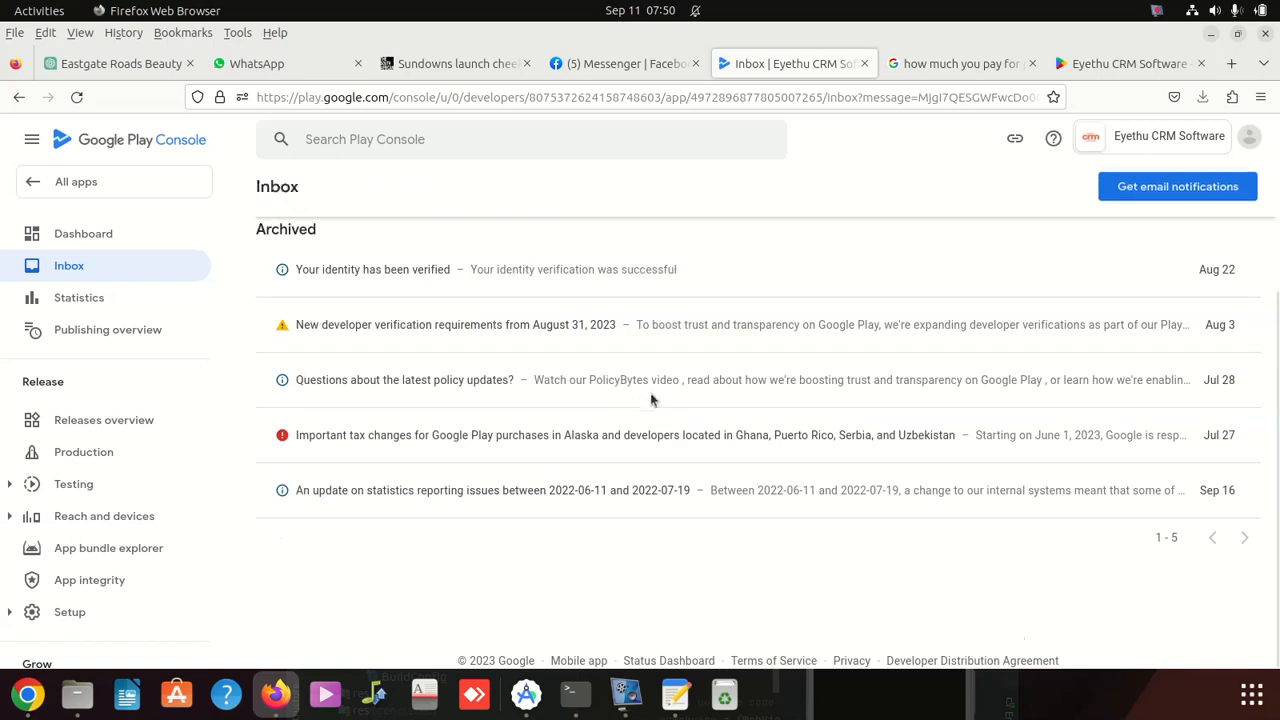
{"action": "mouse_move", "coordinate": [603, 347]}
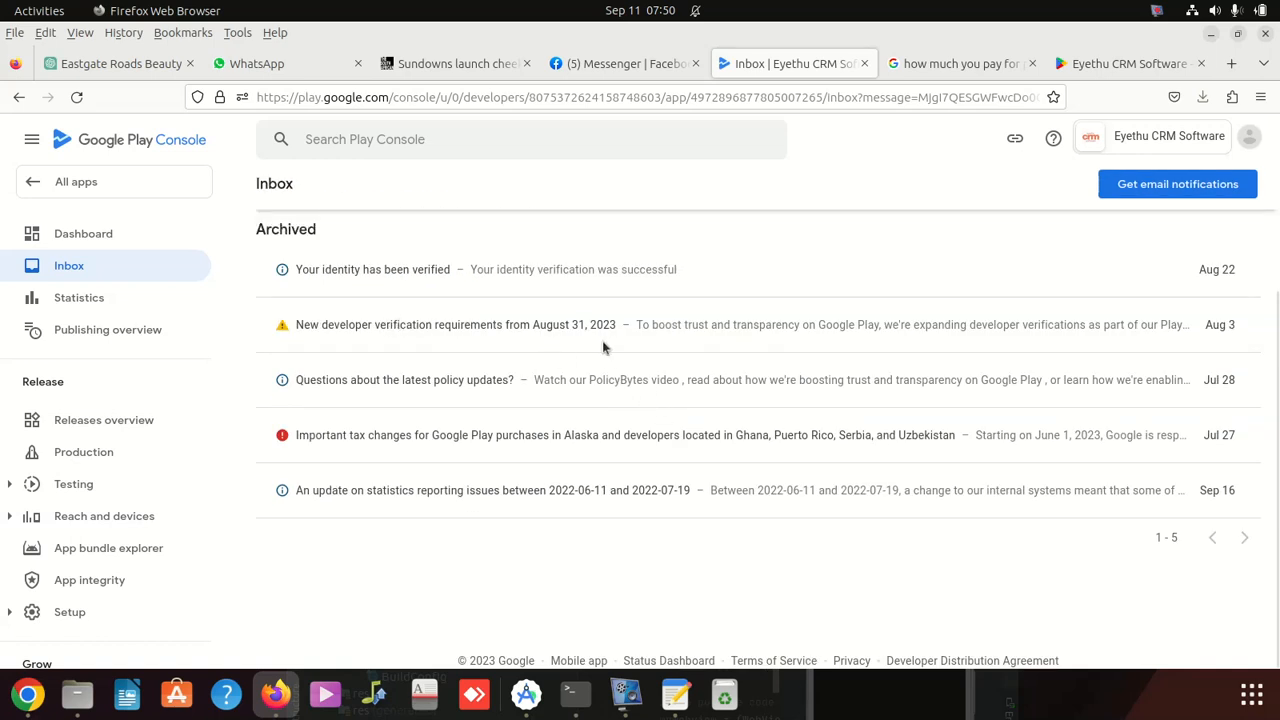
{"action": "mouse_move", "coordinate": [531, 345]}
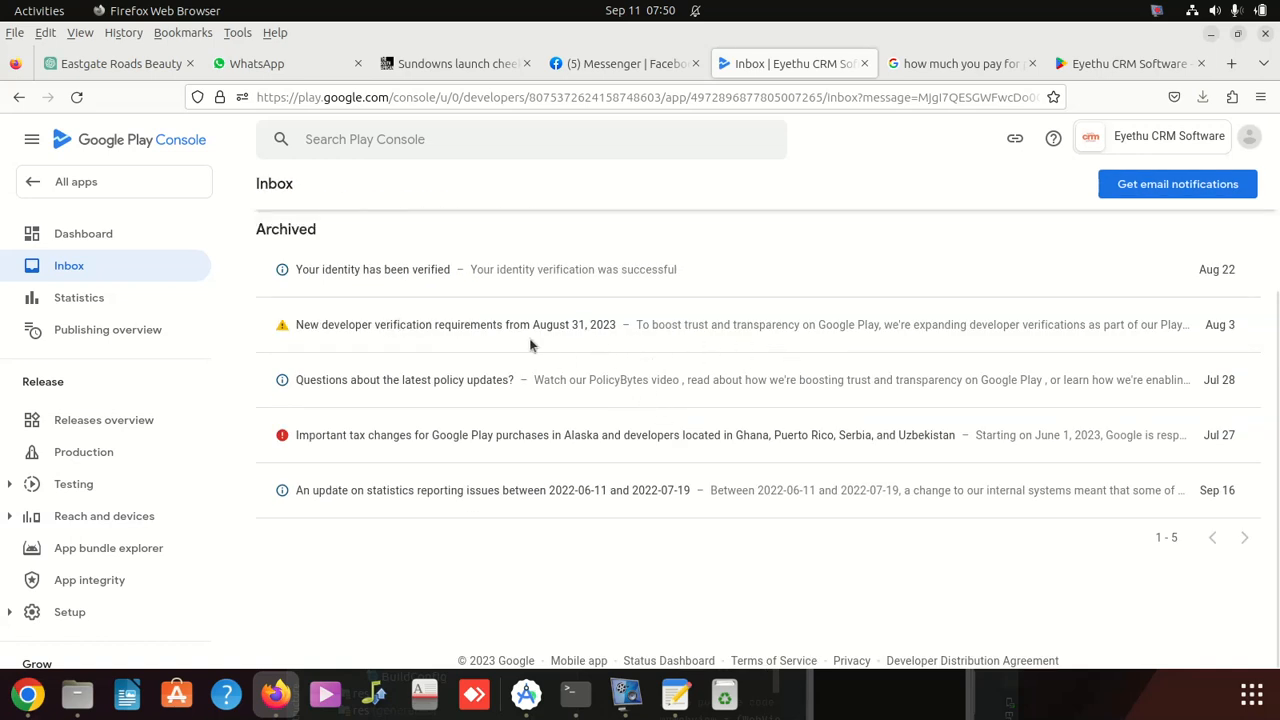
{"action": "mouse_move", "coordinate": [790, 347]}
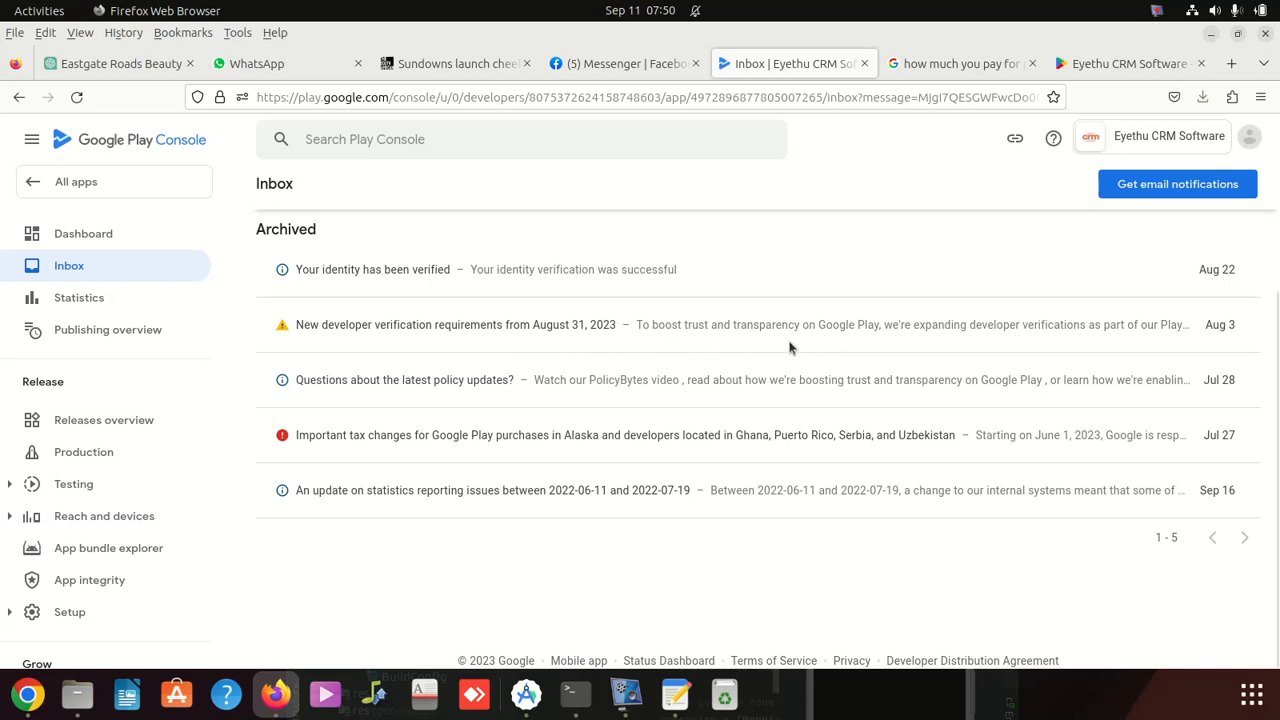
{"action": "mouse_move", "coordinate": [835, 357]}
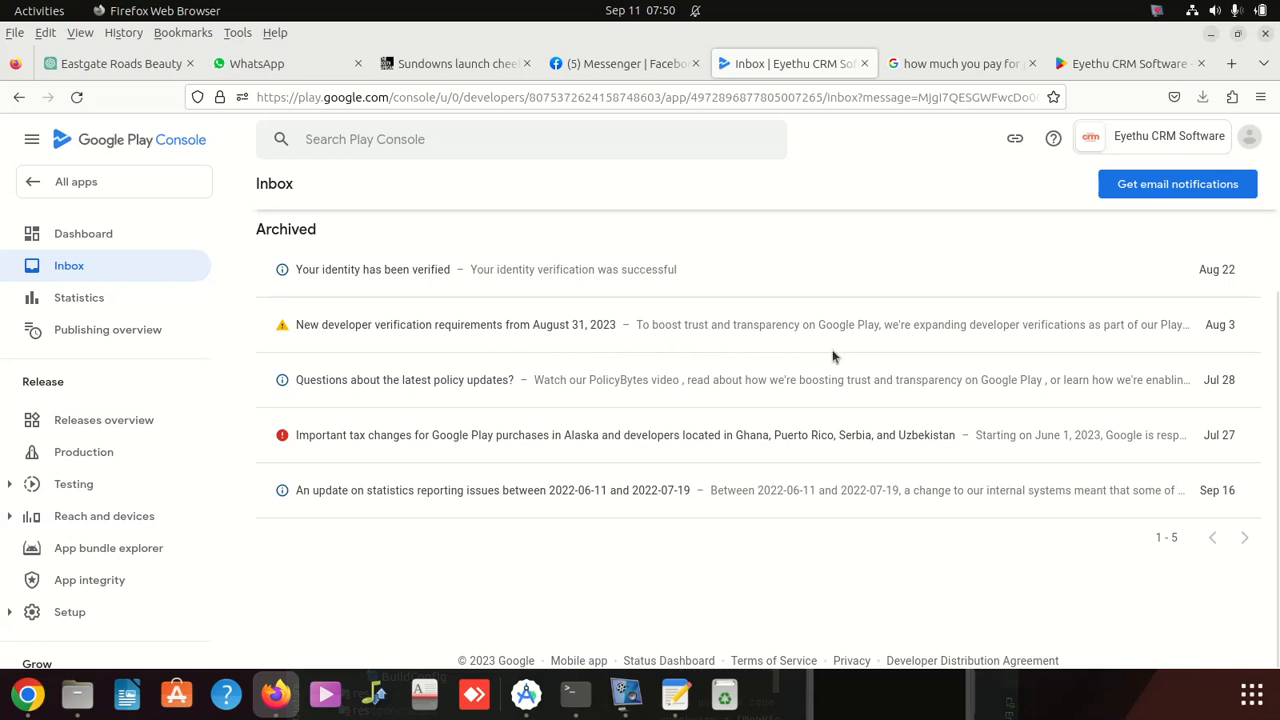
{"action": "mouse_move", "coordinate": [398, 417]}
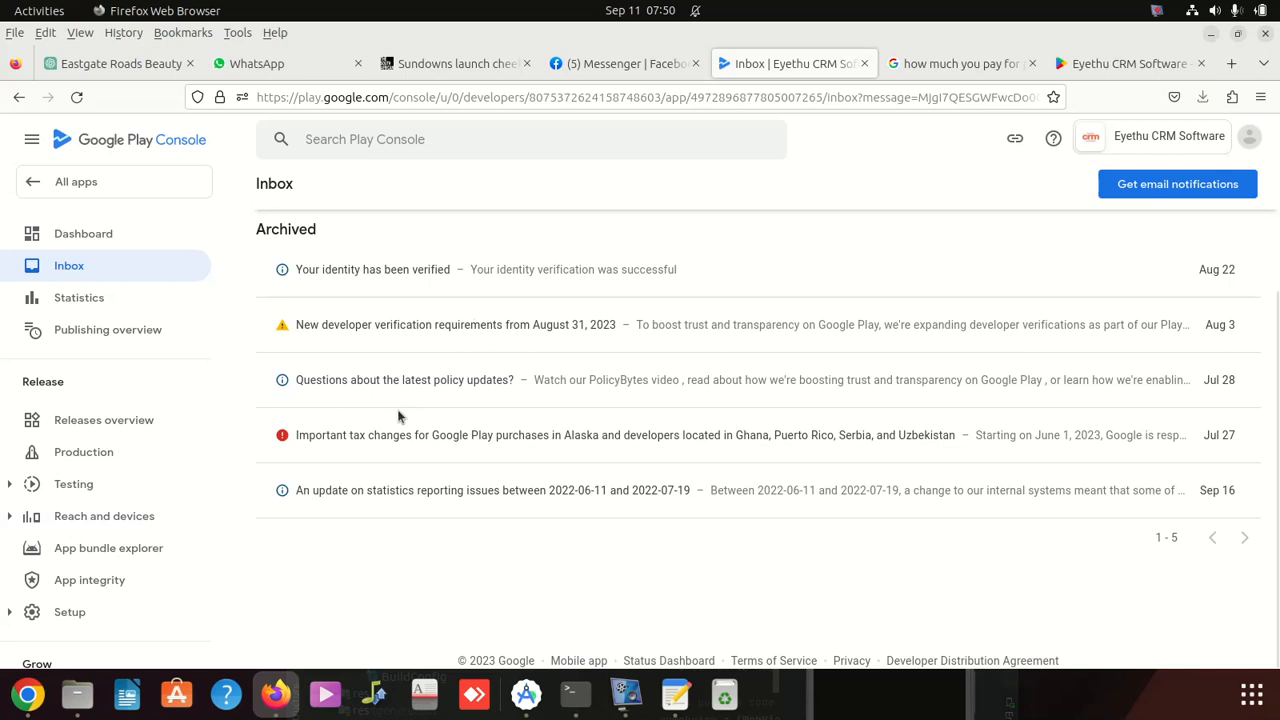
{"action": "mouse_move", "coordinate": [557, 460]}
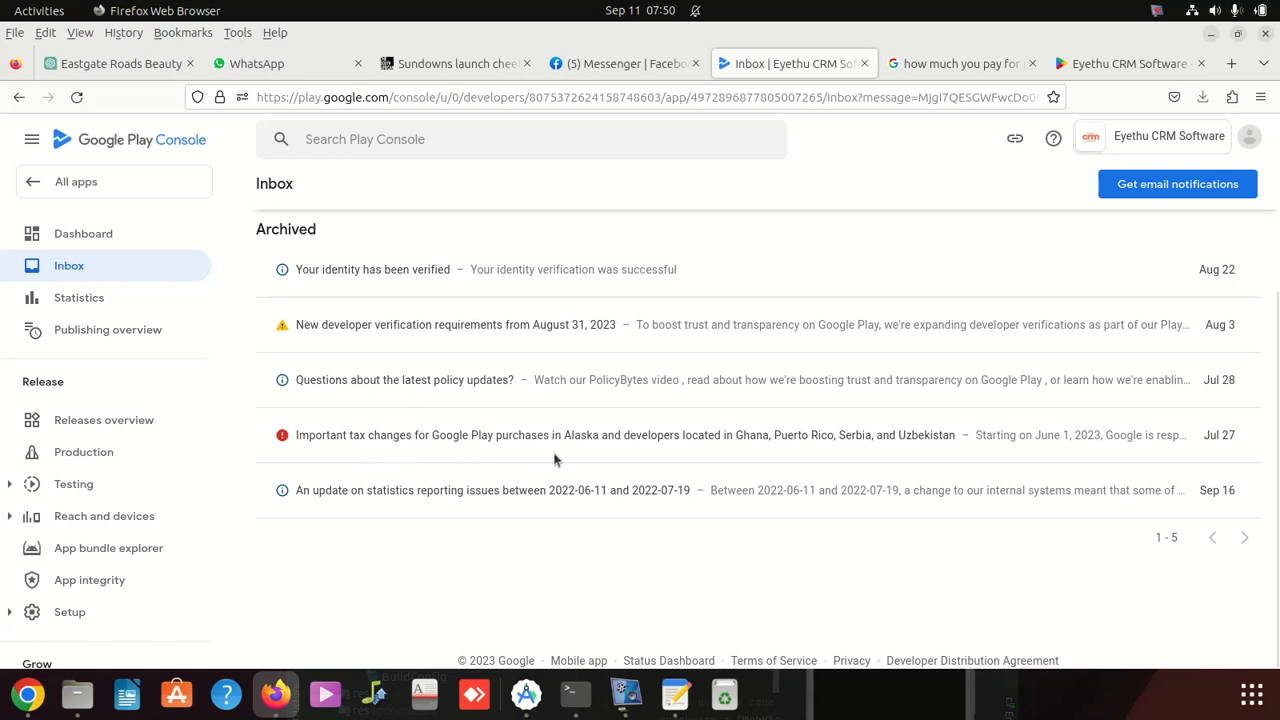
{"action": "mouse_move", "coordinate": [384, 444]}
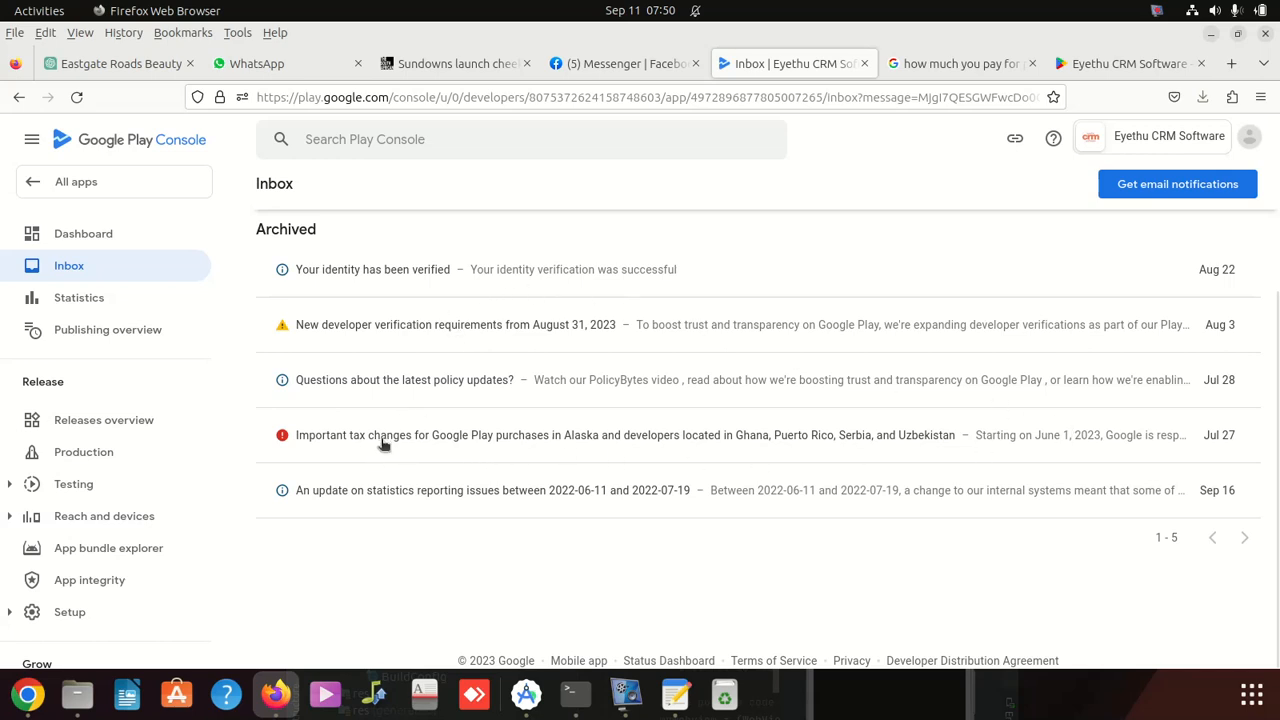
{"action": "mouse_move", "coordinate": [628, 351]}
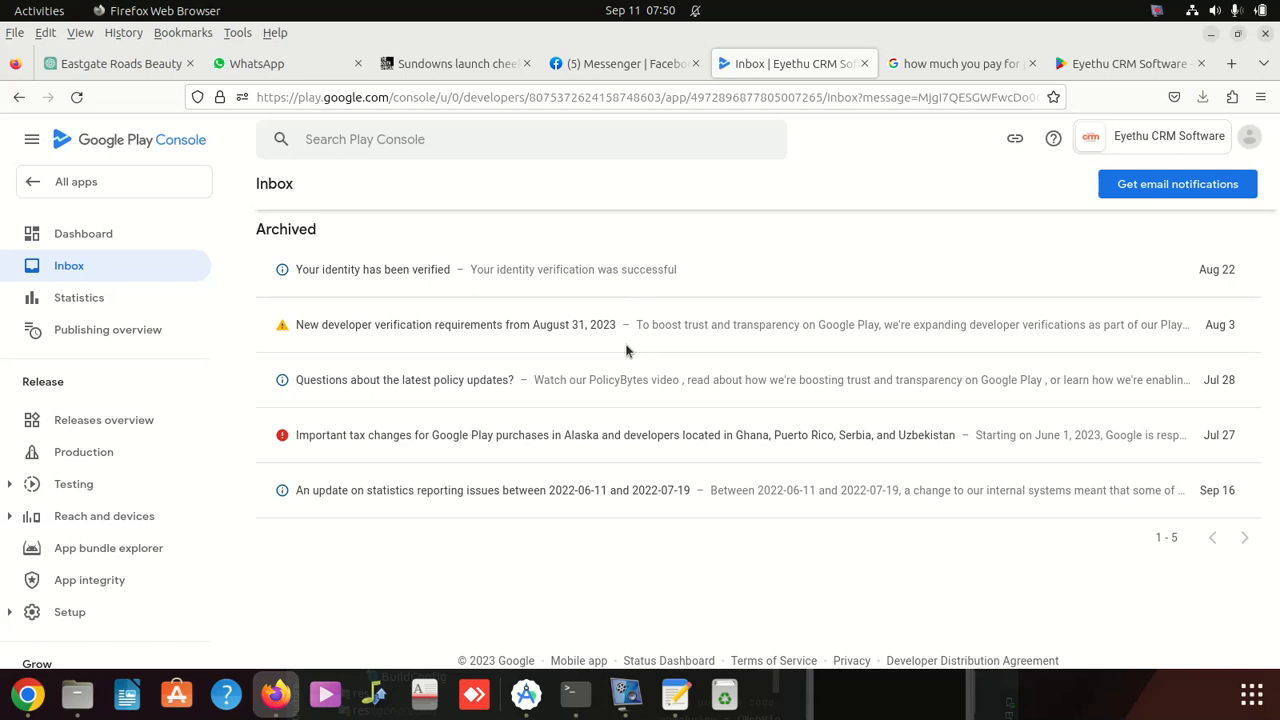
{"action": "mouse_move", "coordinate": [310, 276]}
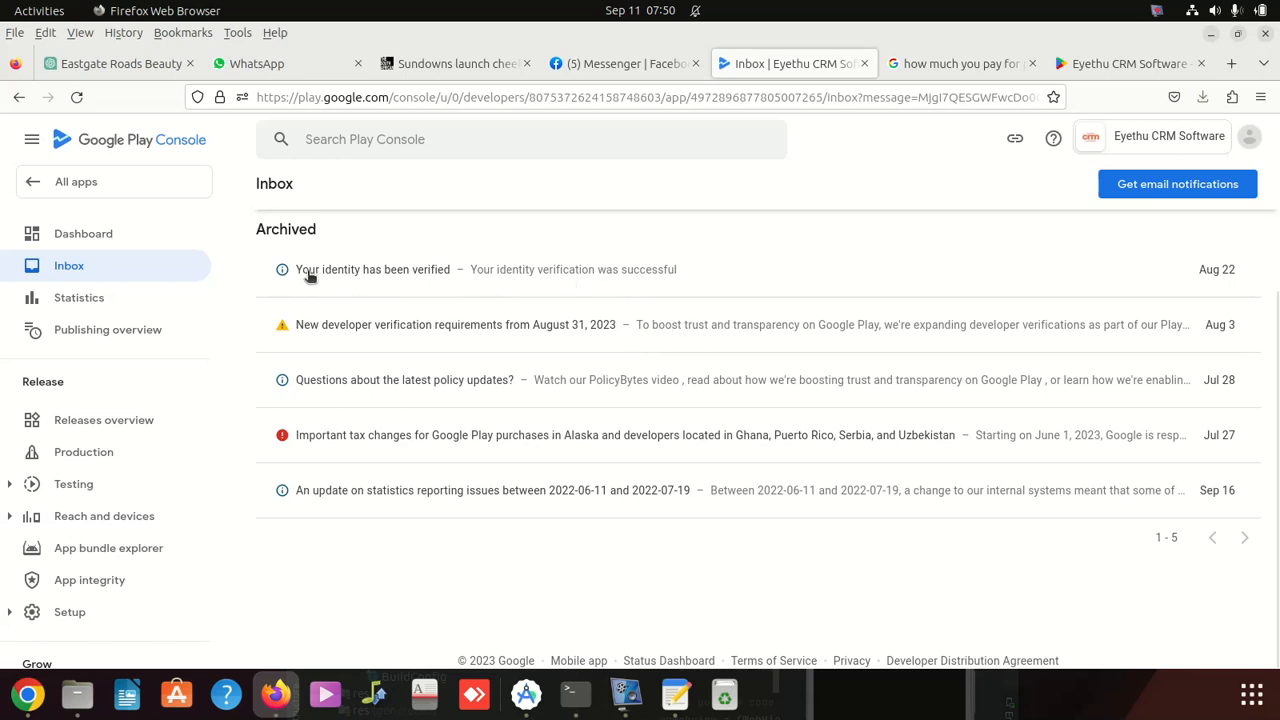
{"action": "mouse_move", "coordinate": [533, 275]}
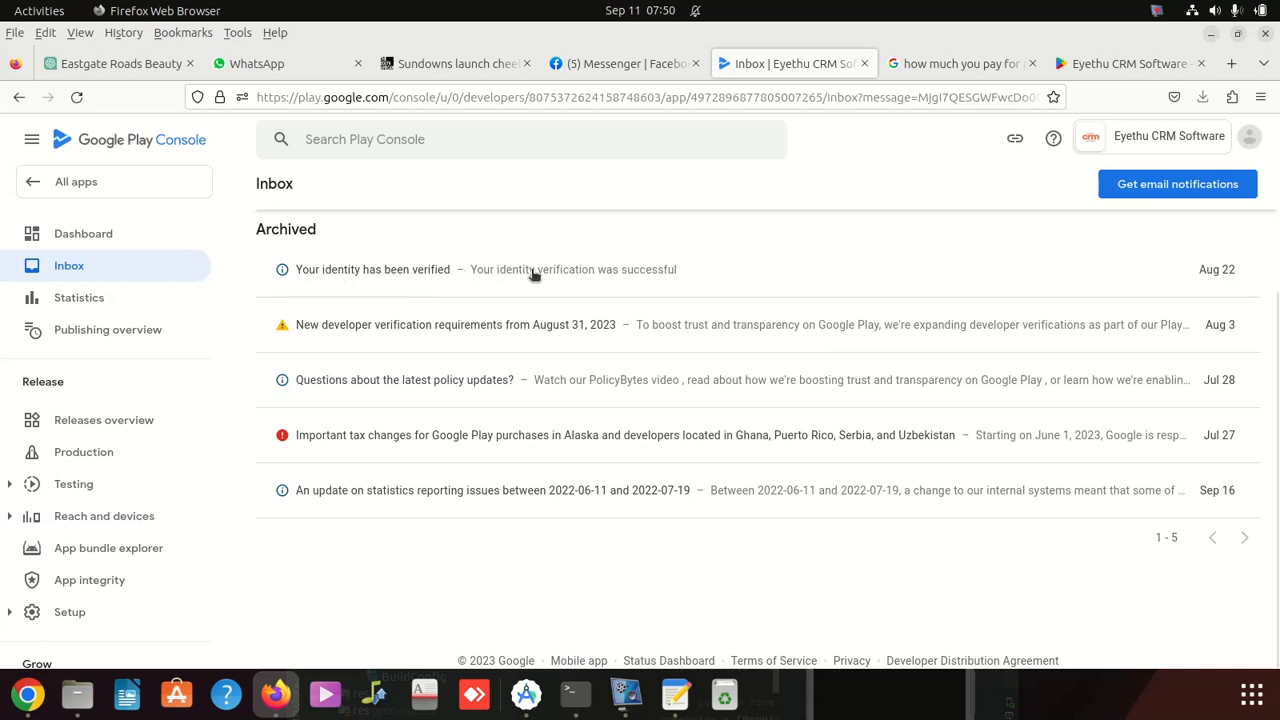
{"action": "mouse_move", "coordinate": [275, 388]}
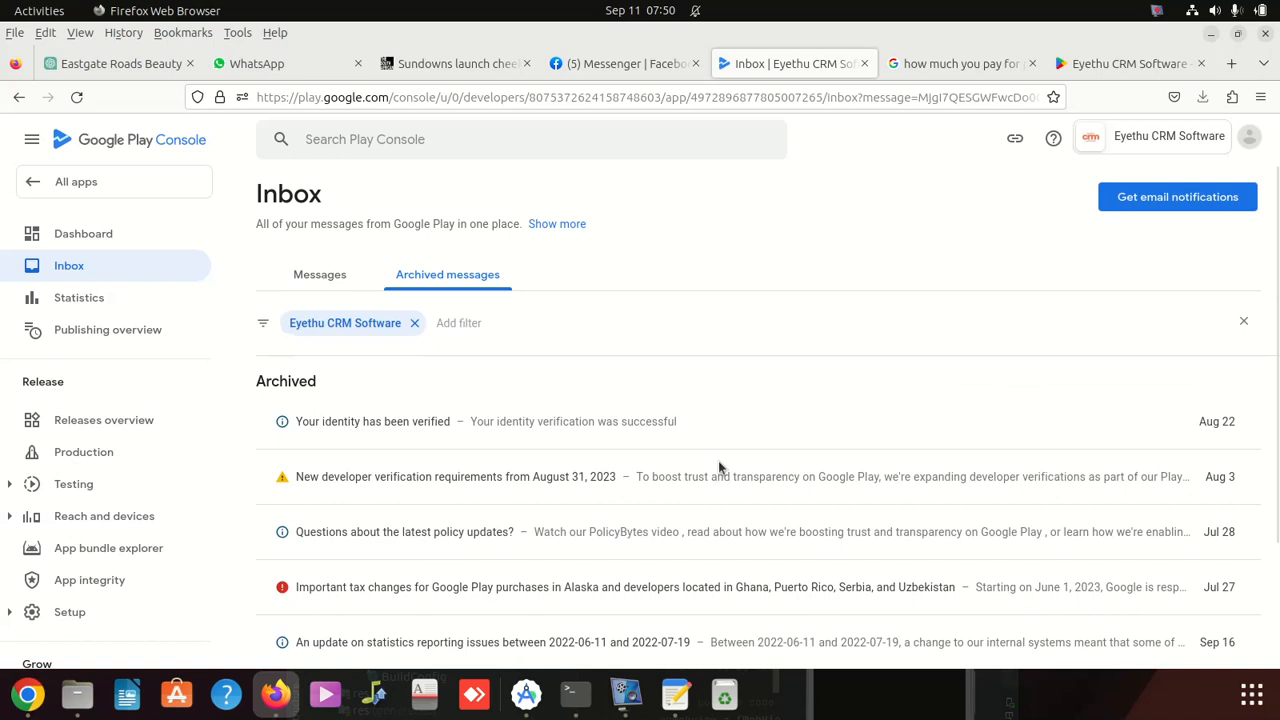
{"action": "mouse_move", "coordinate": [733, 406]}
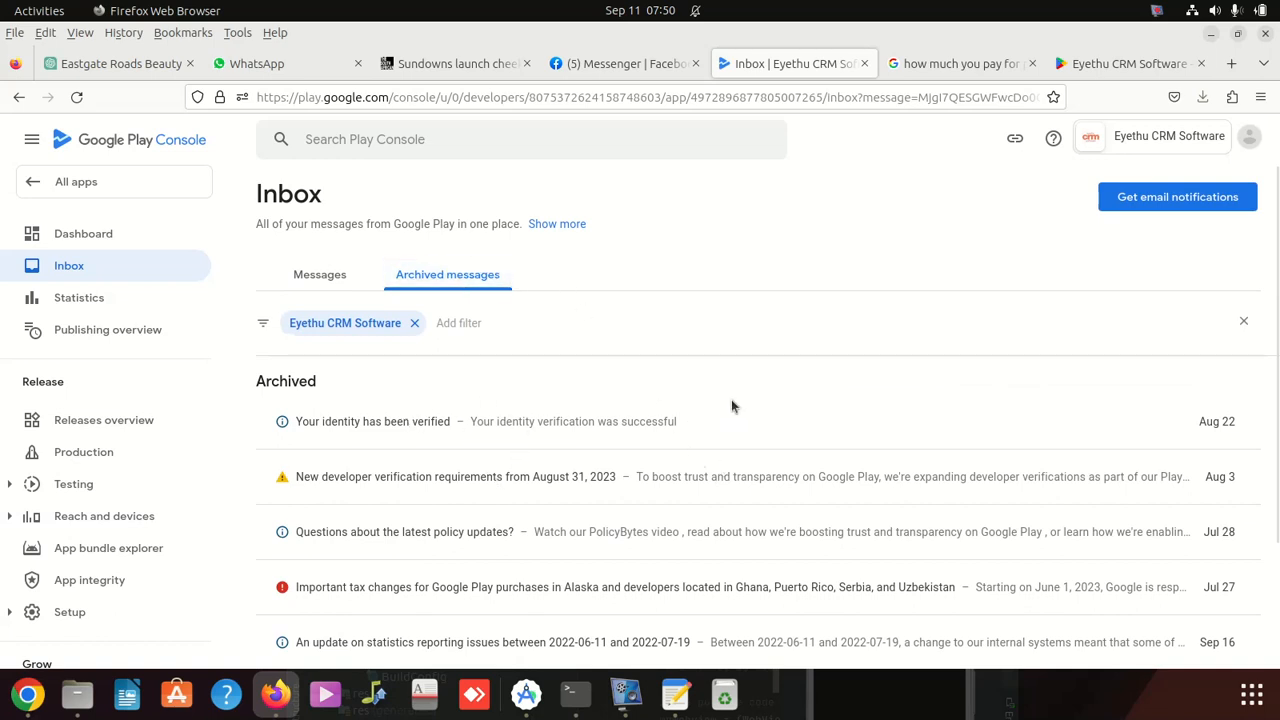
{"action": "mouse_move", "coordinate": [448, 476]}
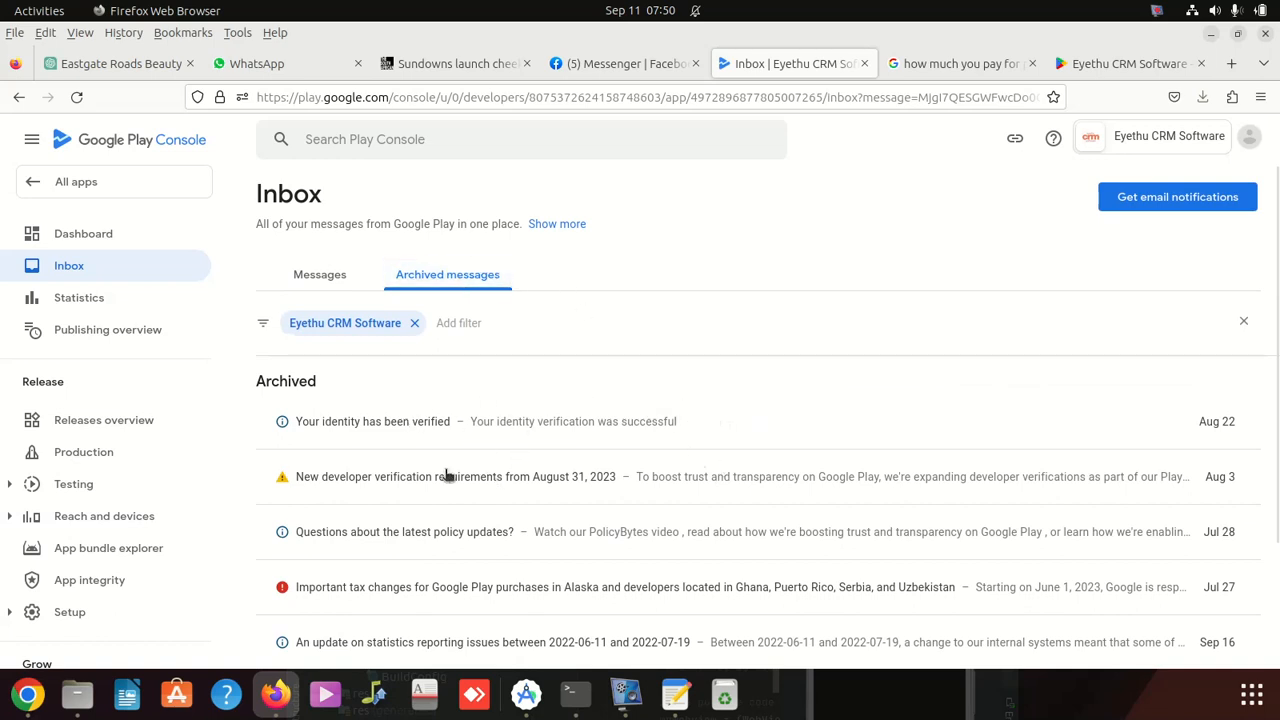
{"action": "mouse_move", "coordinate": [716, 418]}
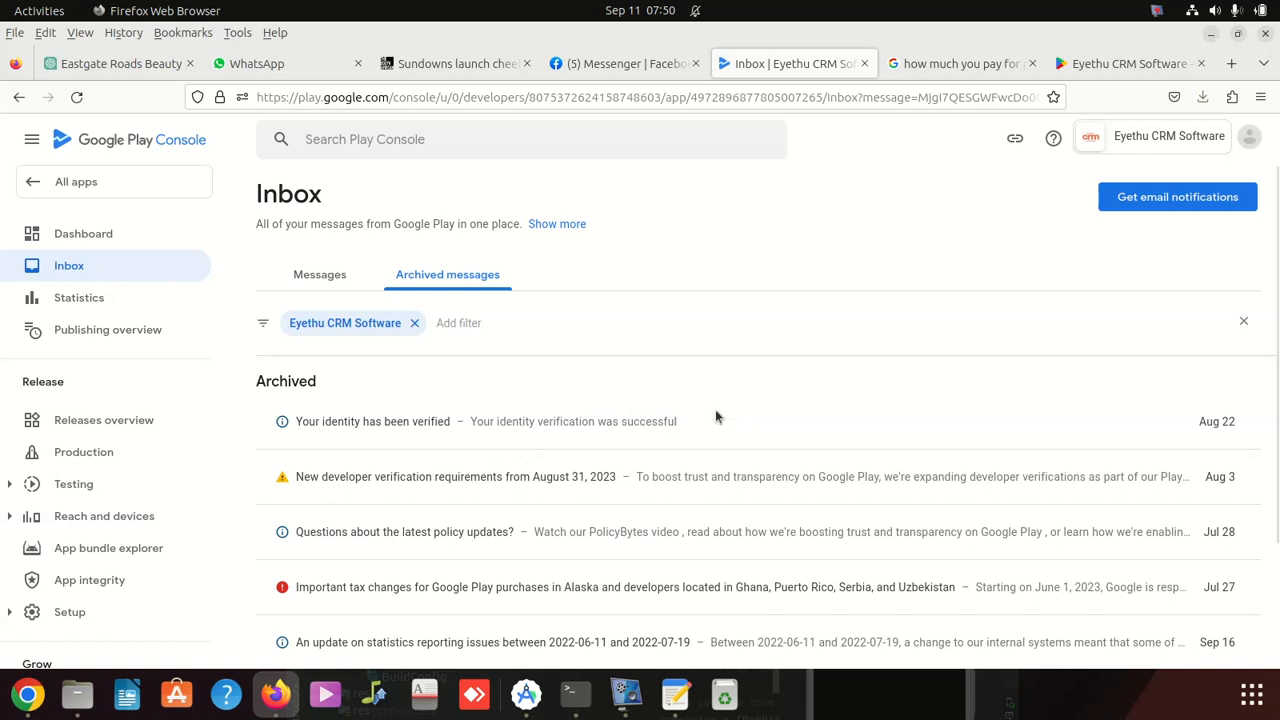